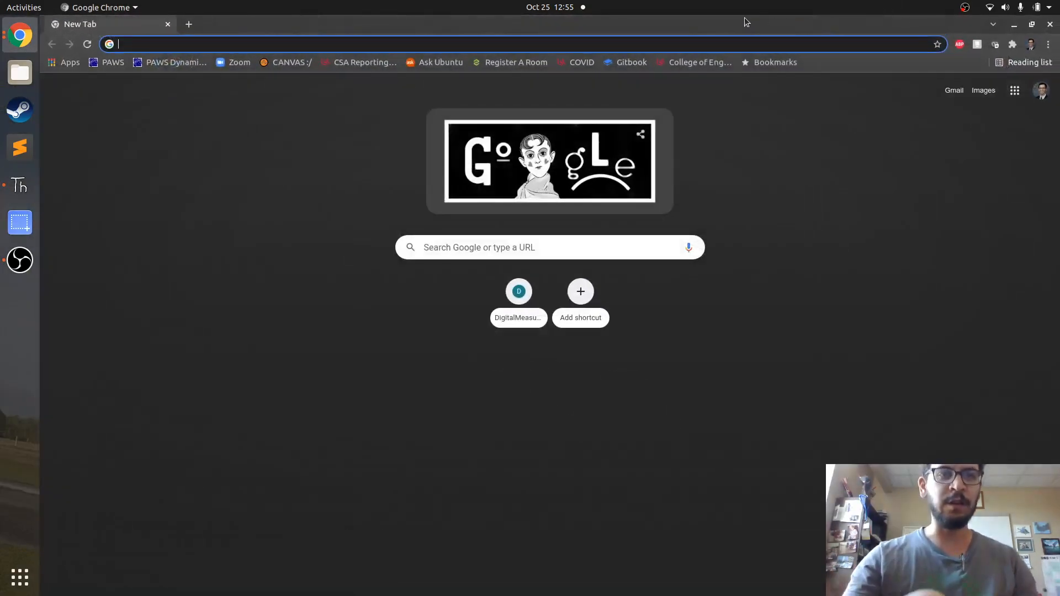
Navigate to Horizon Hobby and reach the airplane motors listing for the Avian 5055-650Kv motor.
{"action": "type", "text": "horiz"}
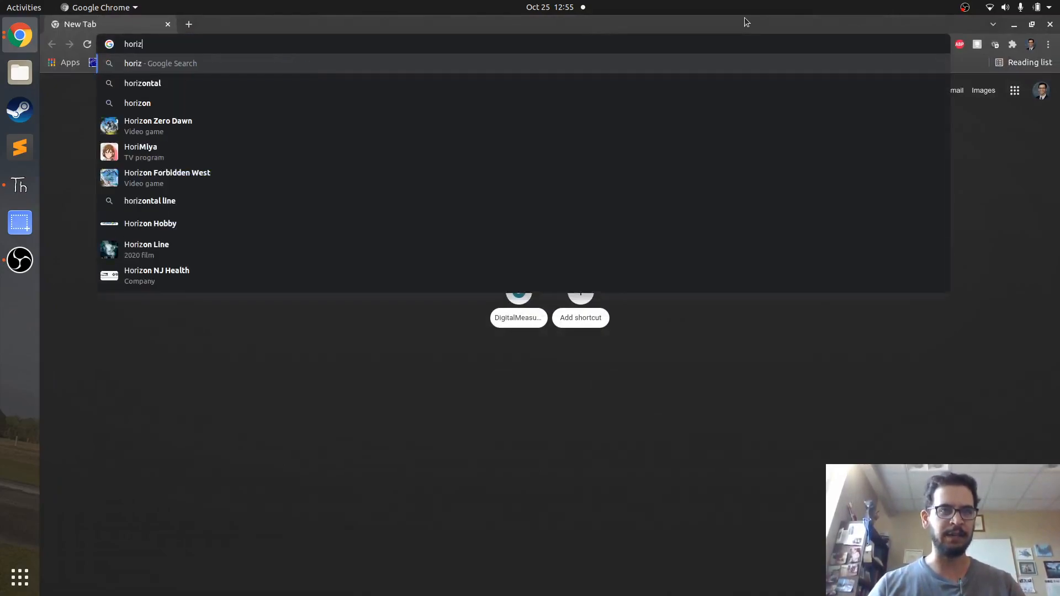
{"action": "left_click", "coordinate": [150, 223]}
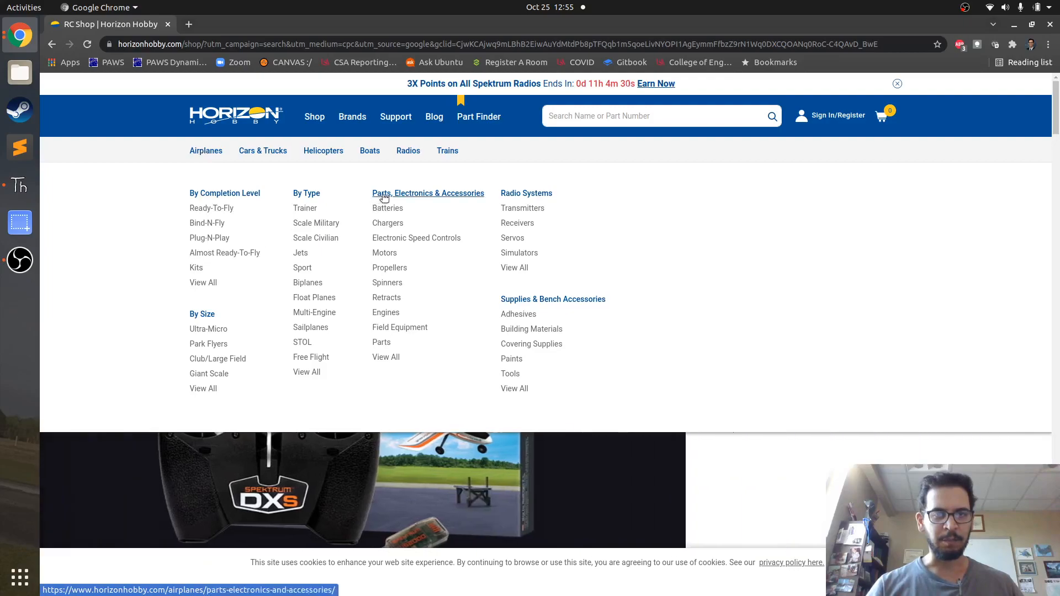
{"action": "left_click", "coordinate": [384, 253]}
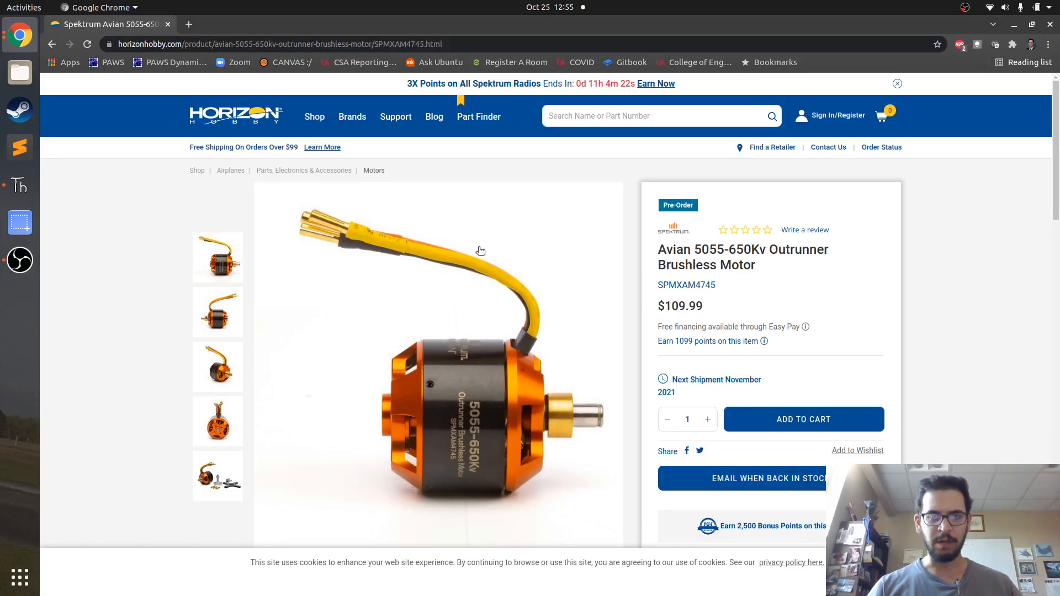
Scroll to Important Specs and skim the spec lines by highlighting them.
{"action": "scroll", "scroll_direction": "down", "scroll_amount": 3}
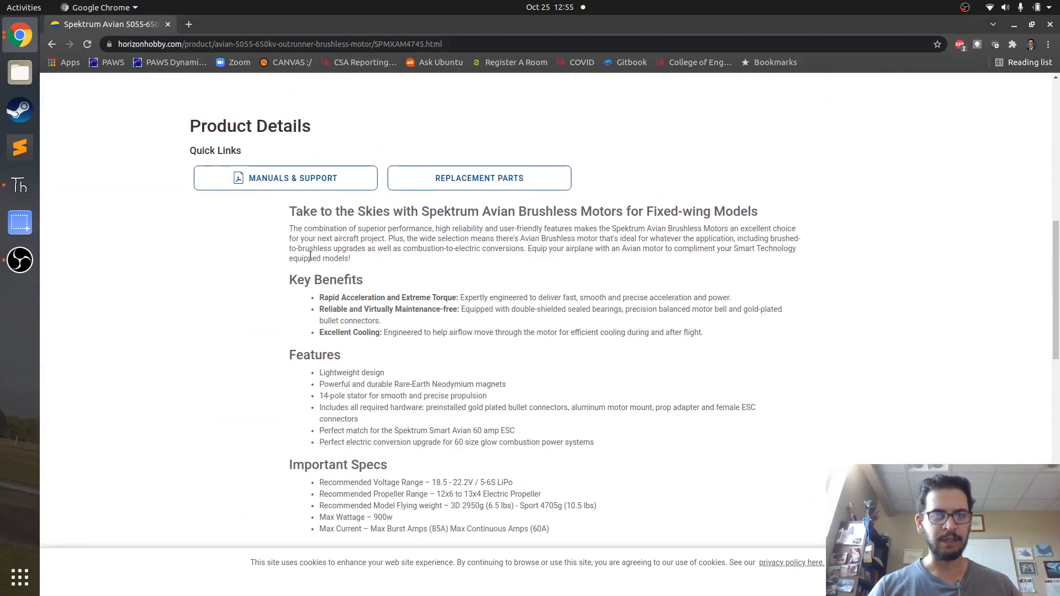
{"action": "scroll", "scroll_direction": "down", "scroll_amount": 3}
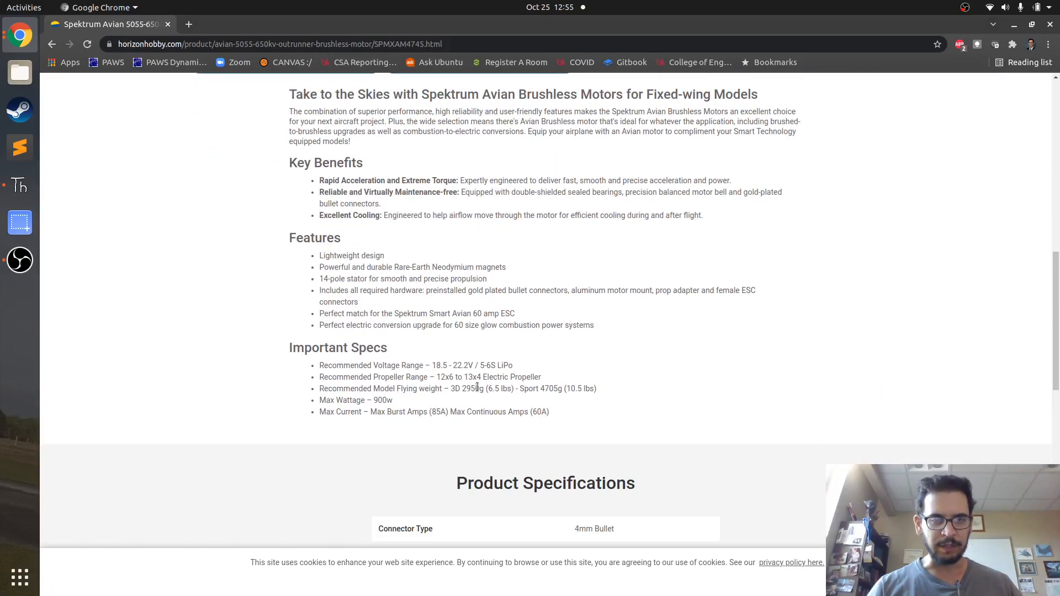
{"action": "left_click_drag", "start_coordinate": [461, 387], "coordinate": [499, 388]}
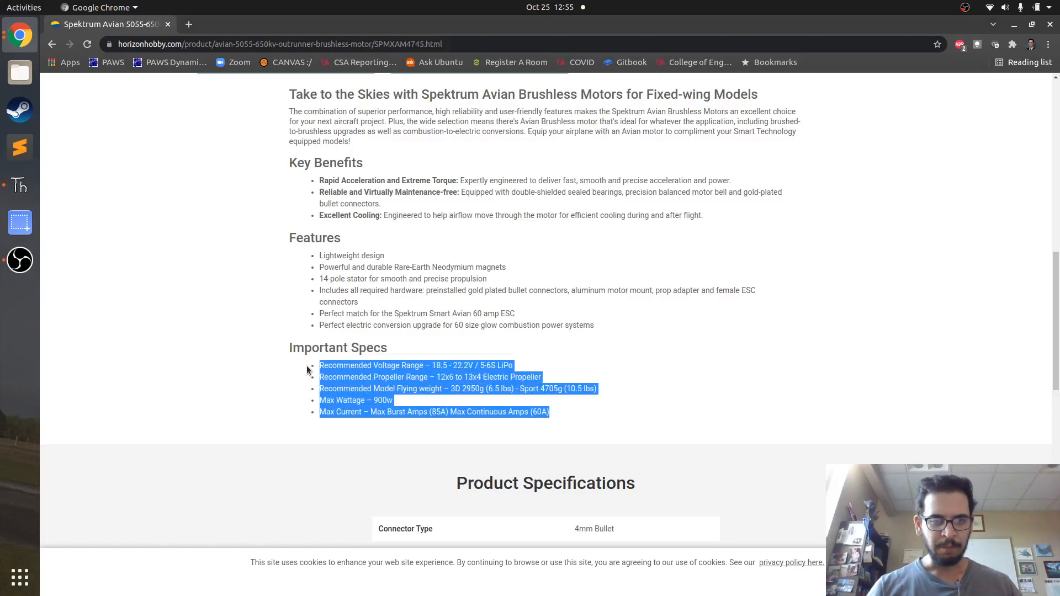
{"action": "left_click", "coordinate": [408, 379]}
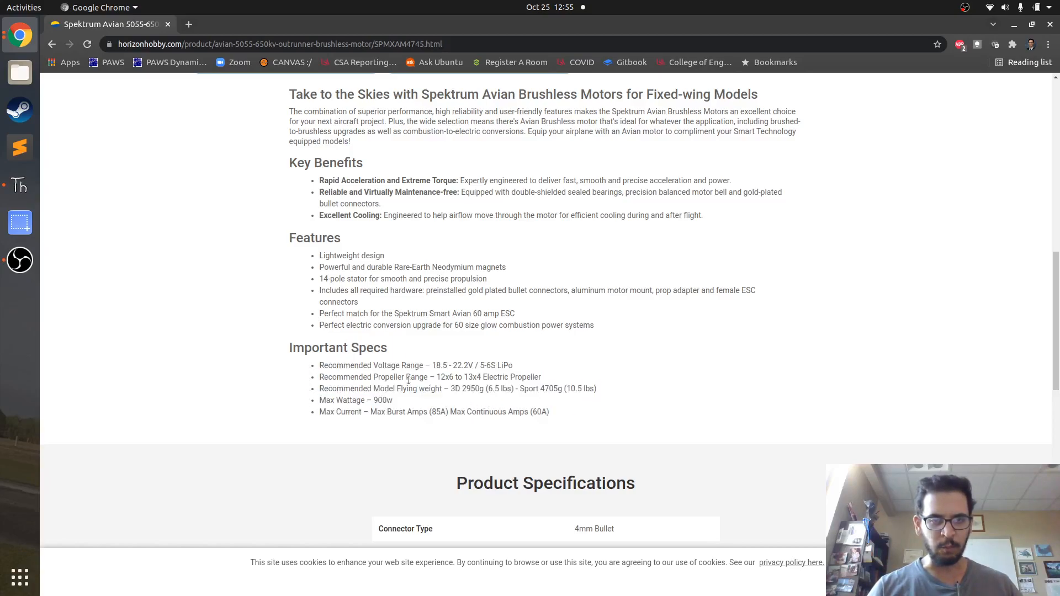
{"action": "left_click_drag", "start_coordinate": [320, 365], "coordinate": [392, 400]}
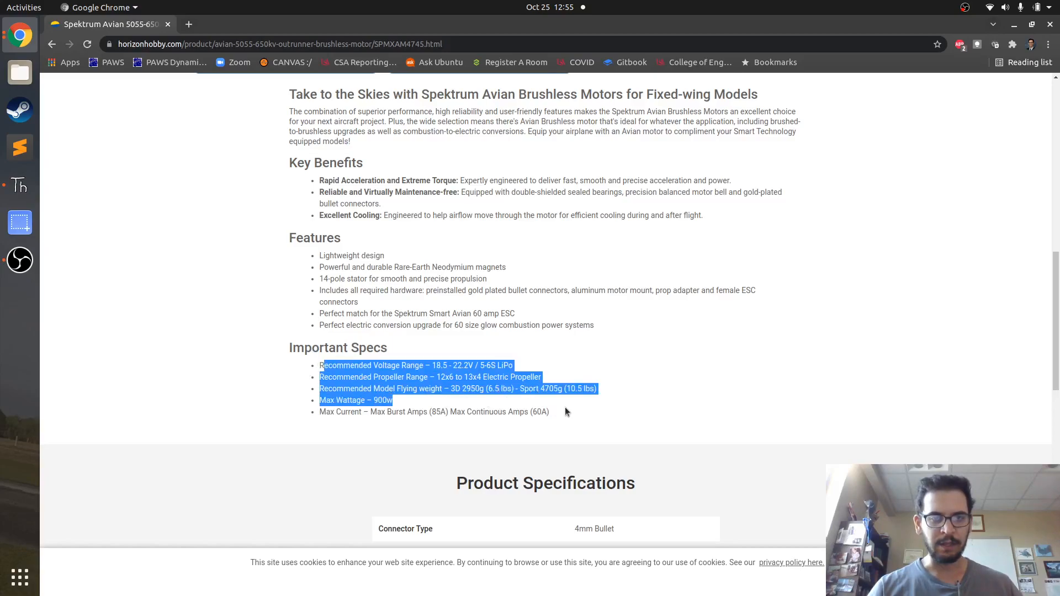
{"action": "left_click", "coordinate": [324, 388]}
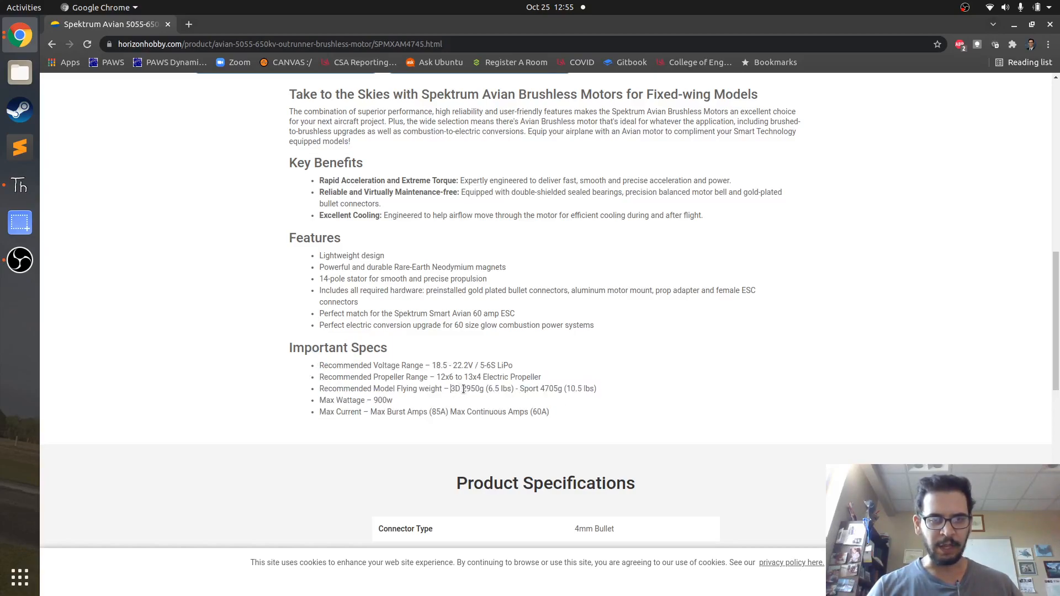
Highlight the recommended Sport flying weight of 4705g (10.5 lbs).
{"action": "double_click", "coordinate": [471, 389]}
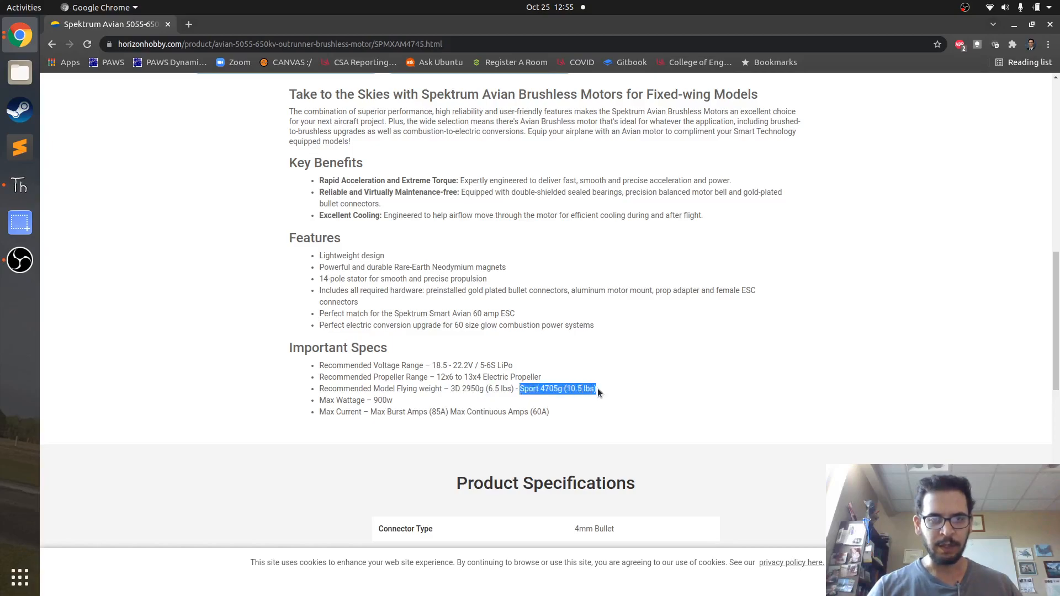
{"action": "left_click", "coordinate": [557, 389]}
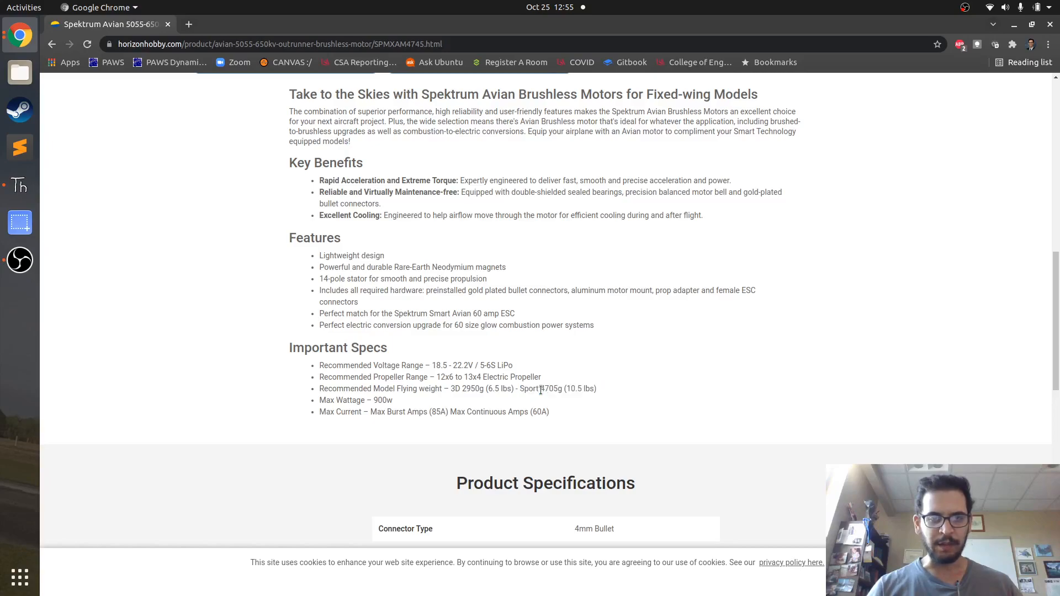
{"action": "left_click_drag", "start_coordinate": [450, 389], "coordinate": [515, 388]}
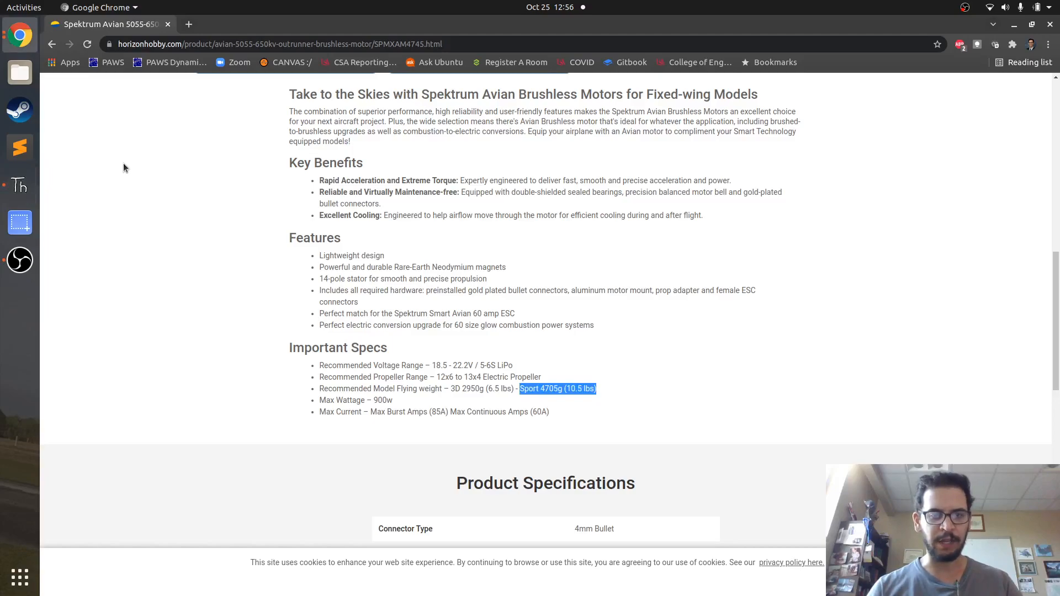
Compute 0.8*4705 = 3764.0 in the shell and enter 2950*1.2 next.
{"action": "left_click", "coordinate": [19, 185]}
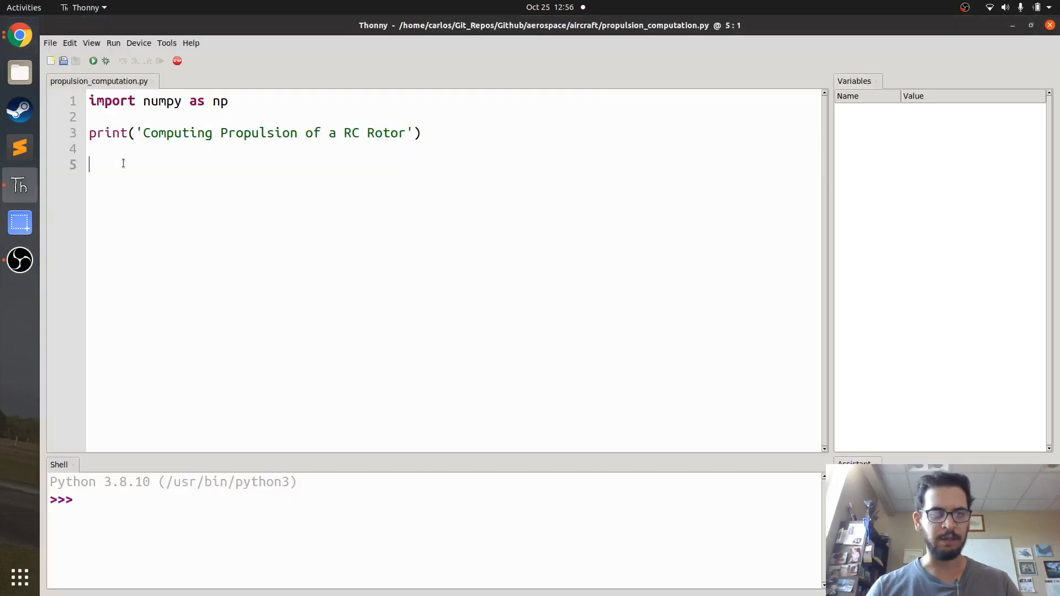
{"action": "type", "text": "0"}
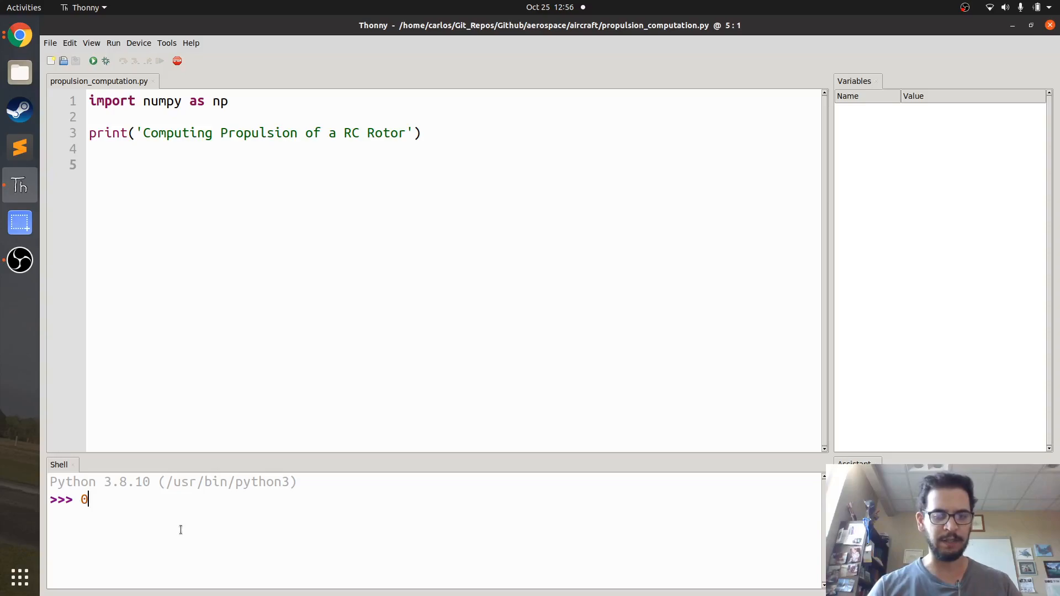
{"action": "type", "text": ".8*"}
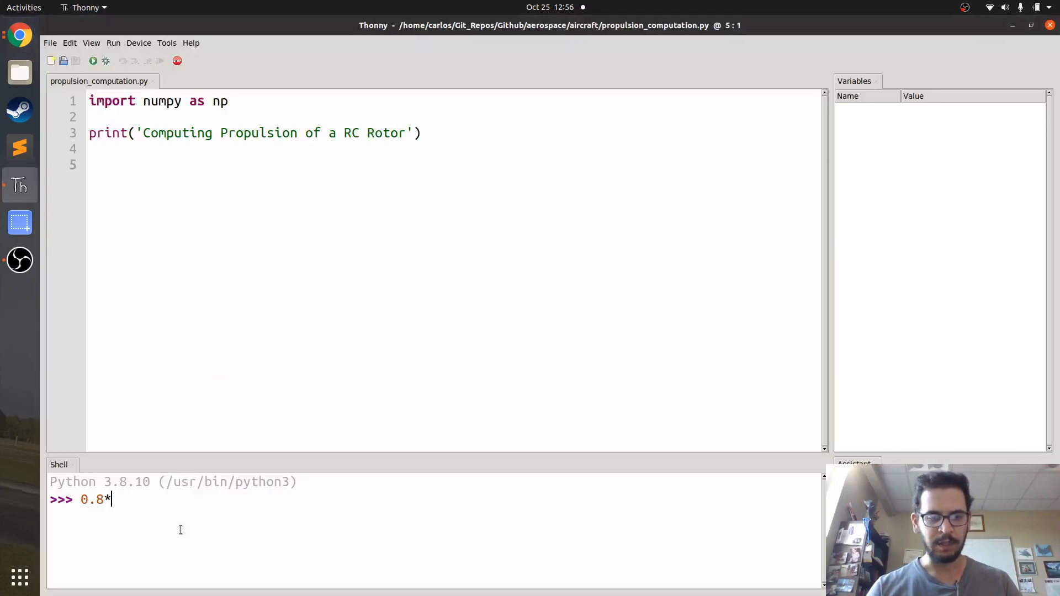
{"action": "type", "text": "4705"}
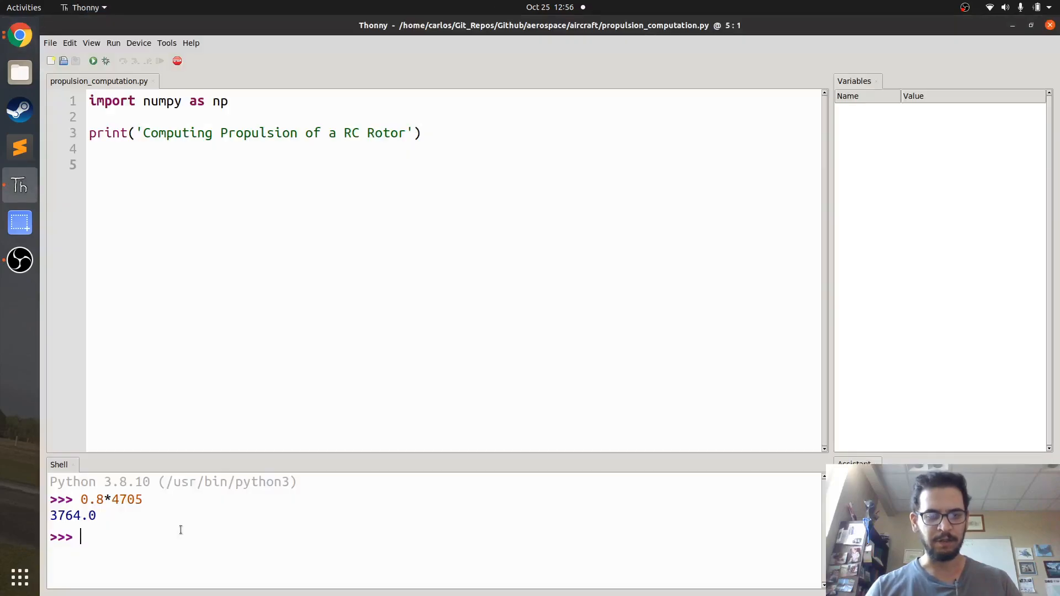
{"action": "type", "text": "2950*1.2"}
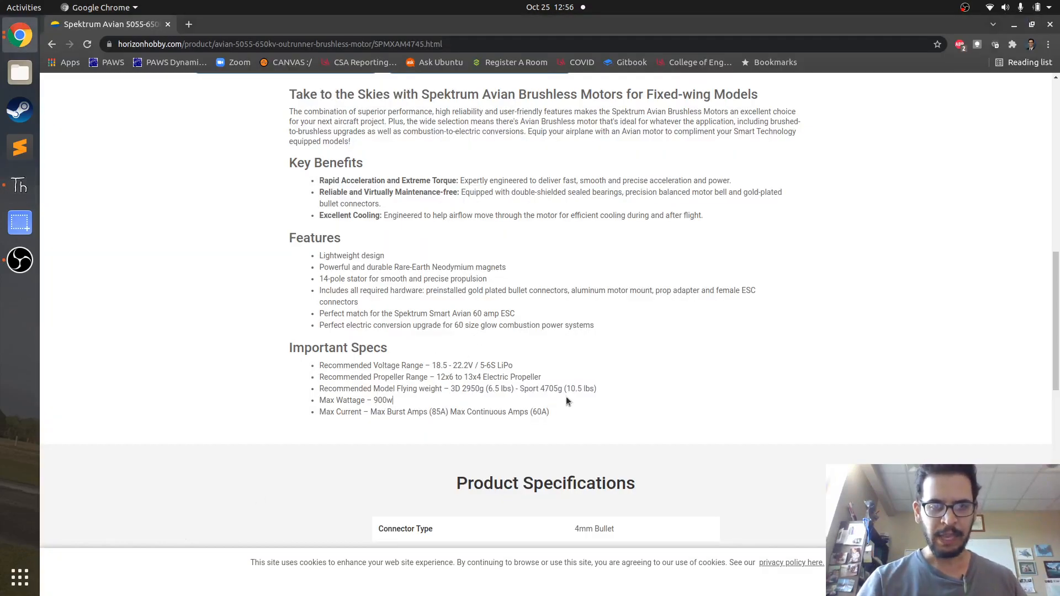
Select the motor's model name in the title and search Google for its thrust test.
{"action": "left_click_drag", "start_coordinate": [450, 388], "coordinate": [596, 387]}
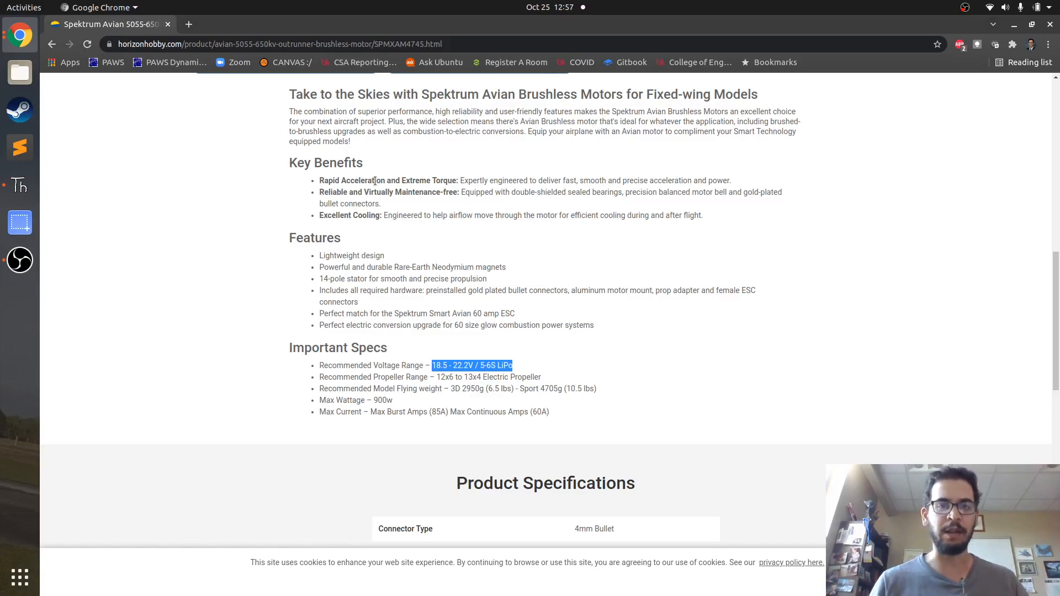
{"action": "scroll", "scroll_direction": "up", "scroll_amount": 3}
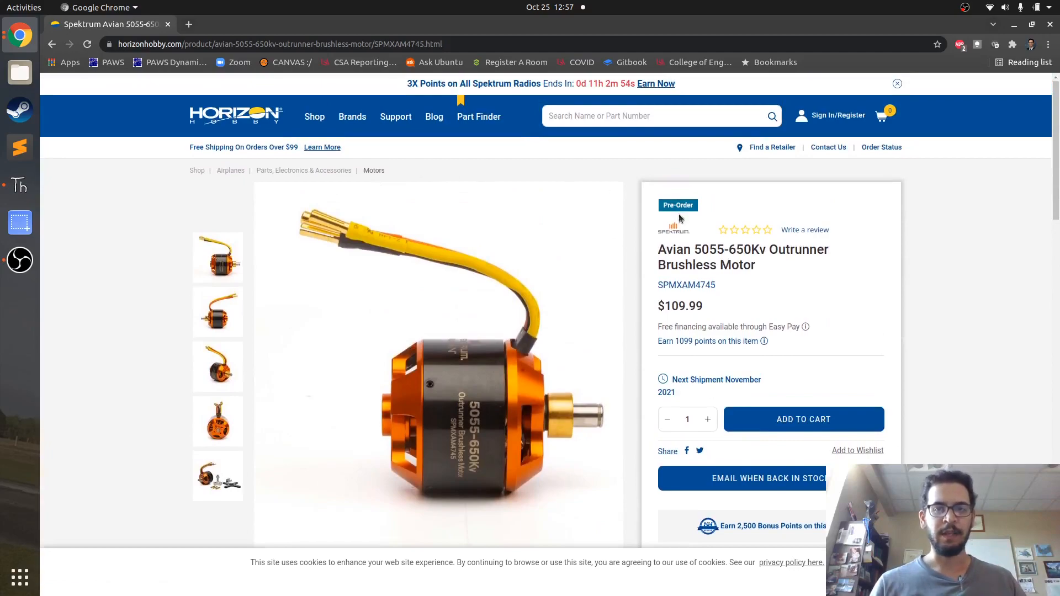
{"action": "left_click_drag", "start_coordinate": [667, 250], "coordinate": [764, 249]}
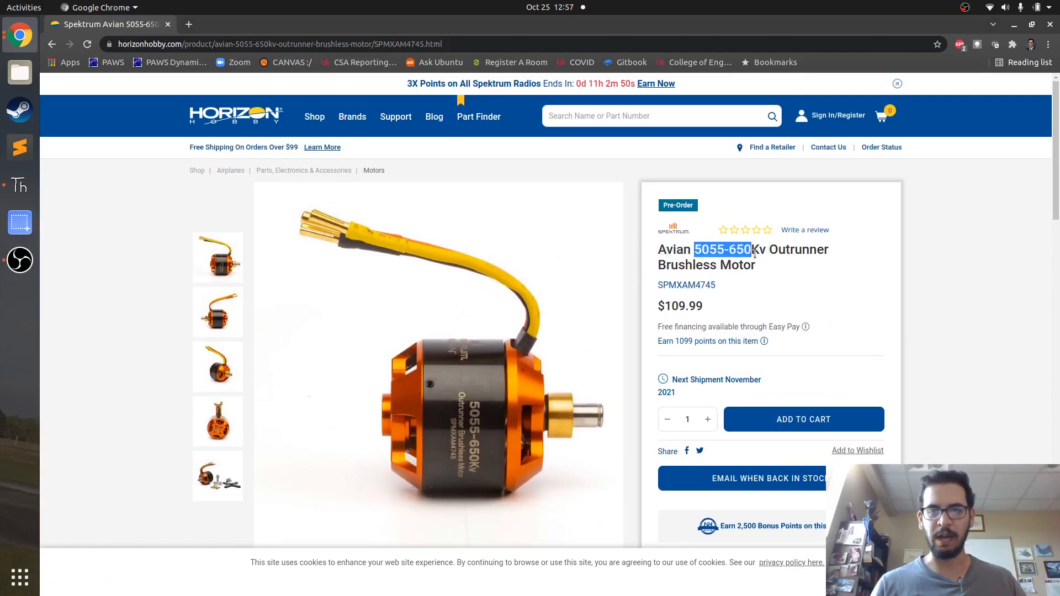
{"action": "right_click", "coordinate": [764, 264]}
{"action": "type", "text": "5055-650Kv Outrunner Brushless Motor thrust test"}
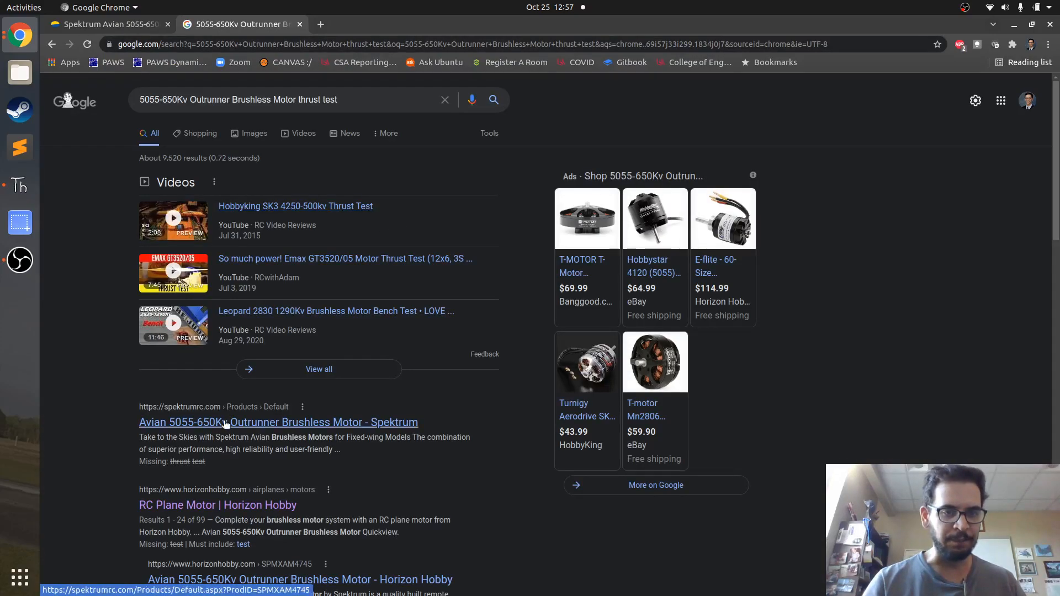
View the Product Specifications on the Spektrum page for the Avian motor.
{"action": "left_click", "coordinate": [278, 421]}
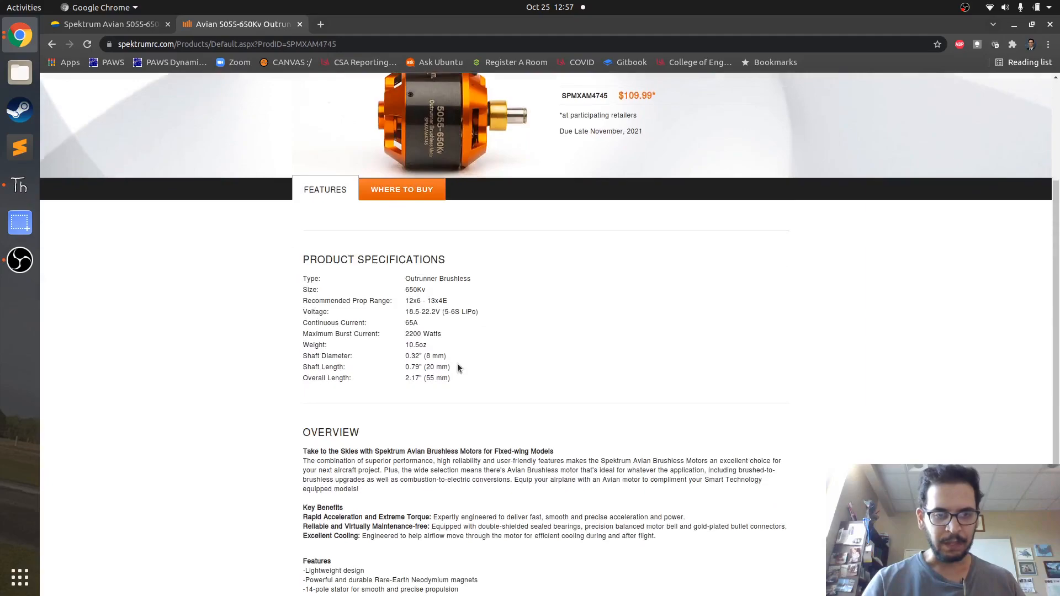
{"action": "scroll", "scroll_direction": "down", "scroll_amount": 3}
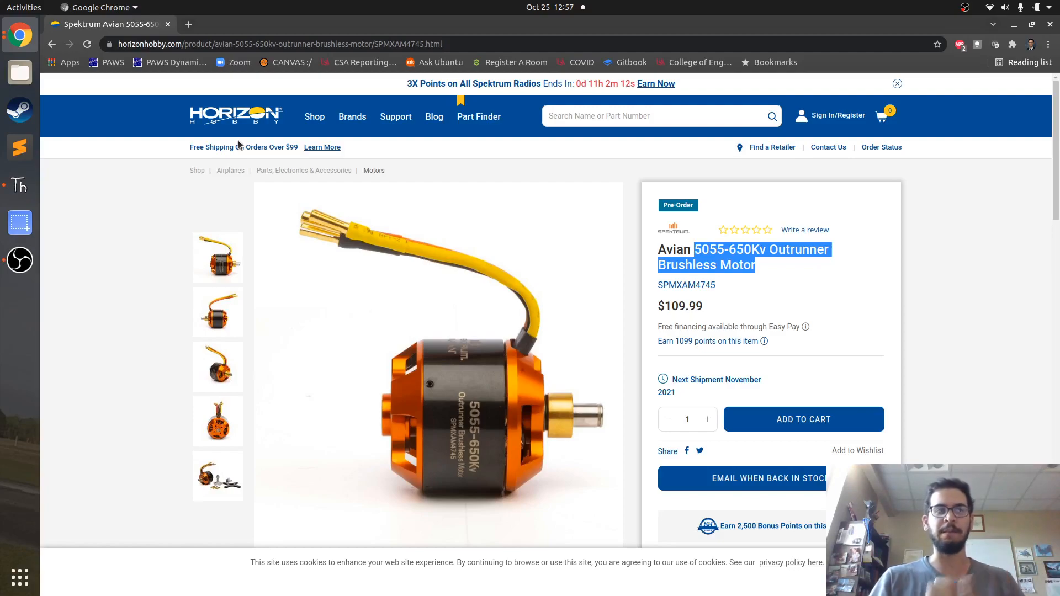
{"action": "mouse_move", "coordinate": [7, 189]}
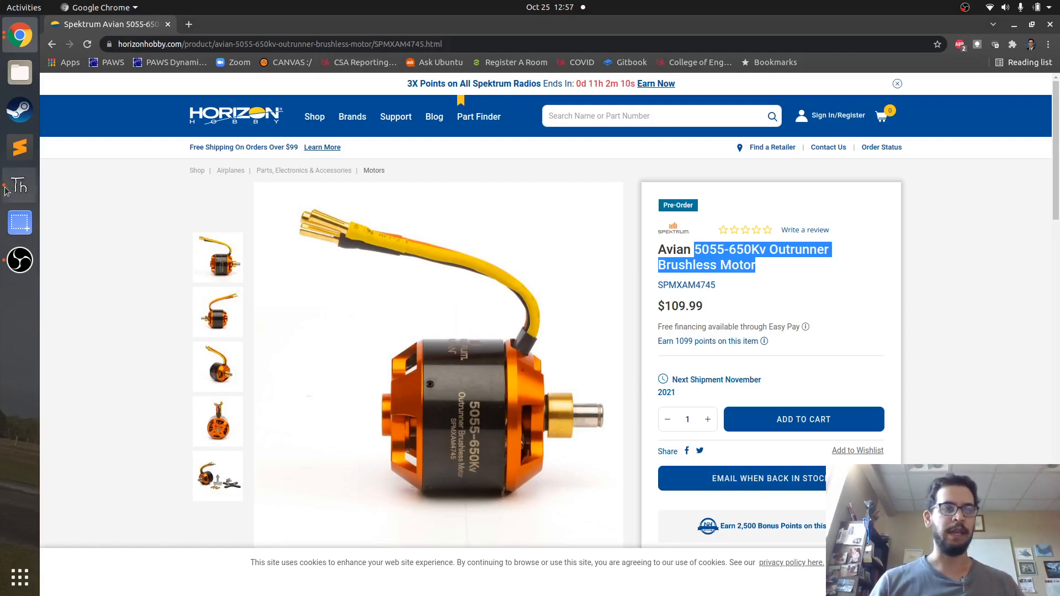
Switch back to the propulsion script in Thonny.
{"action": "left_click", "coordinate": [19, 185]}
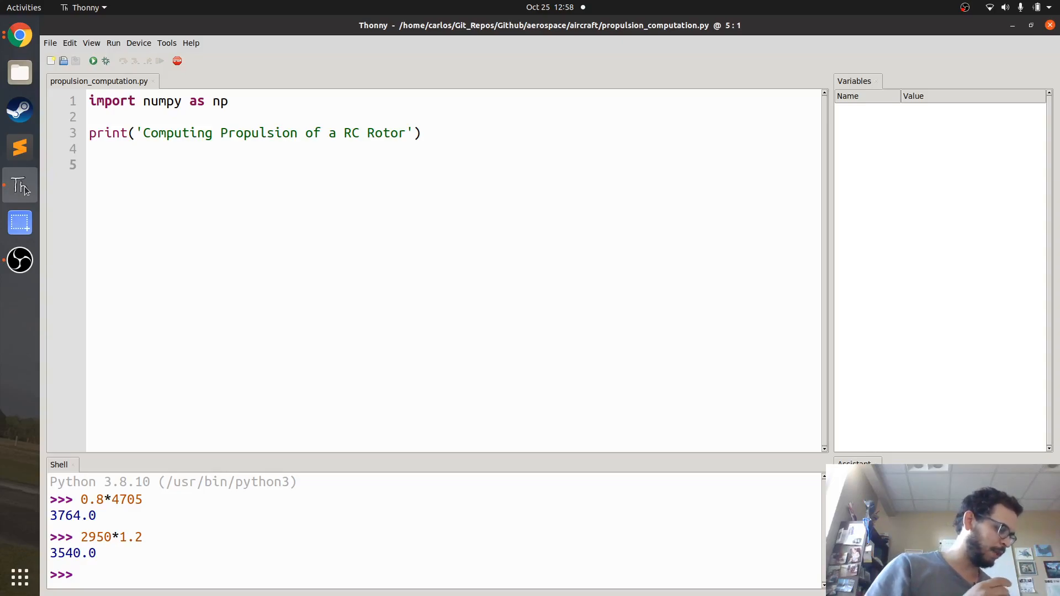
{"action": "left_click", "coordinate": [89, 164]}
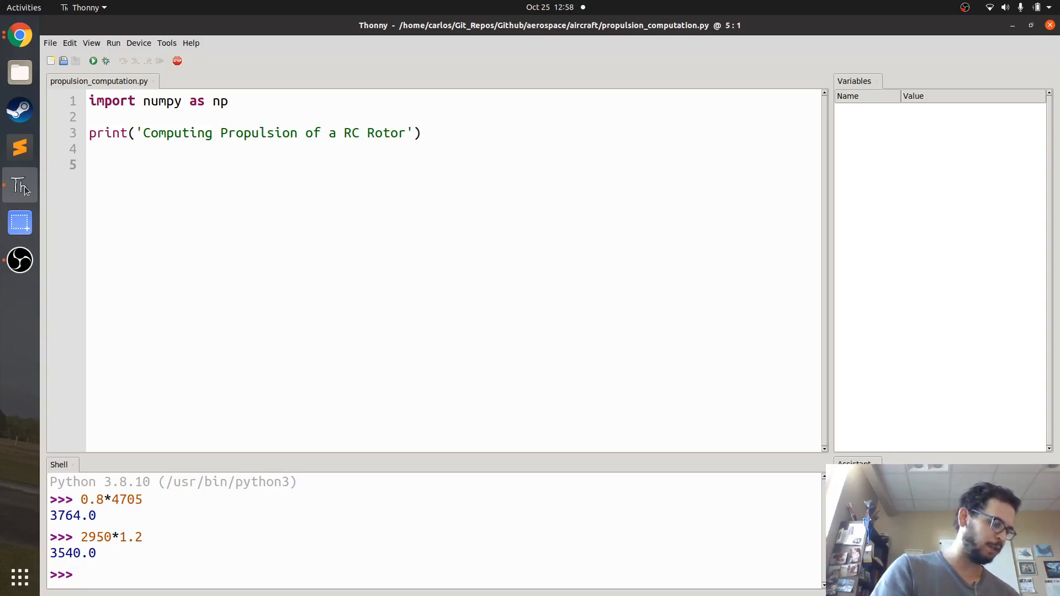
{"action": "left_click", "coordinate": [89, 164]}
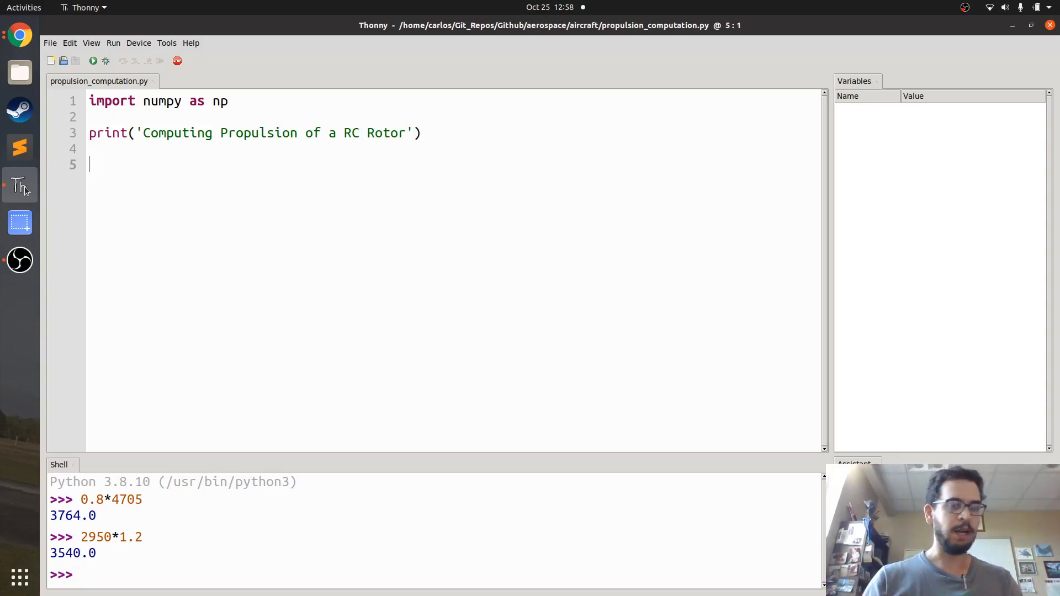
Write Cp = P / (rho * A * omega_rads**3 * R**3).
{"action": "type", "text": "Cpo = P /"}
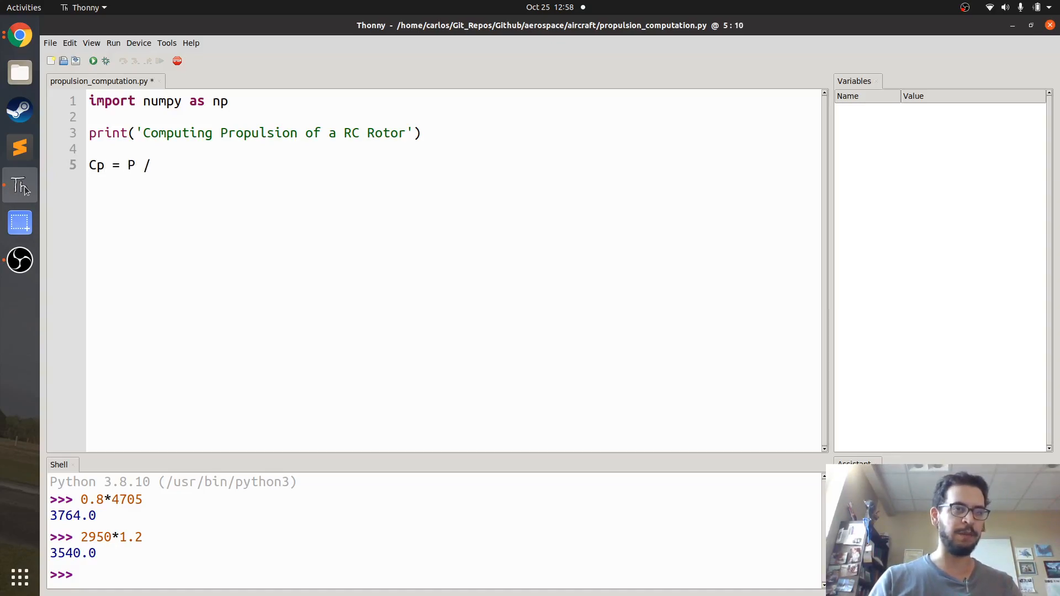
{"action": "type", "text": "("}
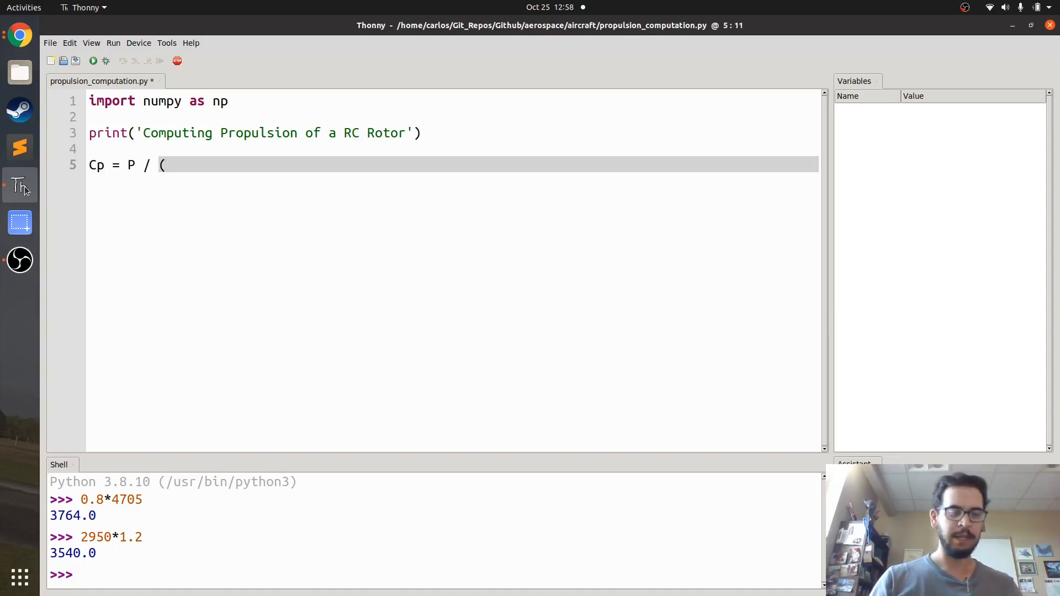
{"action": "type", "text": "rho *"}
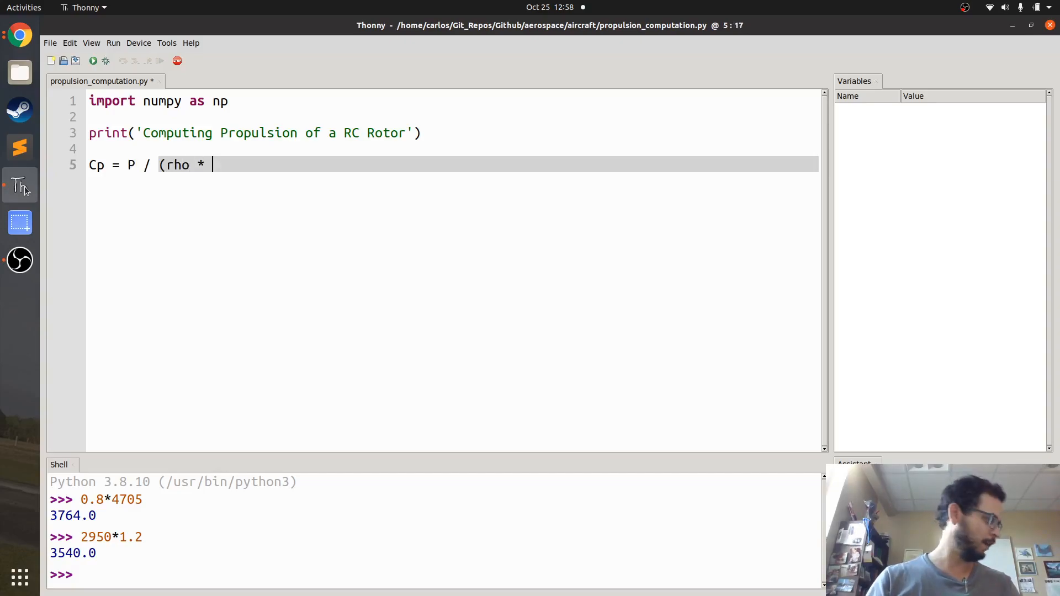
{"action": "type", "text": "A *"}
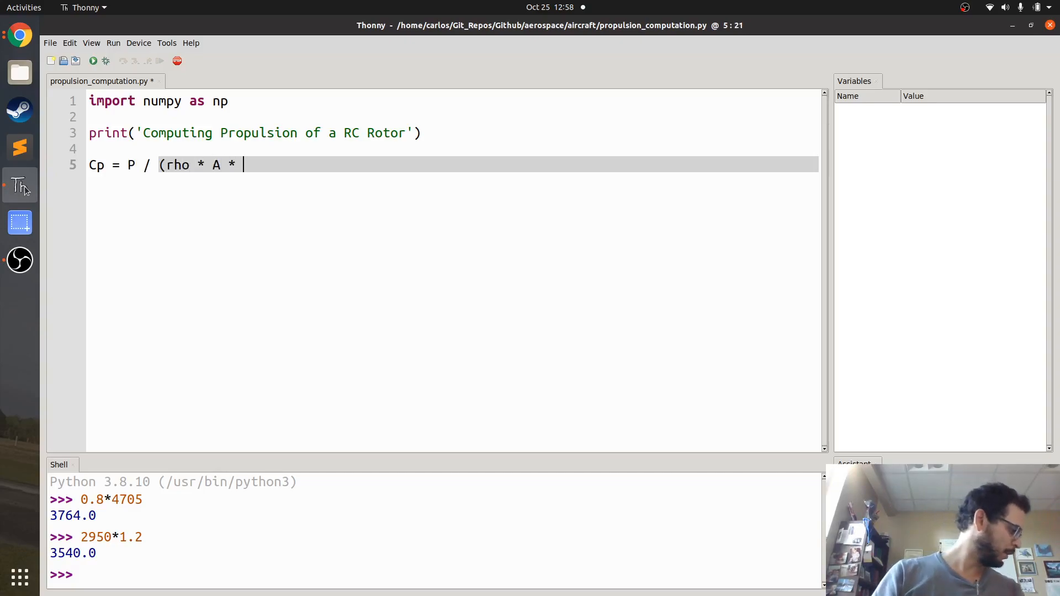
{"action": "type", "text": "omag"}
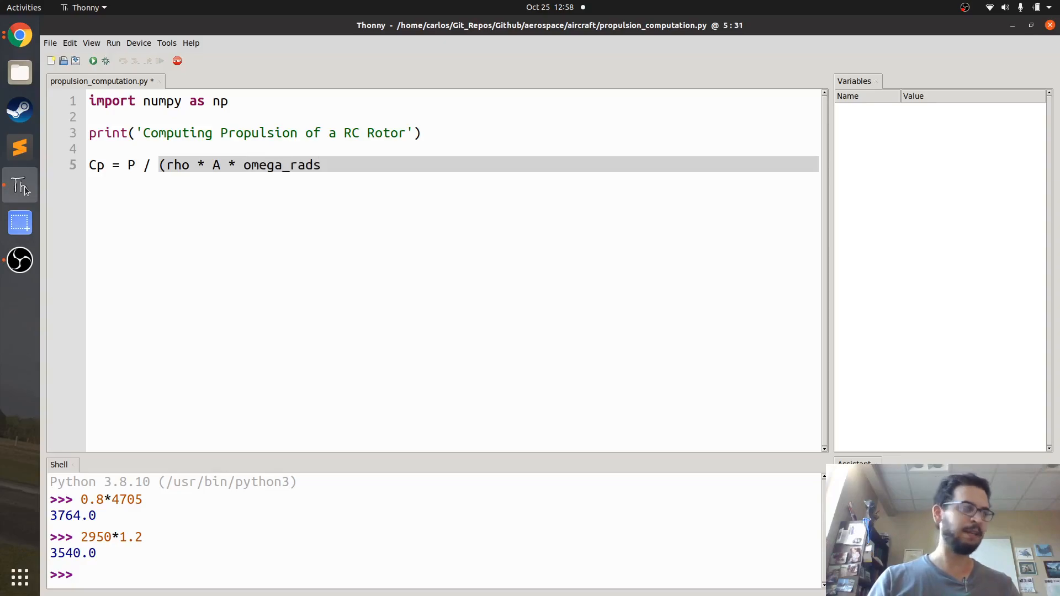
{"action": "type", "text": "**3"}
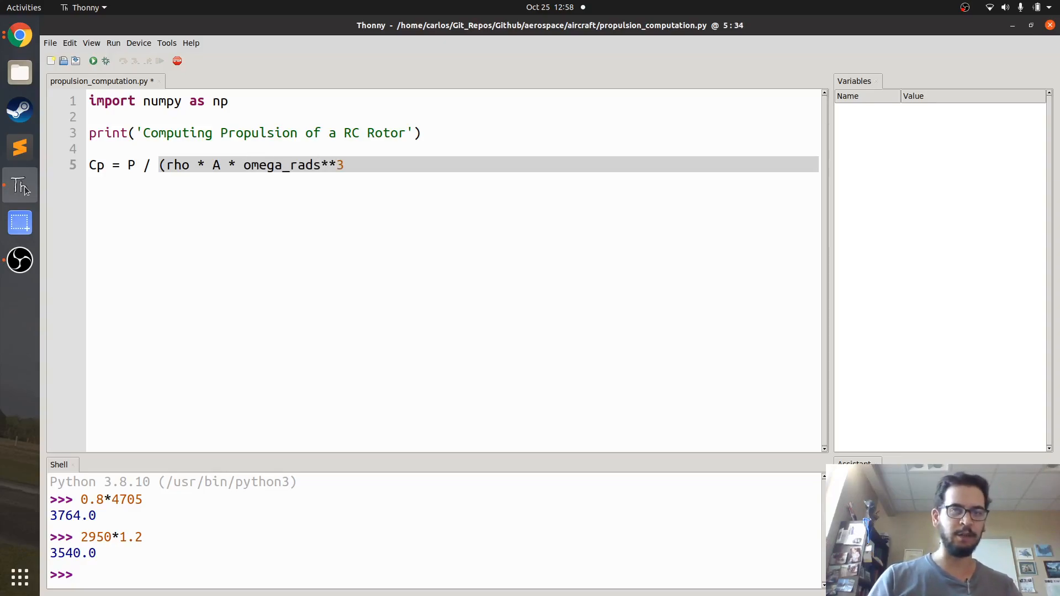
{"action": "type", "text": "* R**3)"}
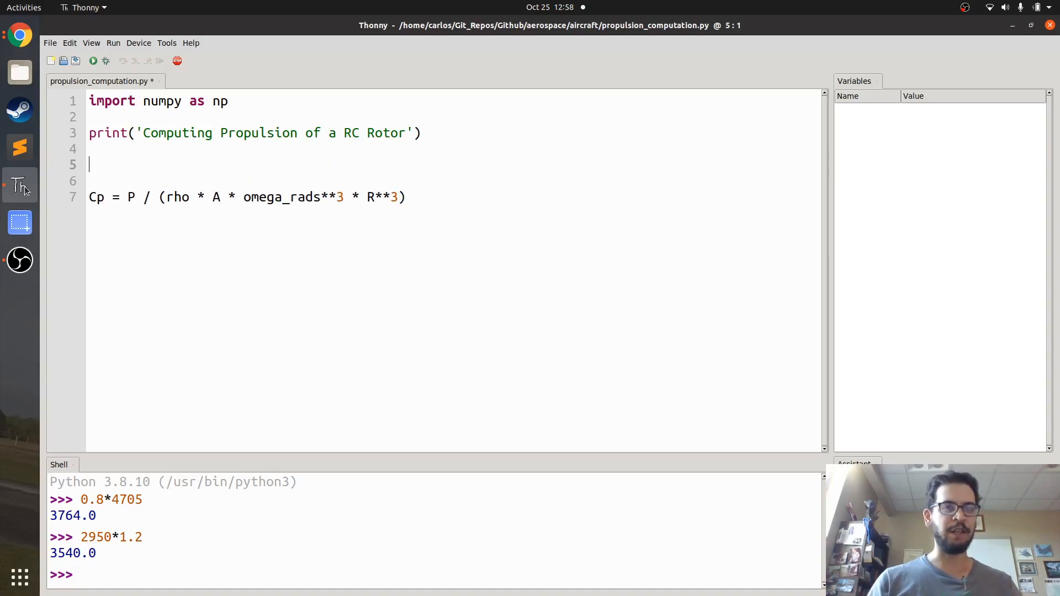
Define rho = 1.225 and P = 900.0 * 1.5 with explanatory comments.
{"action": "type", "text": "rho ="}
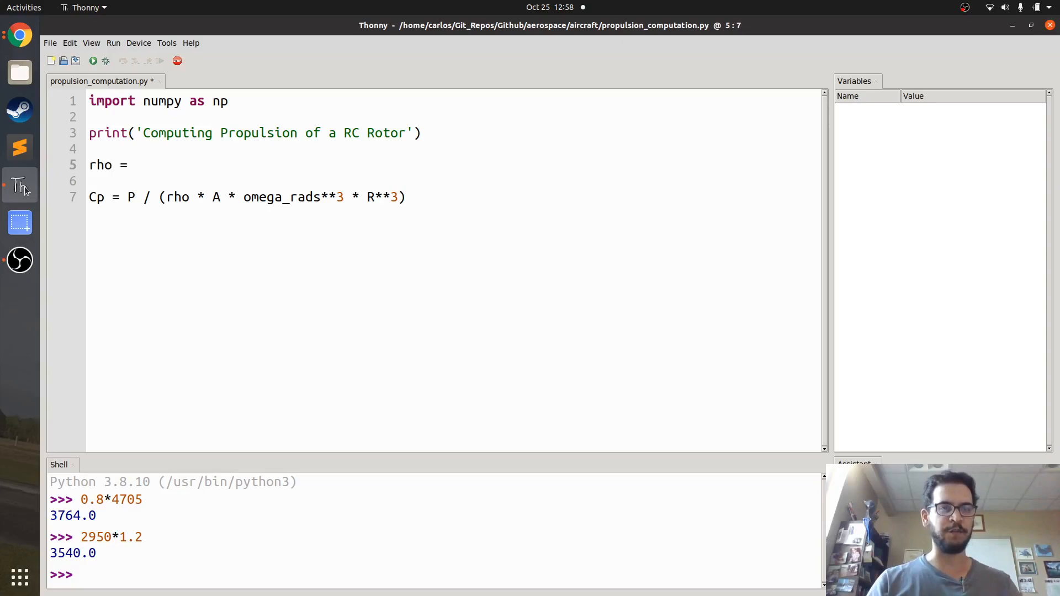
{"action": "type", "text": "1.225"}
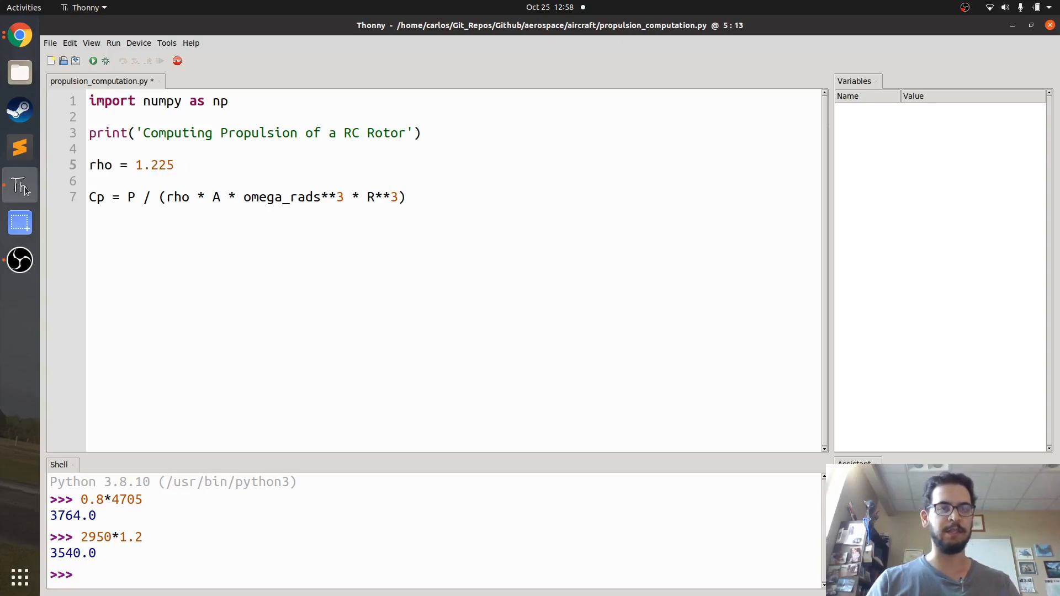
{"action": "type", "text": "##Density of air"}
{"action": "type", "text": "P = 900."}
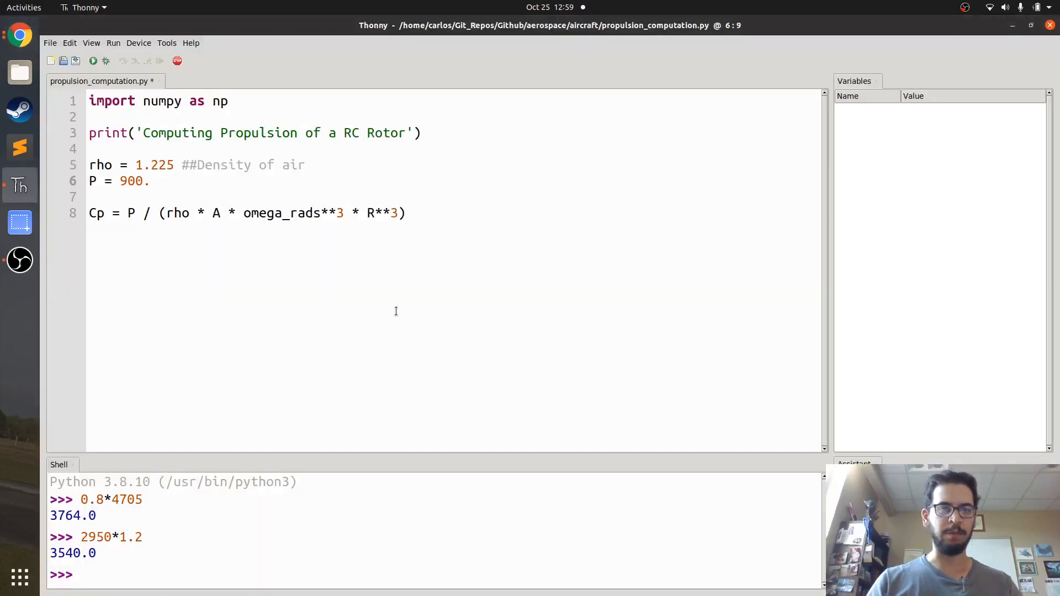
{"action": "type", "text": "*"}
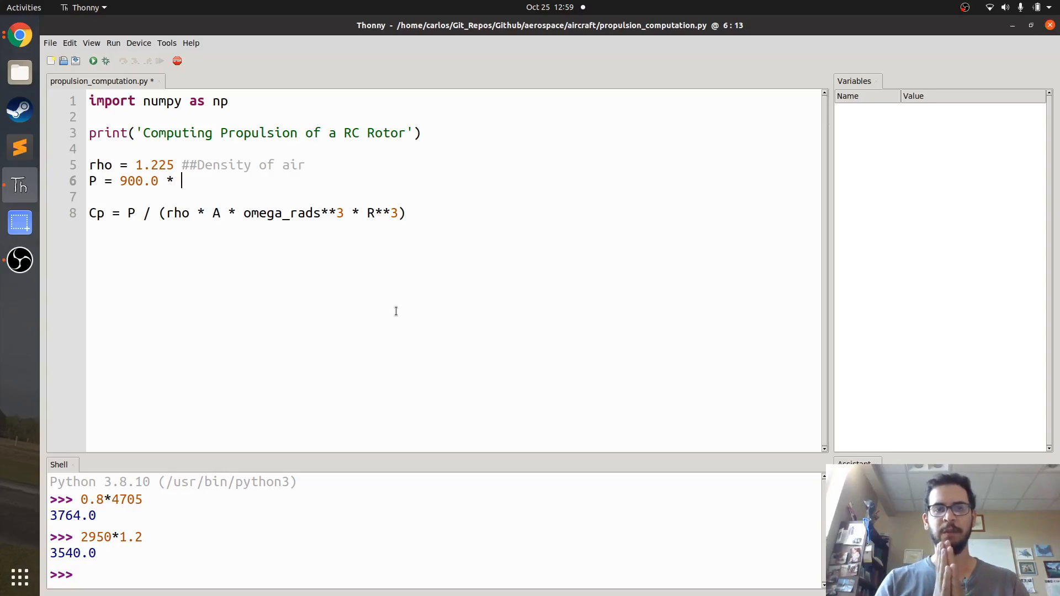
{"action": "type", "text": "1."}
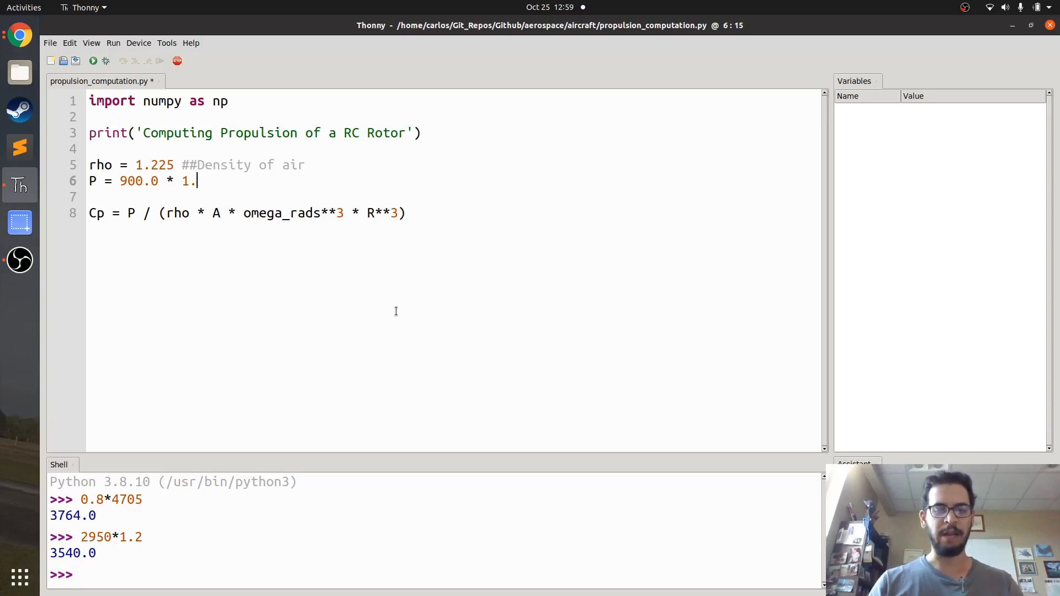
{"action": "type", "text": "5"}
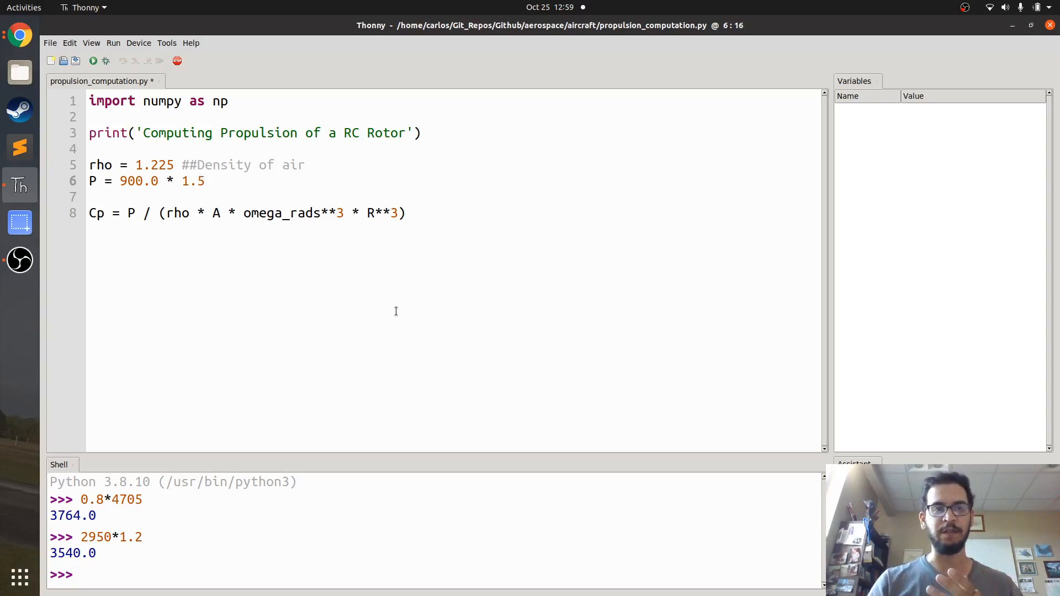
{"action": "type", "text": "##Extra 1.5 I th"}
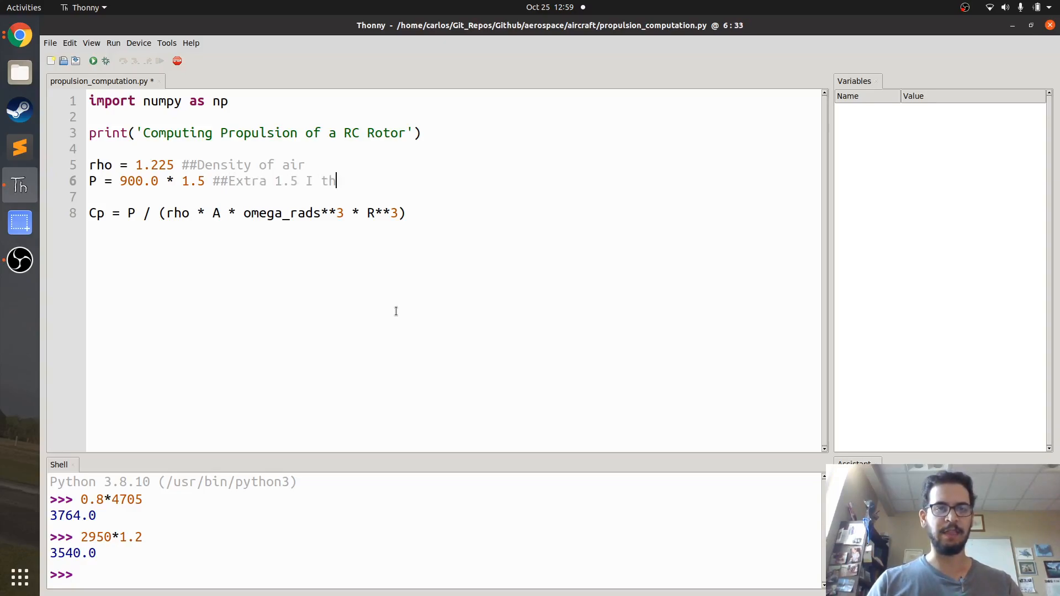
{"action": "type", "text": "nk is for induced power"}
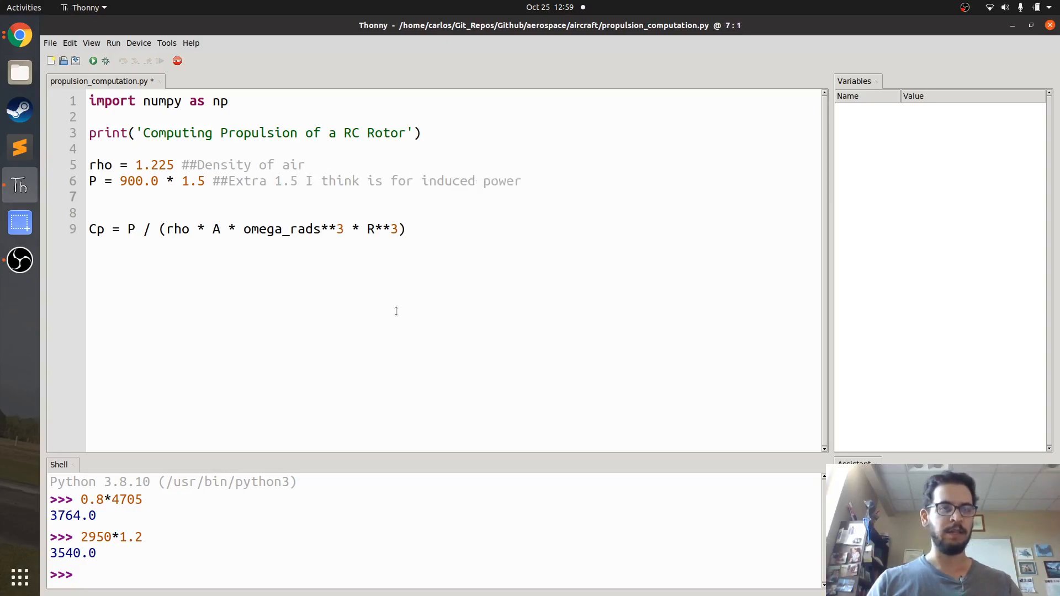
Define R = (12.5/(12*3.28*2)) in meters and disk area A = np.pi*R**2.
{"action": "type", "text": "A"}
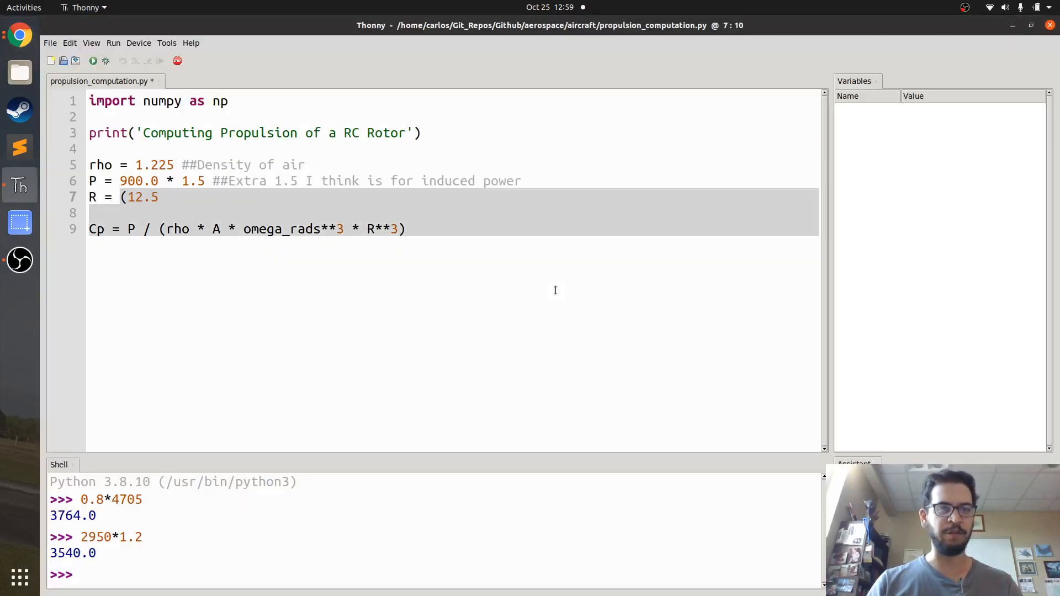
{"action": "type", "text": "/12"}
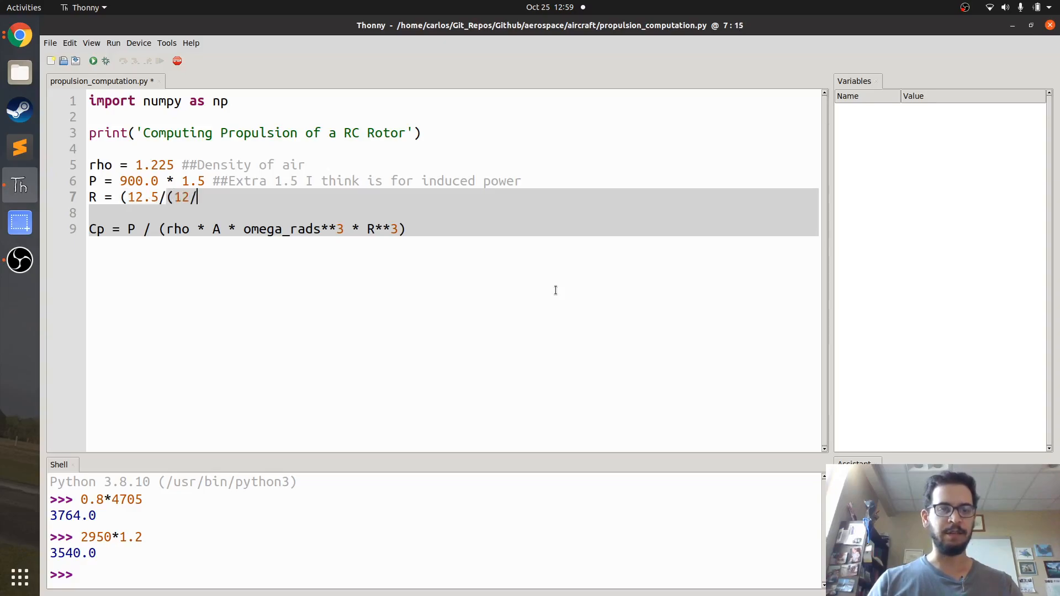
{"action": "type", "text": "*3.28)"}
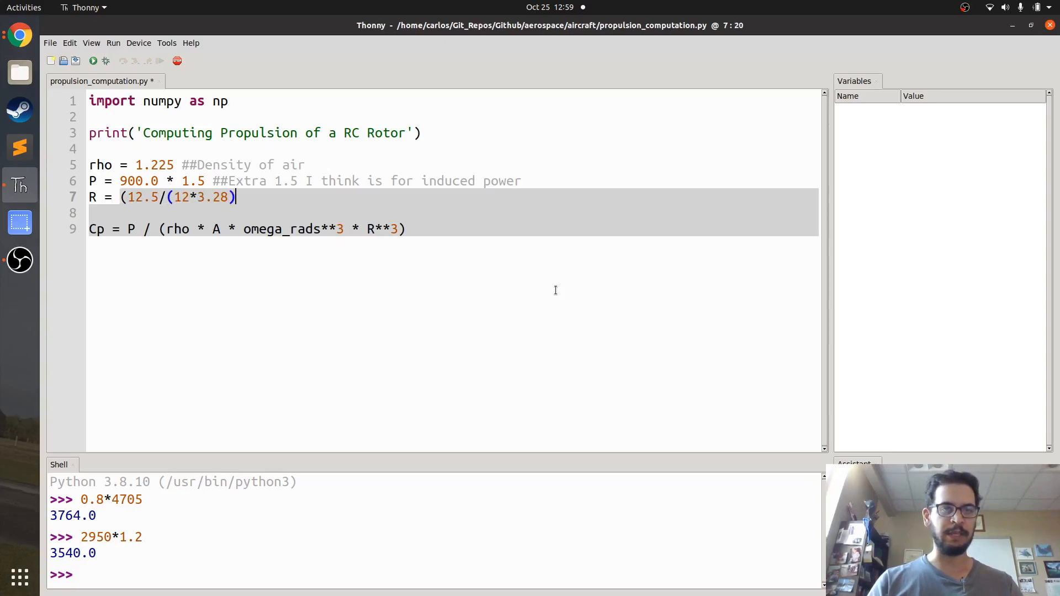
{"action": "type", "text": "*2"}
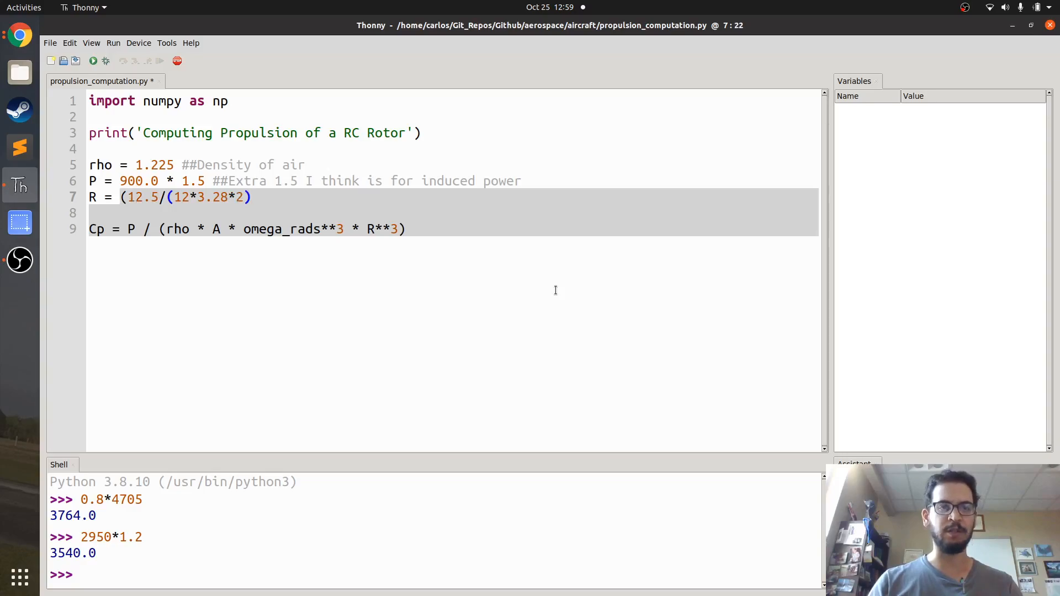
{"action": "type", "text": ") ##Radius"}
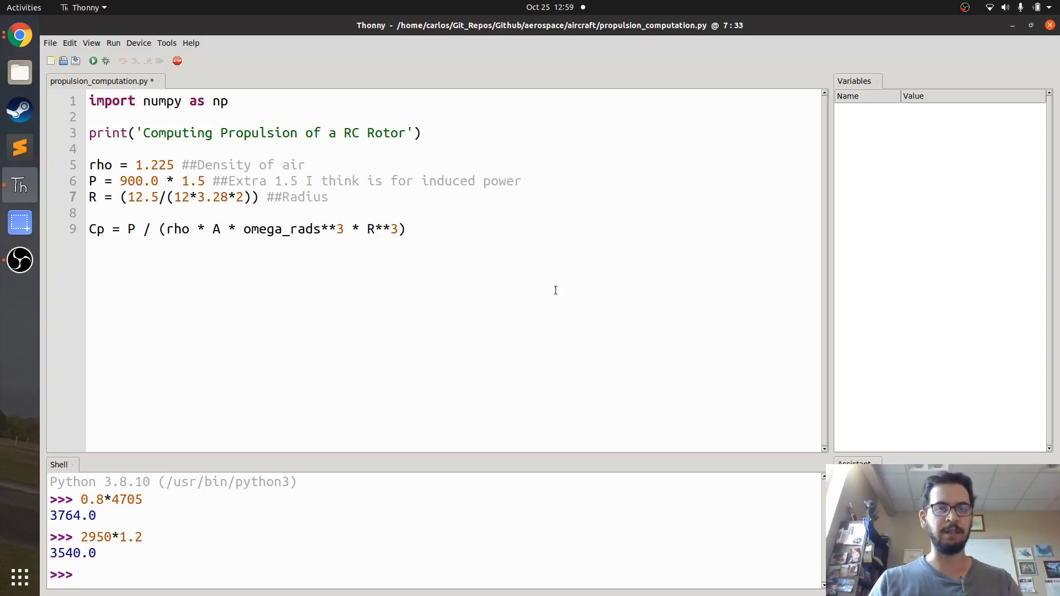
{"action": "type", "text": "in meters for a 12.5 inch prop"}
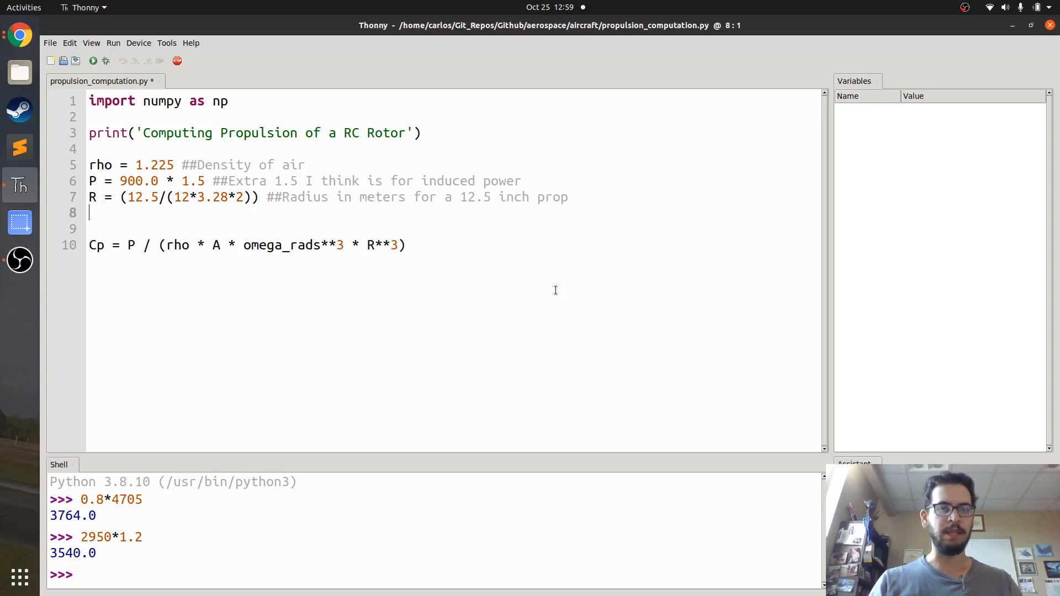
{"action": "type", "text": "A = np.pi"}
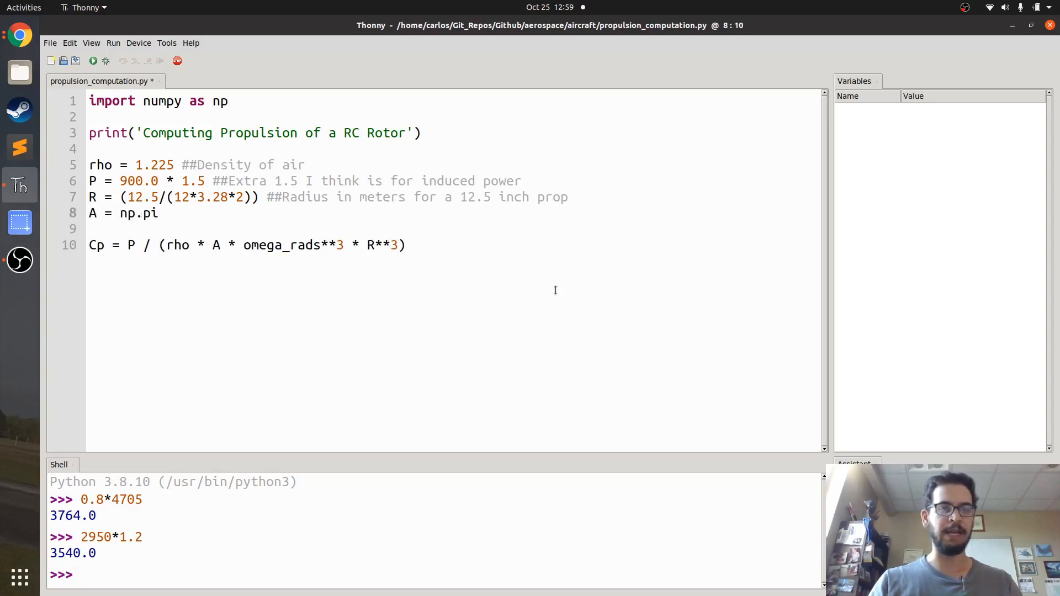
{"action": "type", "text": "*R**2"}
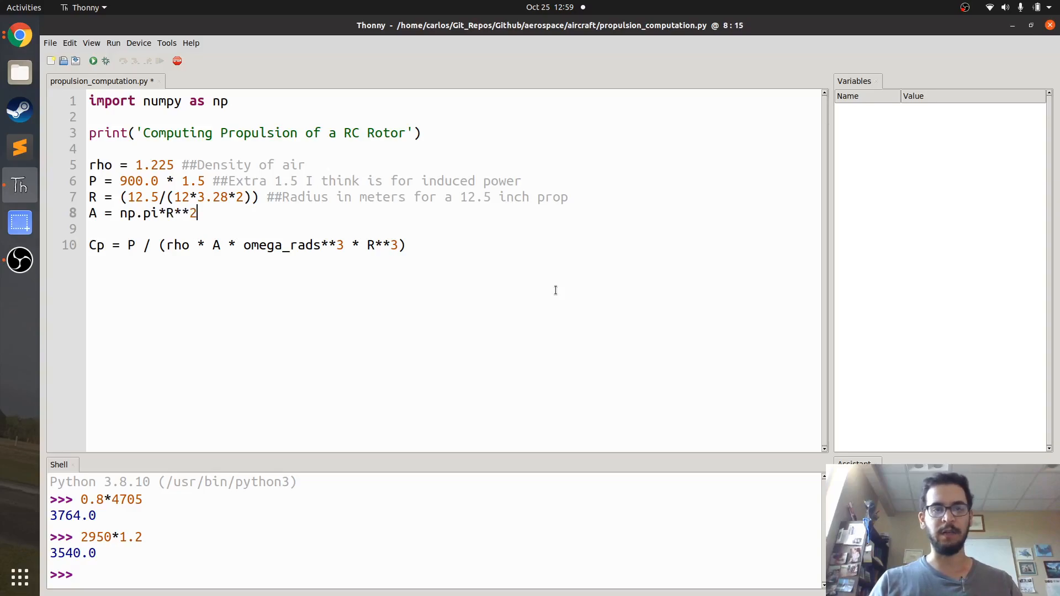
Start an omega_rpm = assignment on the empty line above the Cp formula.
{"action": "left_click", "coordinate": [228, 100]}
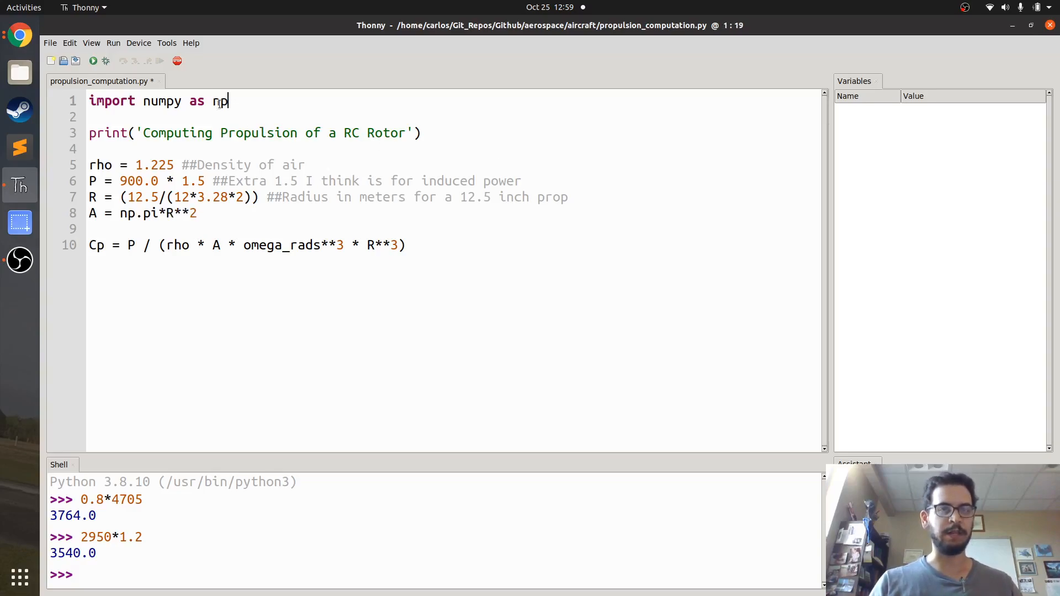
{"action": "left_click", "coordinate": [220, 245]}
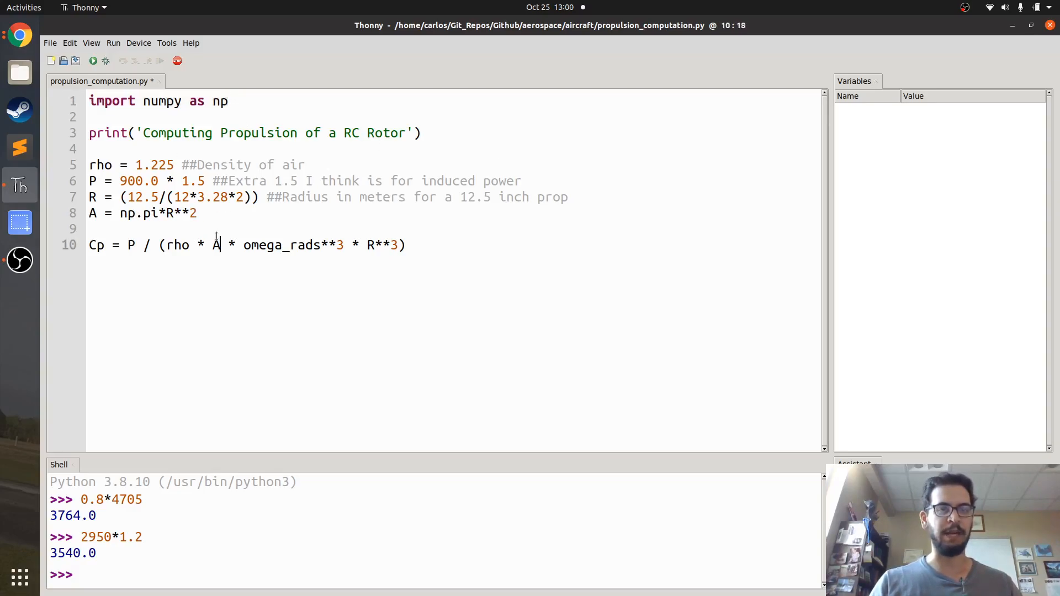
{"action": "left_click", "coordinate": [92, 228]}
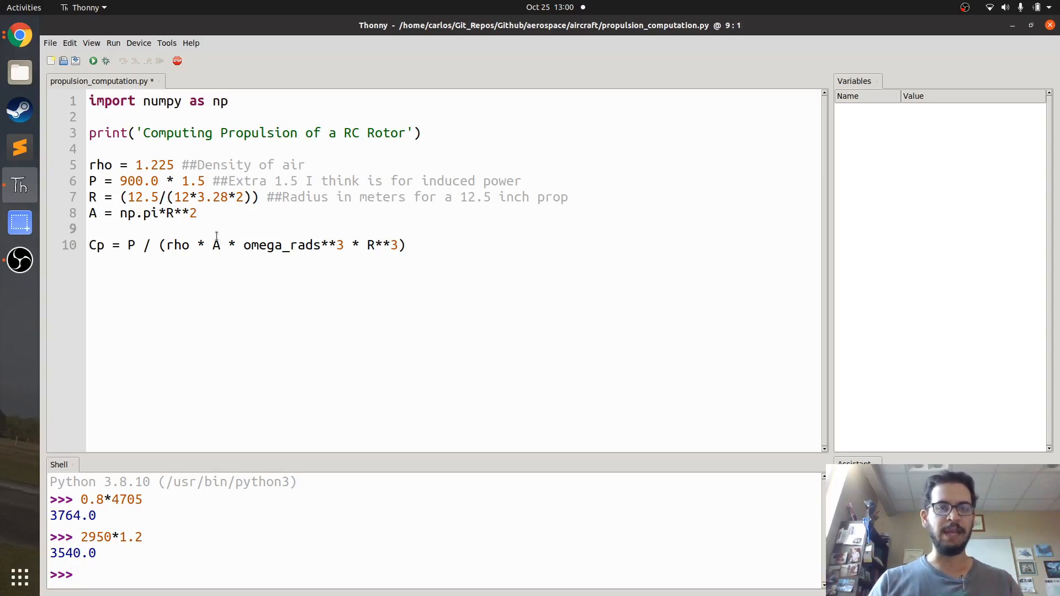
{"action": "type", "text": "o"}
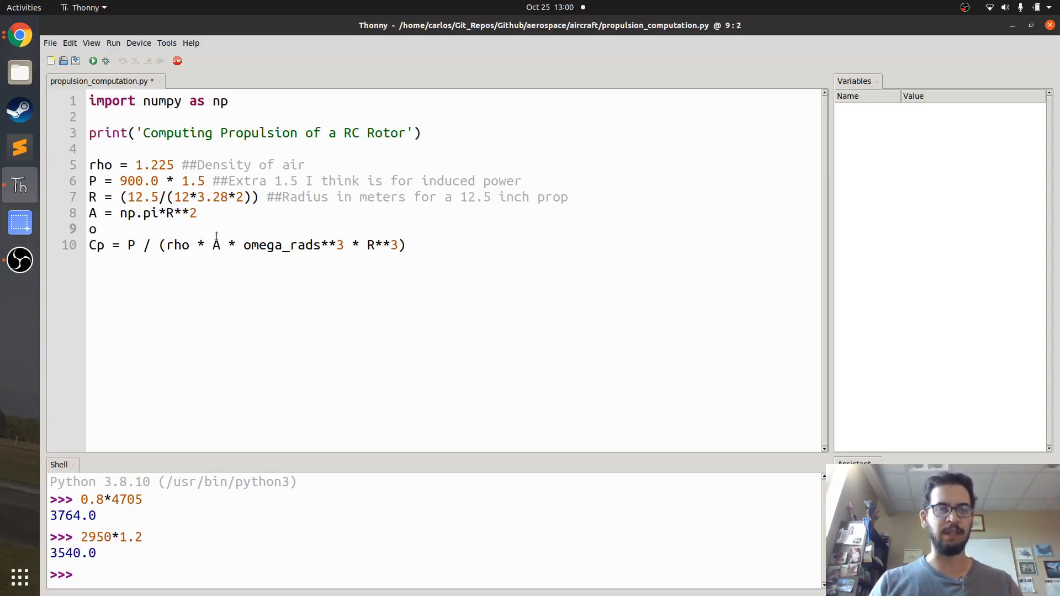
{"action": "type", "text": "mega_rpm ="}
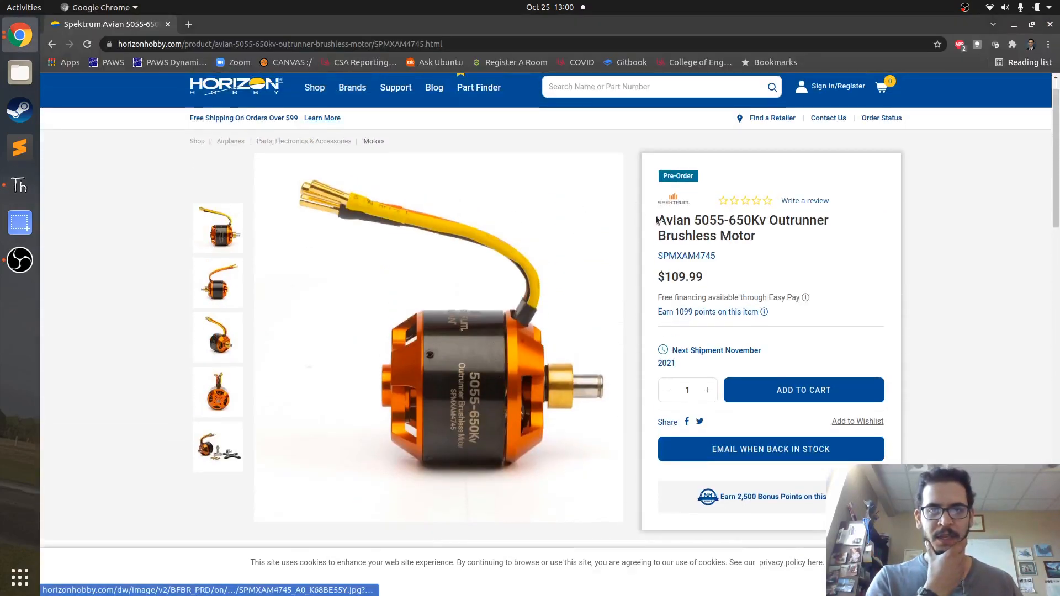
Select the 650Kv rating in the motor's product title.
{"action": "double_click", "coordinate": [697, 220]}
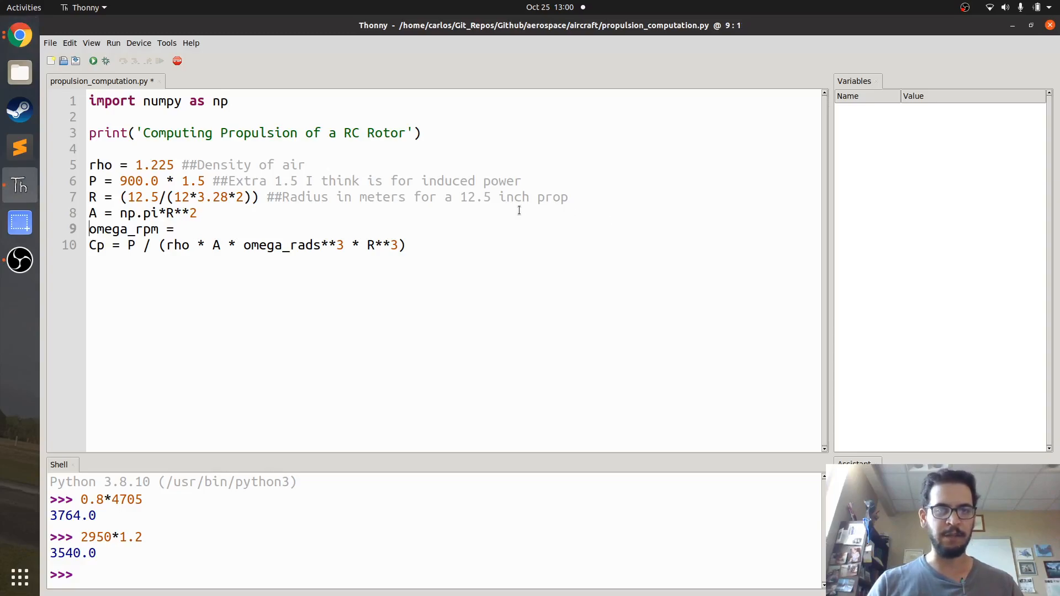
Add KV = 650 above omega_rpm and begin omega_rpm with KV.
{"action": "key", "text": "Return"}
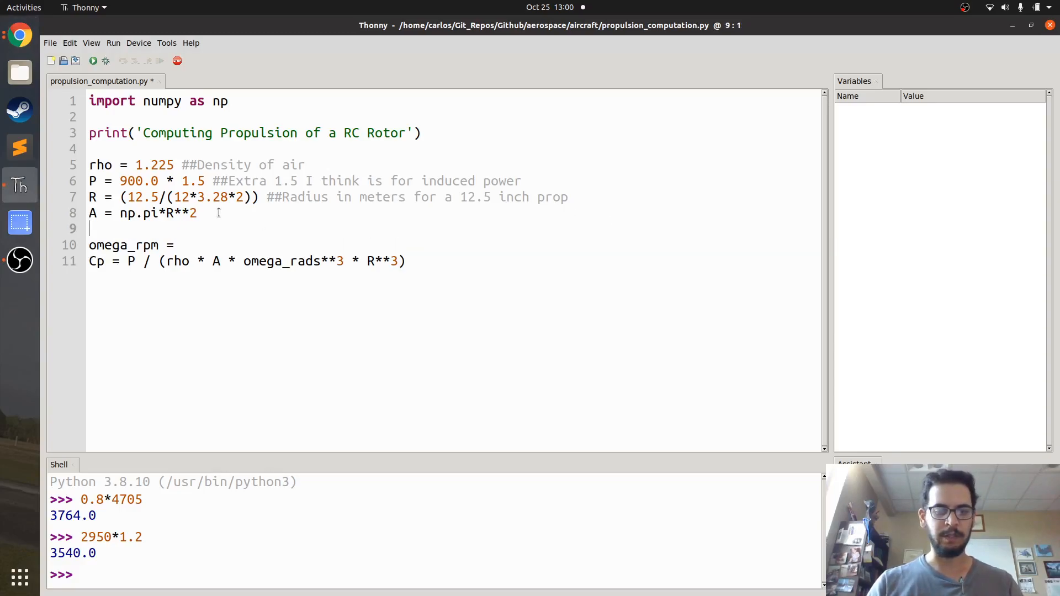
{"action": "type", "text": "KV = 6"}
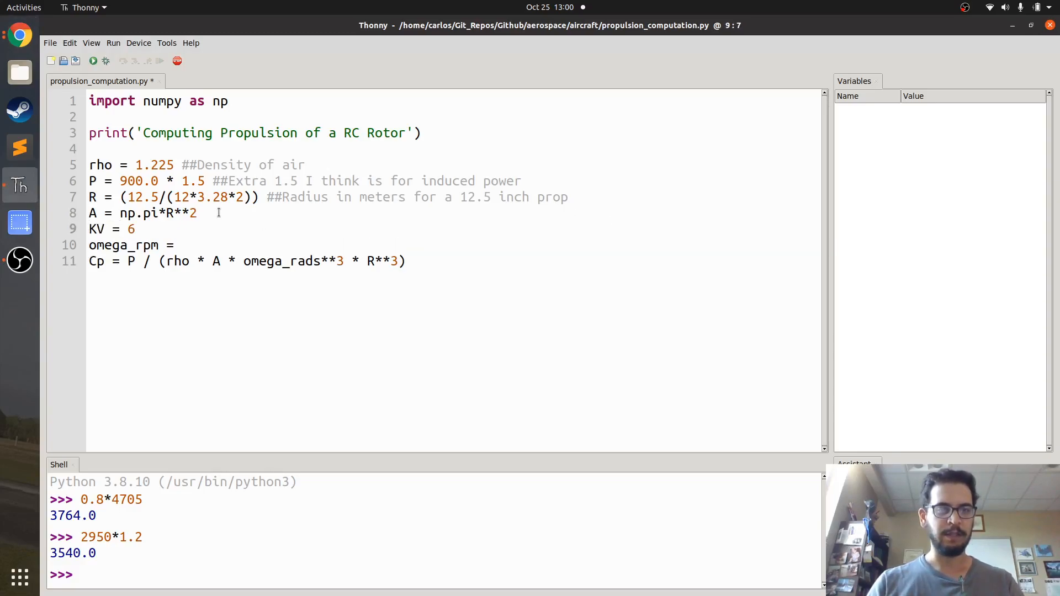
{"action": "type", "text": "50"}
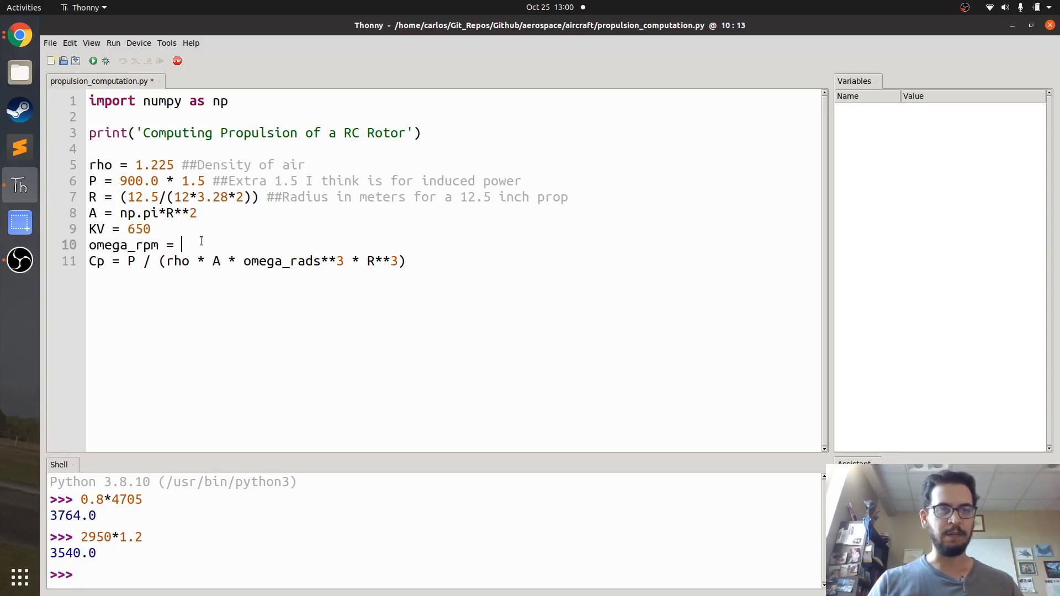
{"action": "type", "text": "KV"}
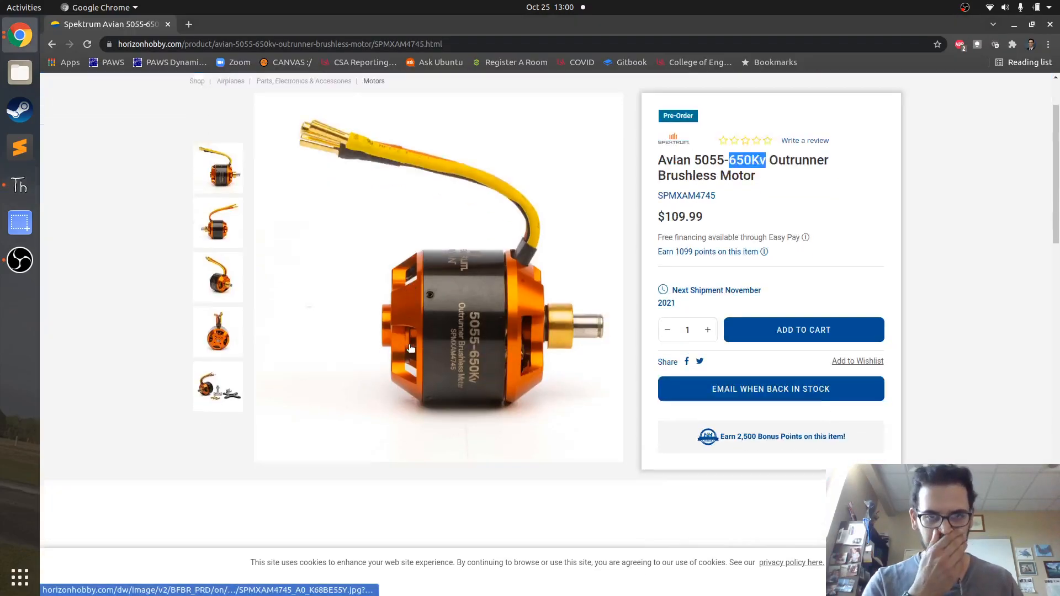
Read the motor's recommended voltage range and define V = 20.0 in the script.
{"action": "scroll", "scroll_direction": "down", "scroll_amount": 3}
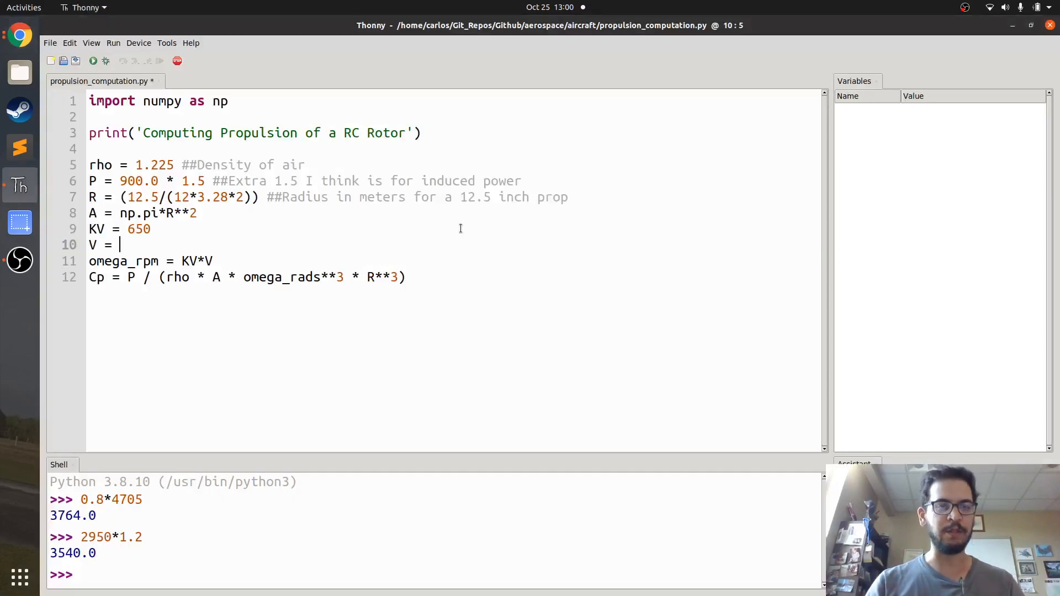
{"action": "type", "text": "20.0"}
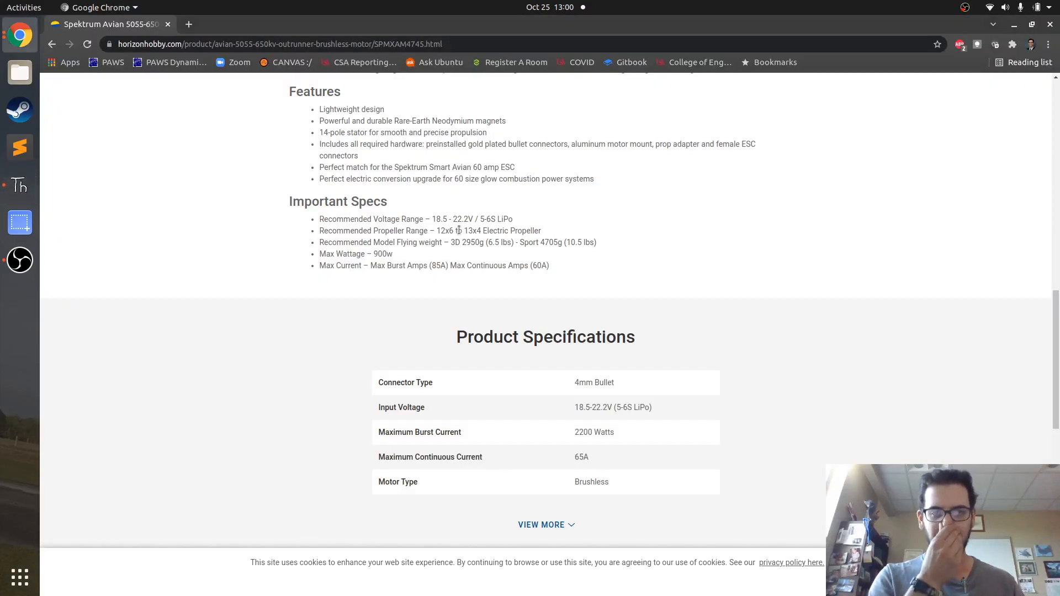
{"action": "left_click_drag", "start_coordinate": [449, 242], "coordinate": [597, 242]}
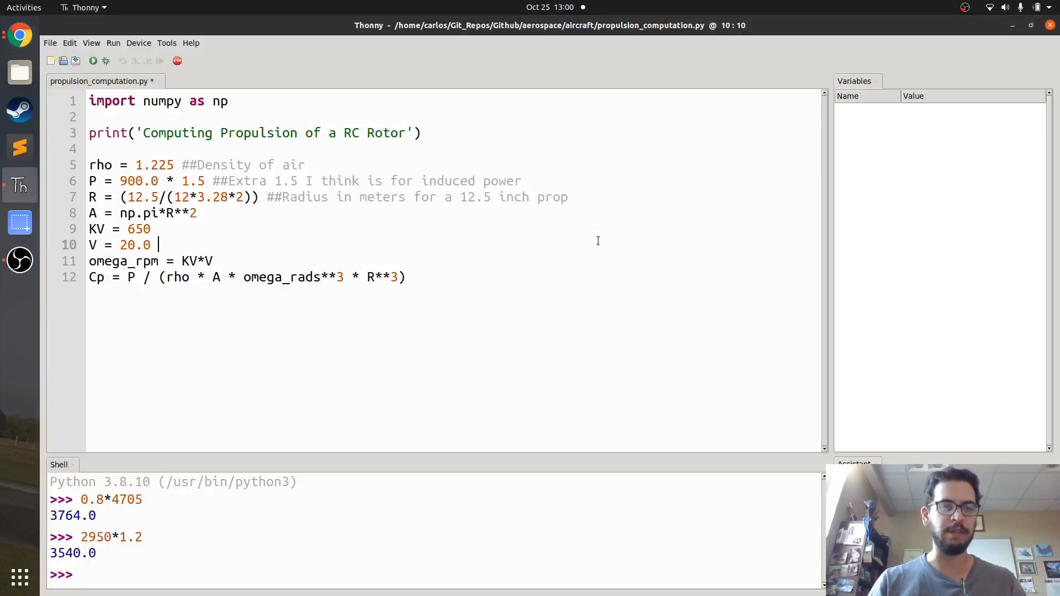
{"action": "mouse_move", "coordinate": [255, 220]}
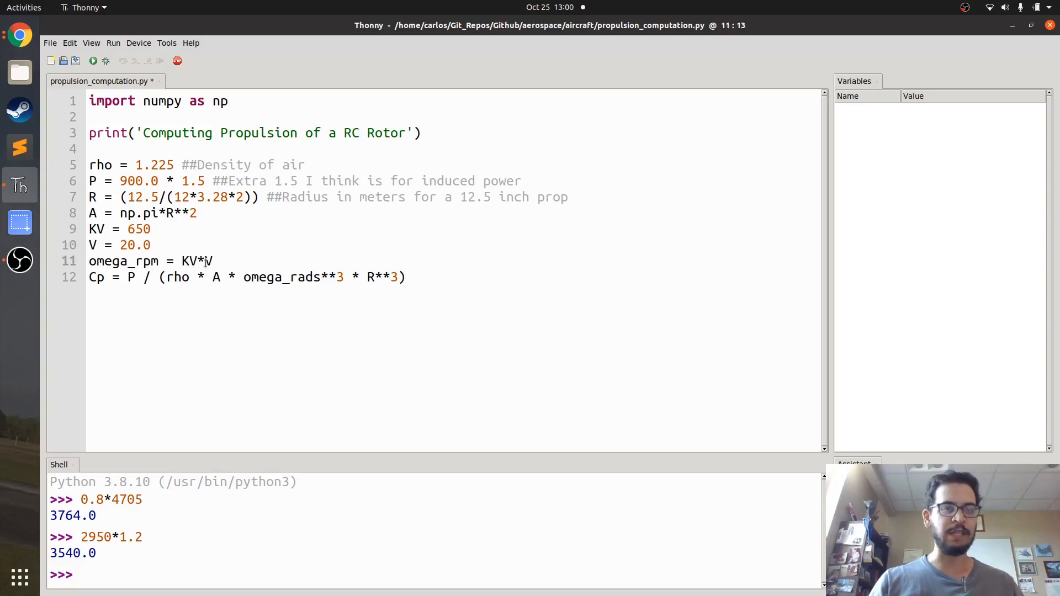
Comment the KV line: rpm per volt from the data sheet.
{"action": "left_click", "coordinate": [167, 229]}
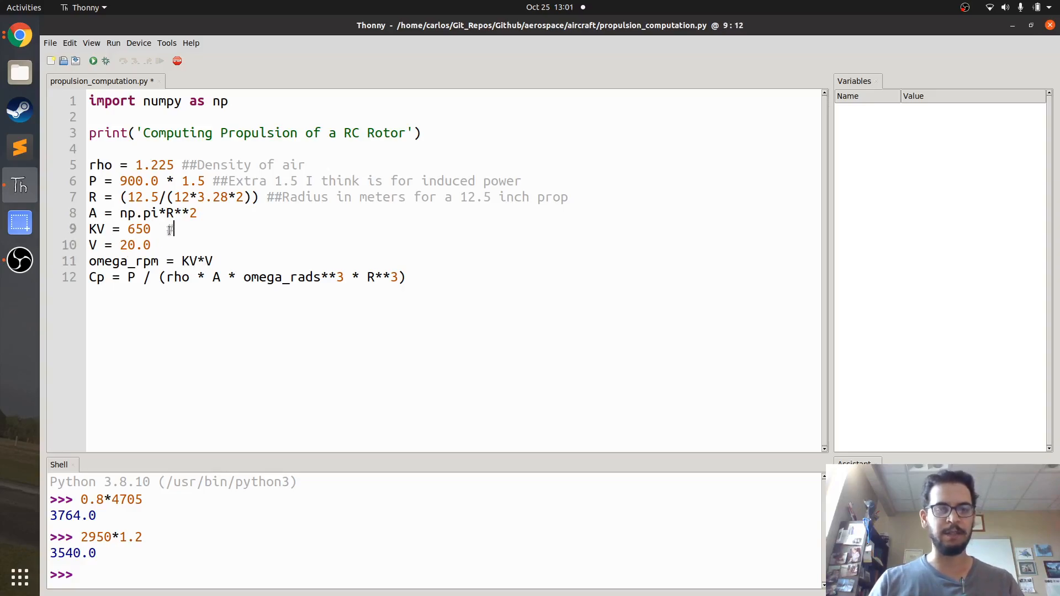
{"action": "type", "text": "##KV"}
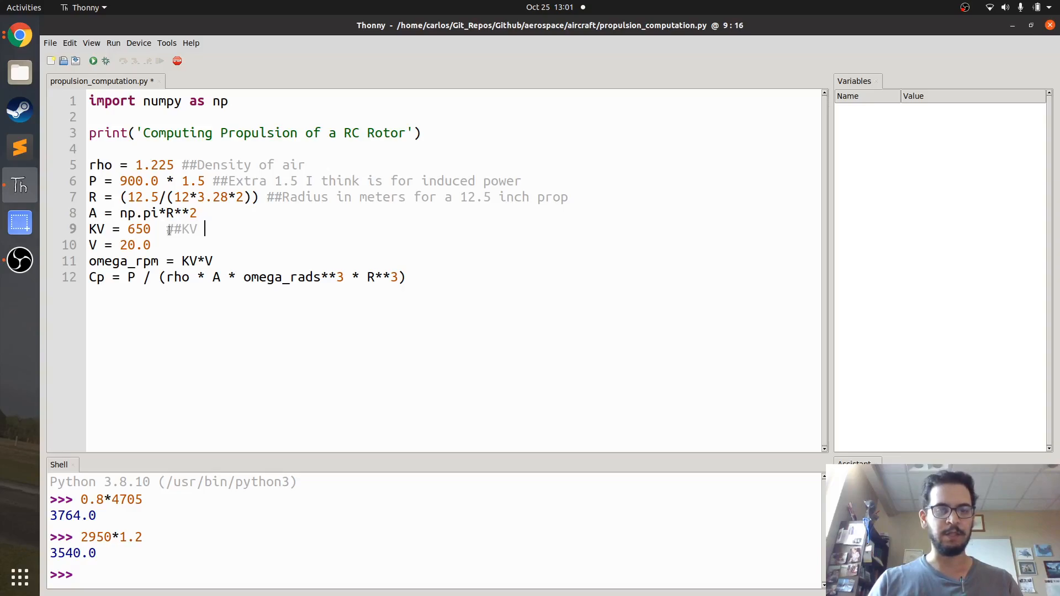
{"action": "type", "text": "rpm per"}
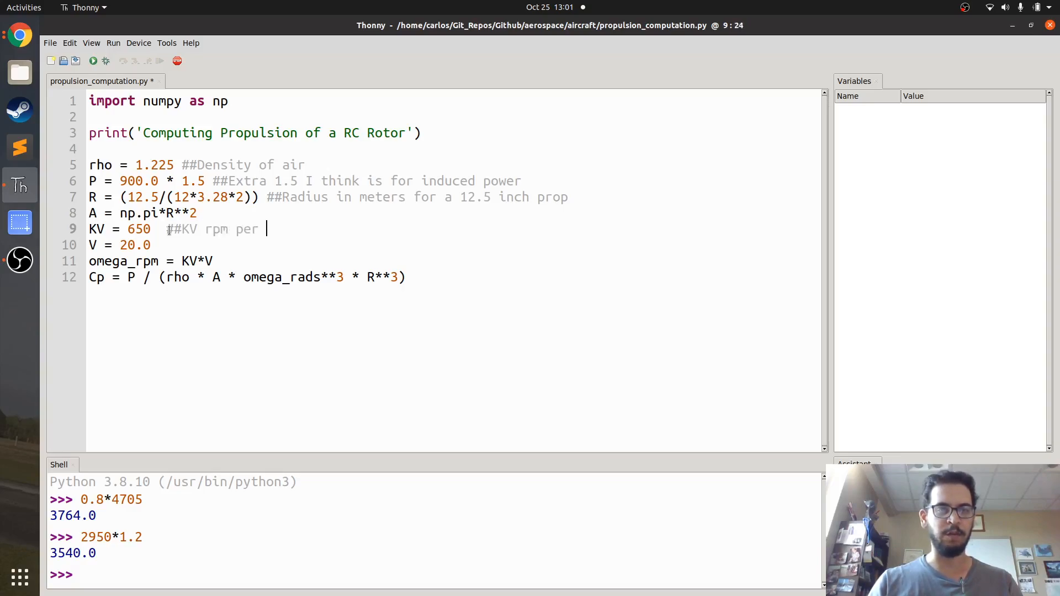
{"action": "type", "text": "volt from the data"}
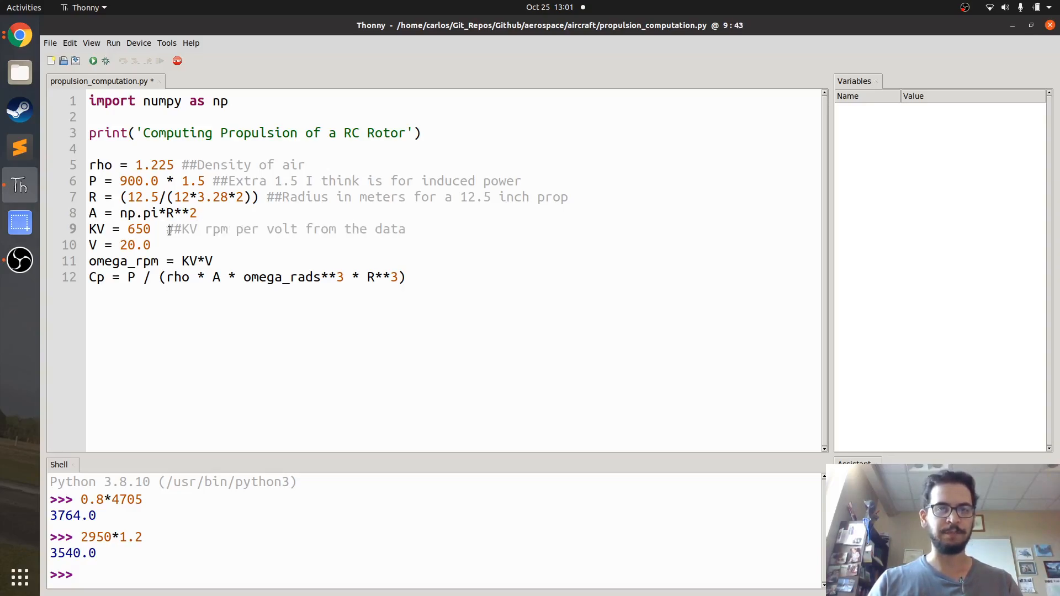
{"action": "type", "text": "sheet"}
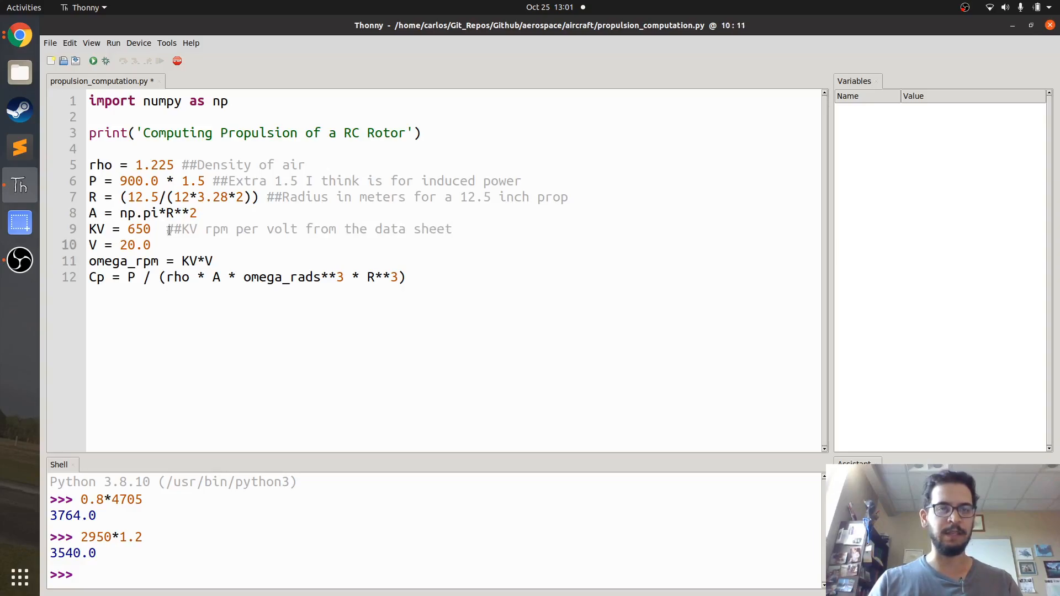
Comment V as voltage in the battery and omega_rpm as angular velocity.
{"action": "type", "text": "#voltage in"}
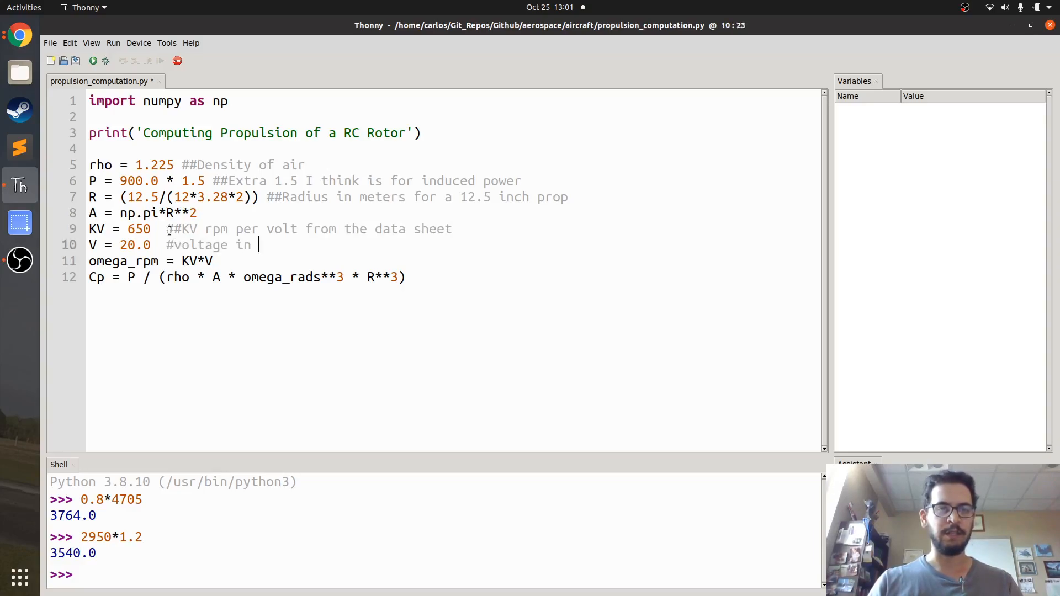
{"action": "type", "text": "the battery"}
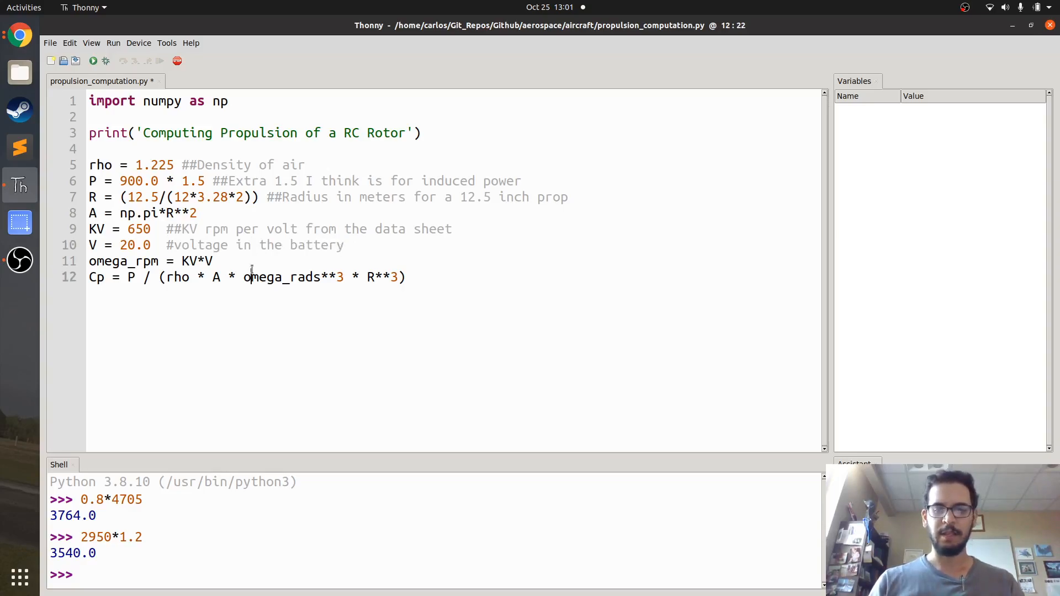
{"action": "type", "text": "##angular velocity in rpm"}
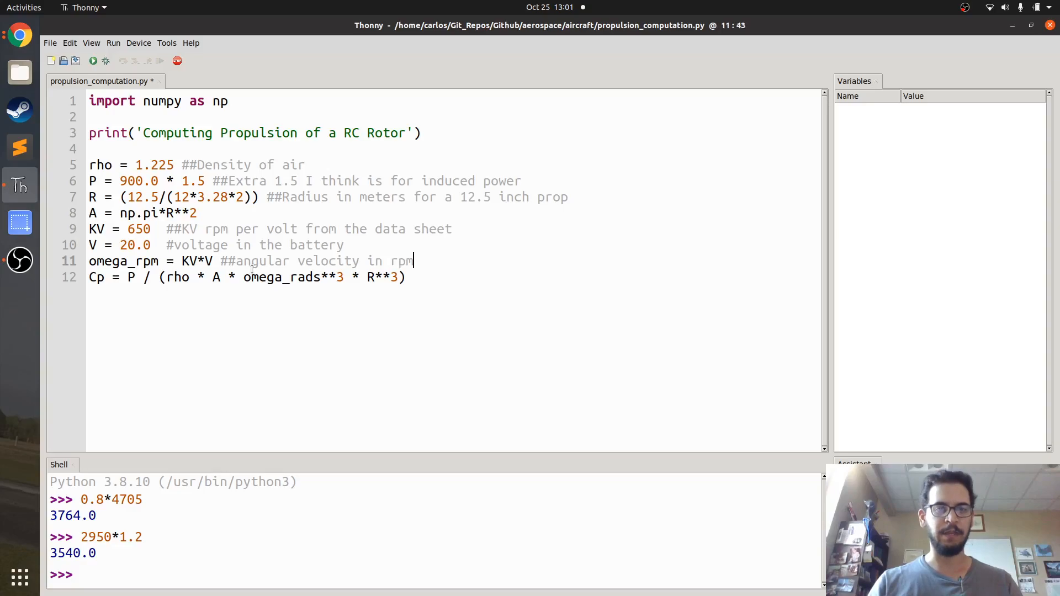
{"action": "type", "text": "om"}
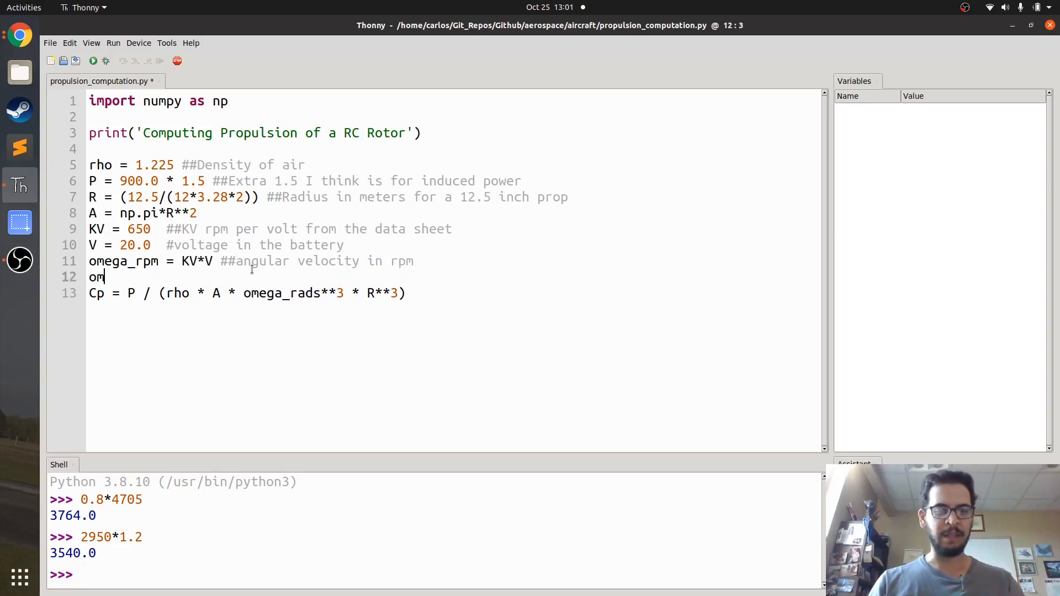
Define omega_rads = omega_rpm / (2*np.pi * 60) above the Cp formula.
{"action": "type", "text": "ega_ras"}
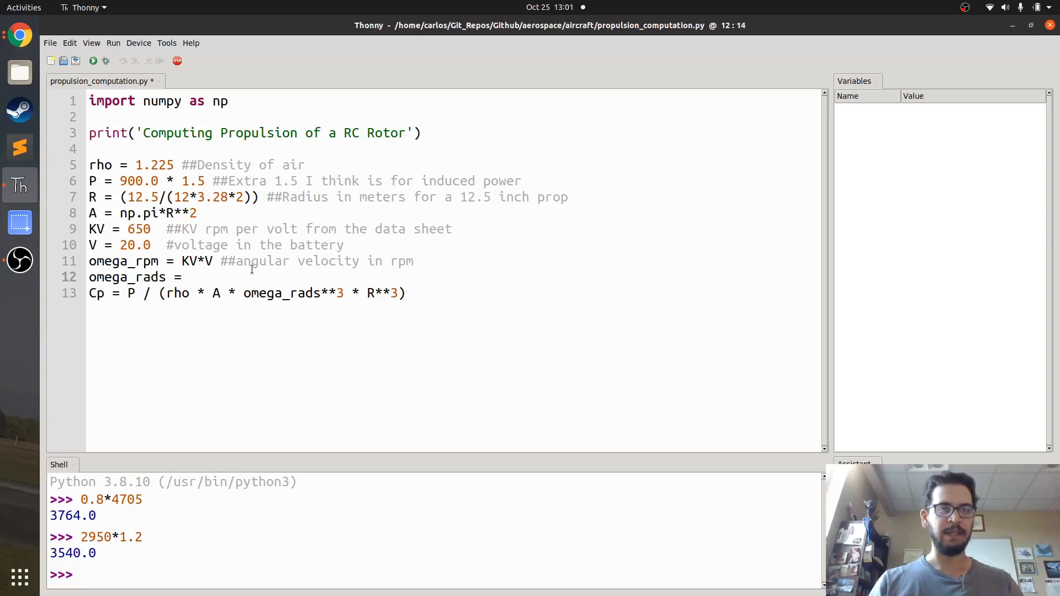
{"action": "type", "text": "omega_rpm *"}
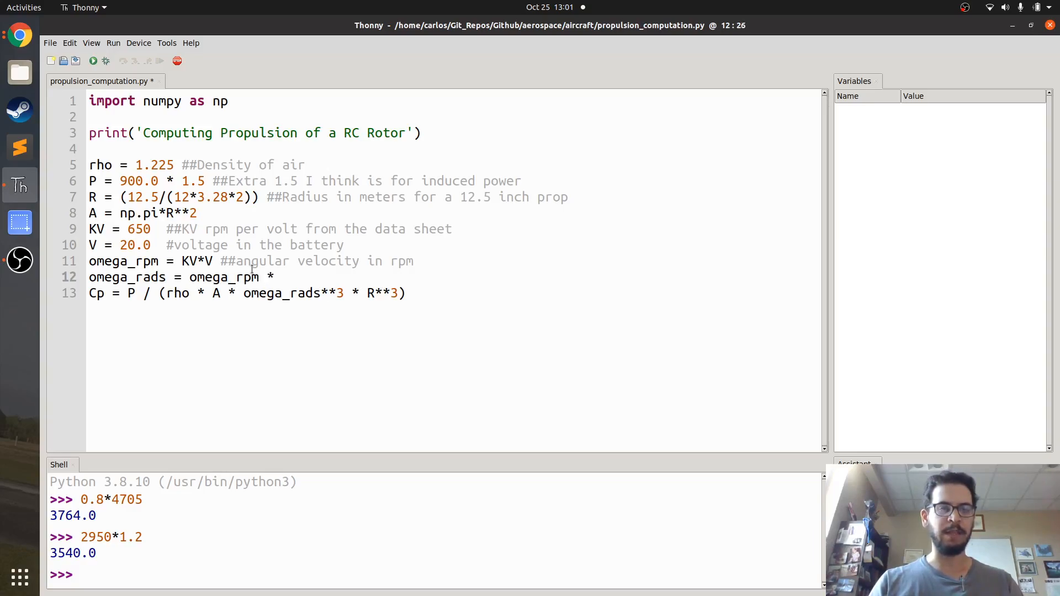
{"action": "type", "text": "("}
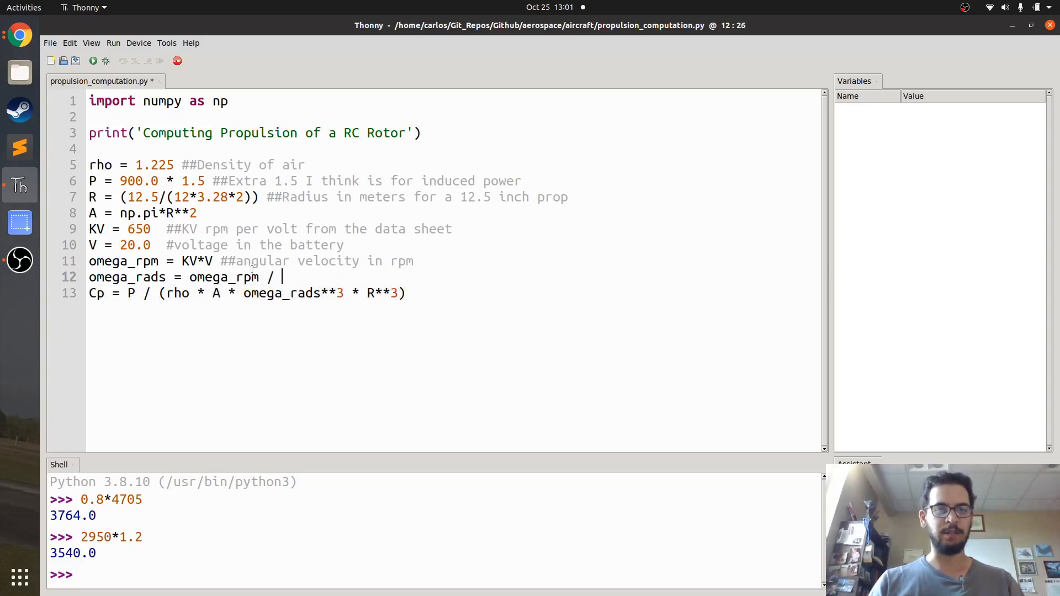
{"action": "type", "text": "(2*np.pi)"}
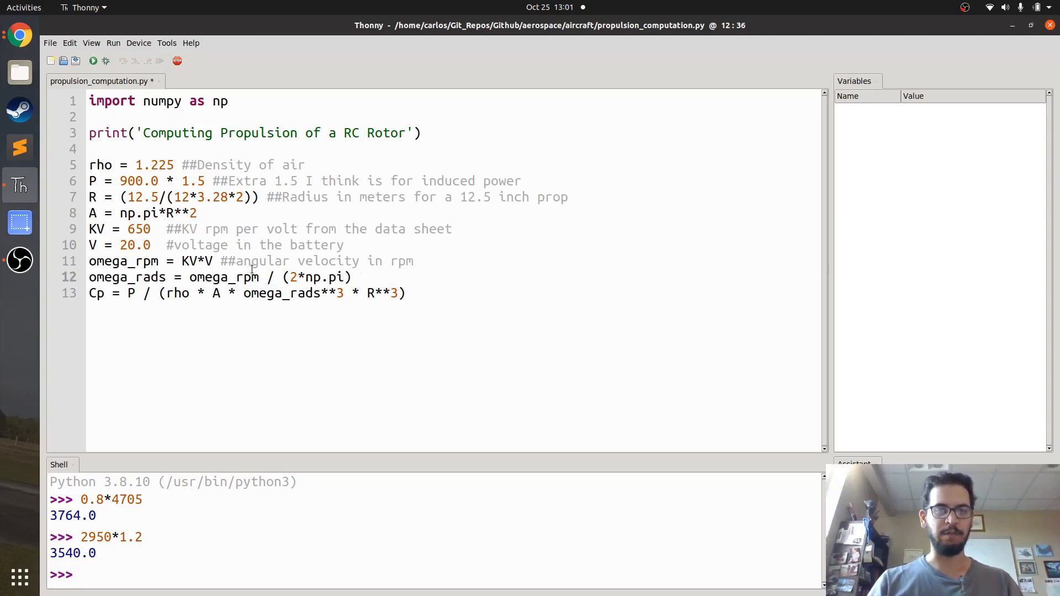
{"action": "type", "text": "* 60"}
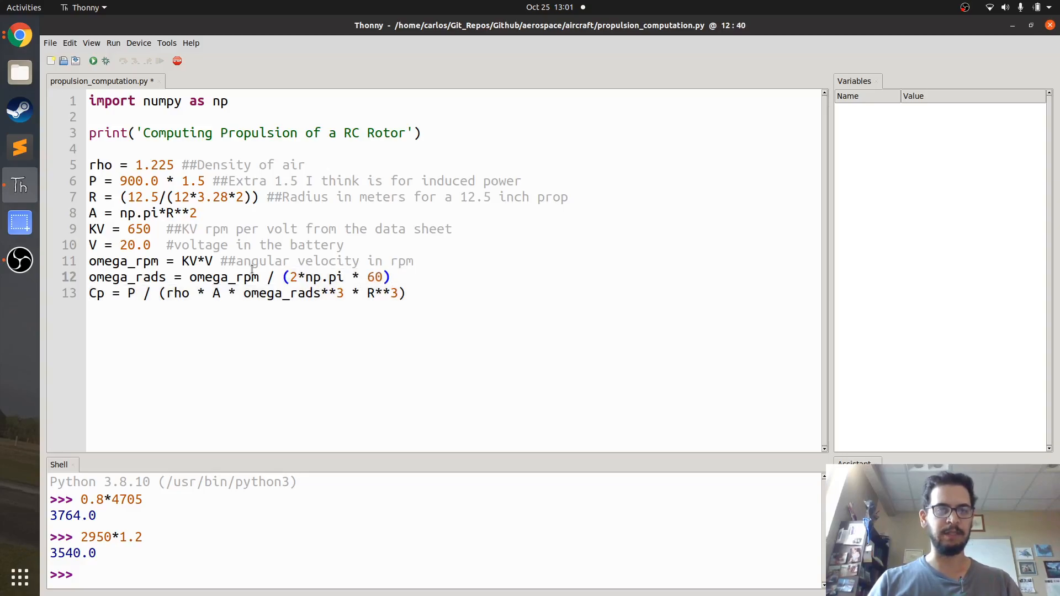
{"action": "type", "text": "print("}
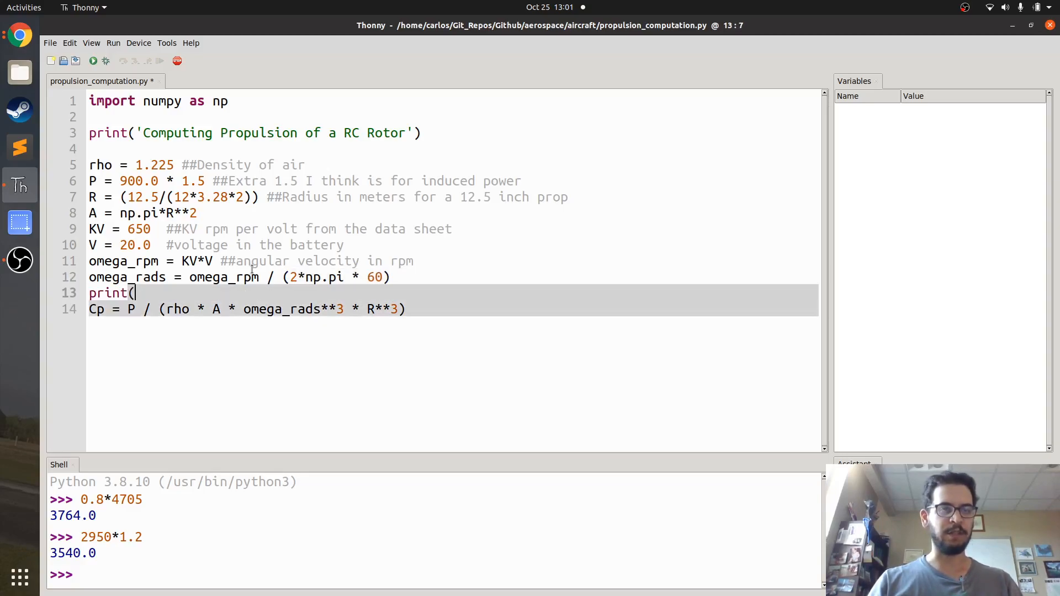
Add print('Omega (RPM) = ',omega_rpm) to the script.
{"action": "type", "text": "'Omega"}
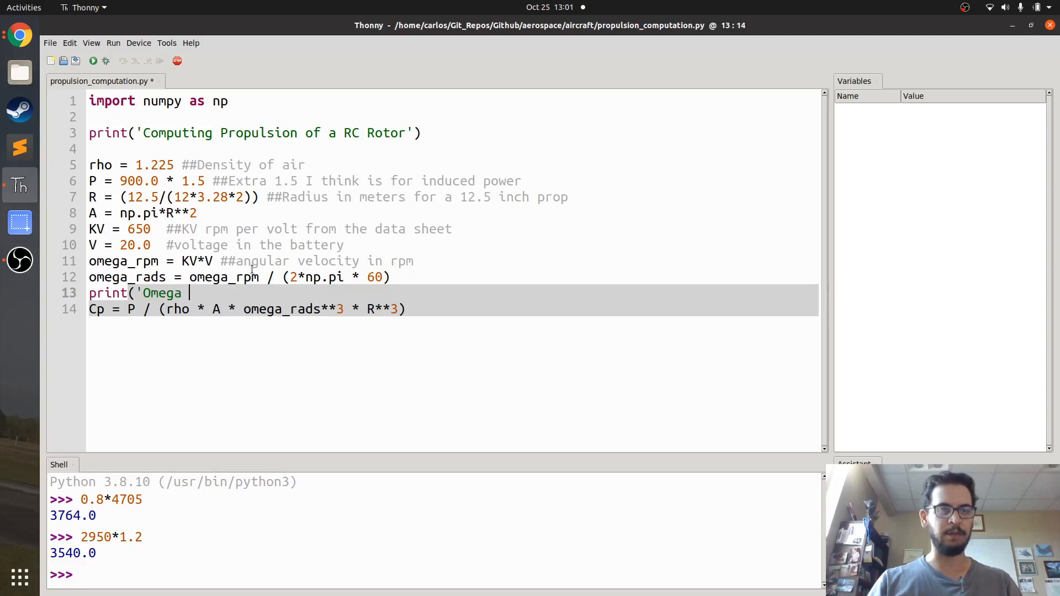
{"action": "type", "text": "(RPM) ="}
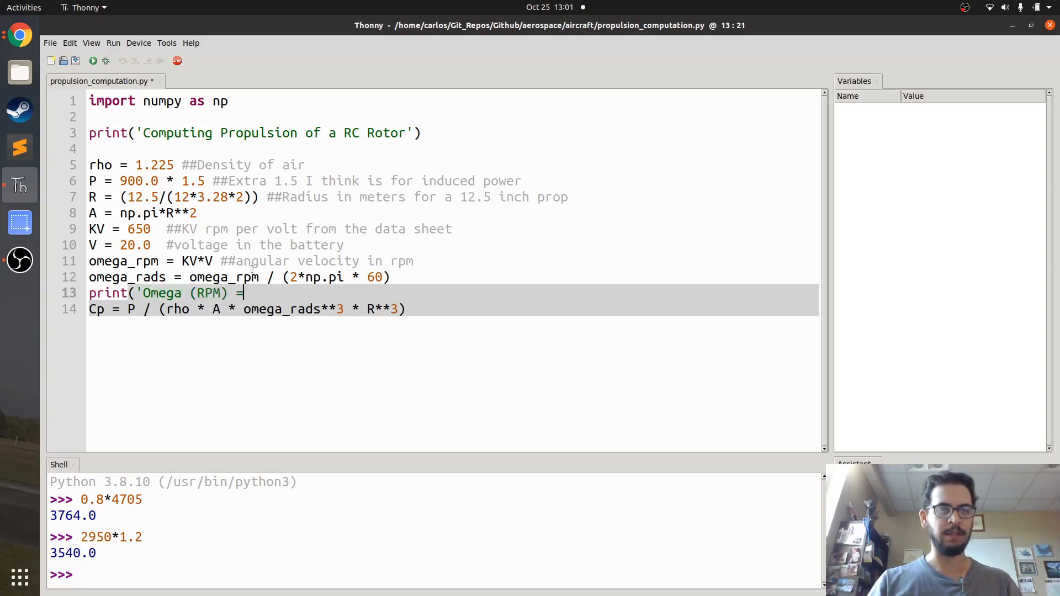
{"action": "type", "text": "',omega_"}
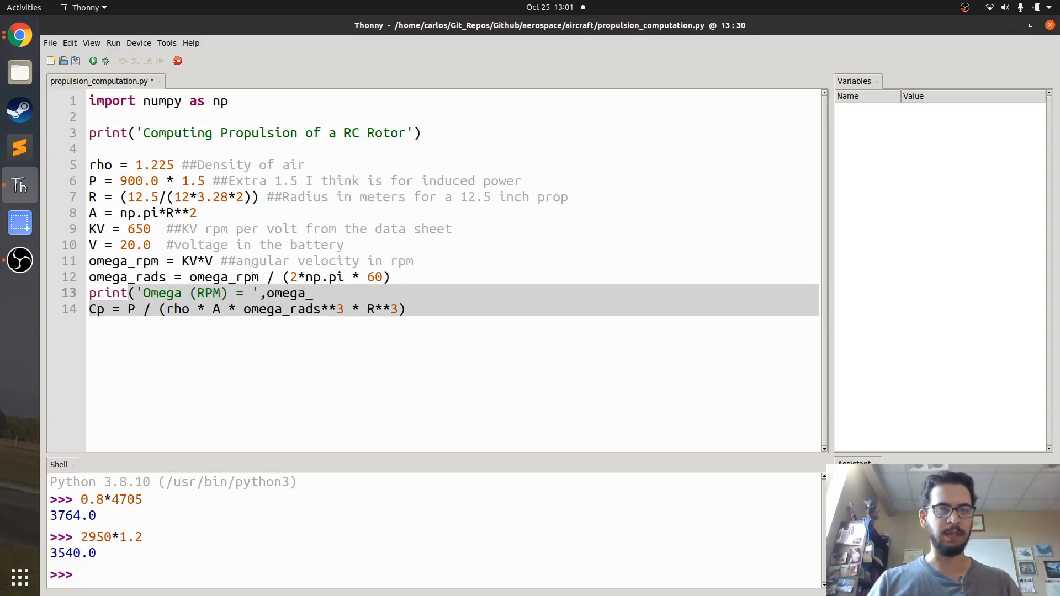
{"action": "type", "text": "rpm)"}
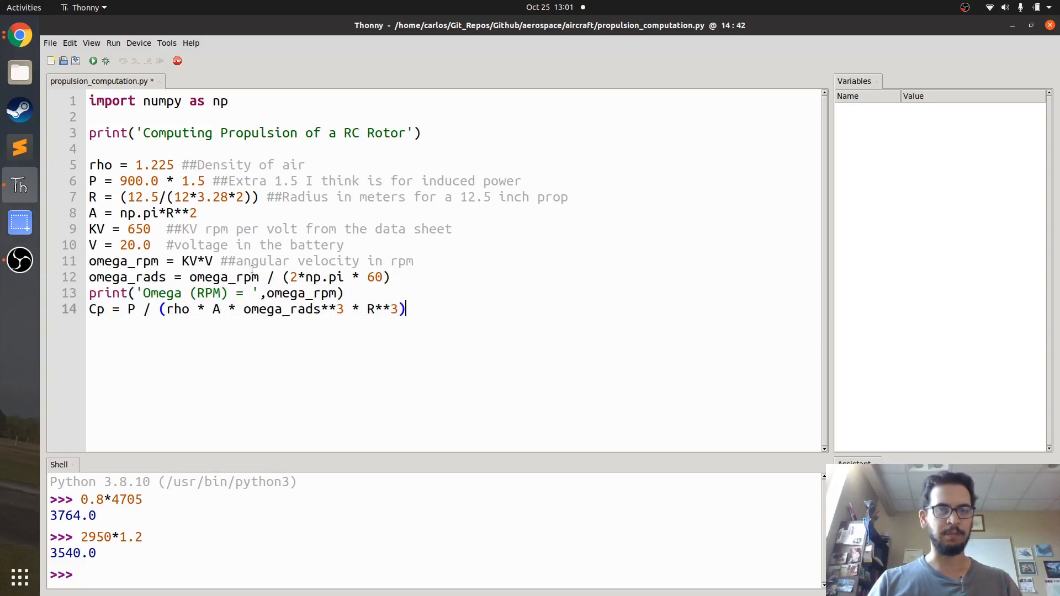
Add print('CP = ',CP) and run the script, giving CP ≈ 0.00138.
{"action": "type", "text": "print('CP"}
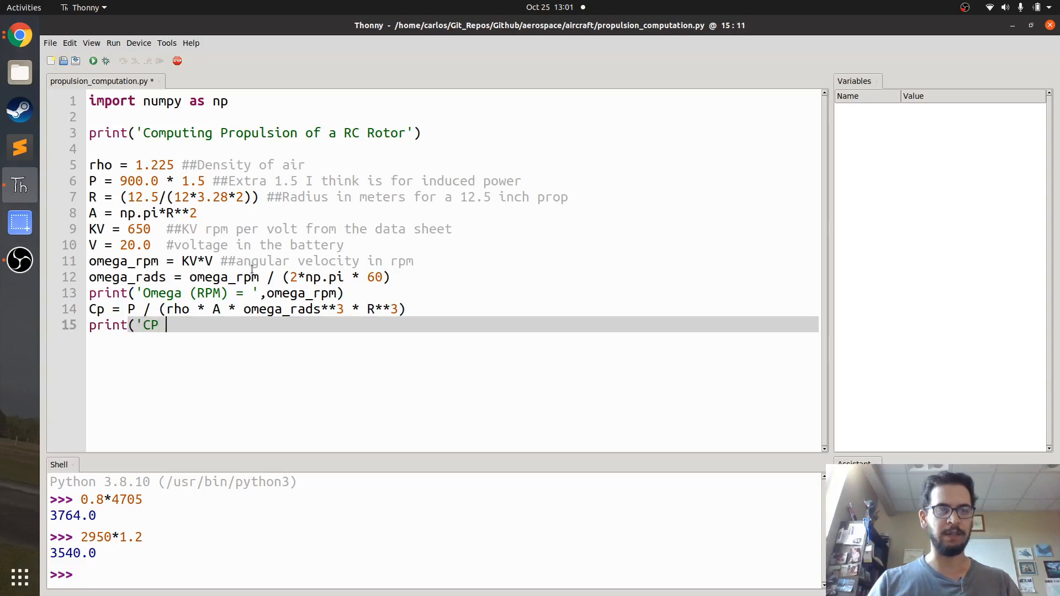
{"action": "type", "text": "= ',C)"}
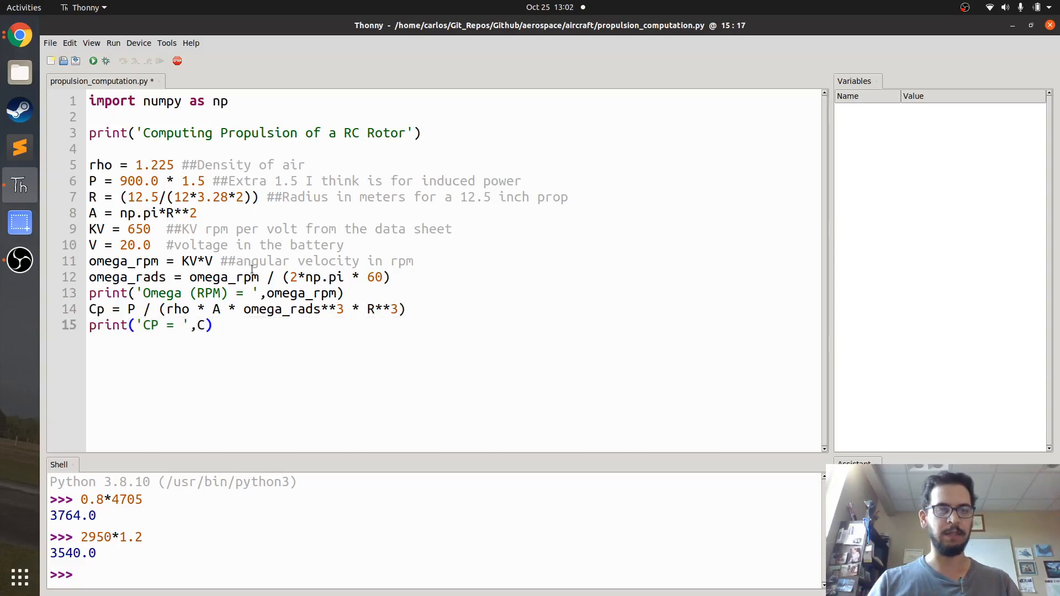
{"action": "type", "text": "P"}
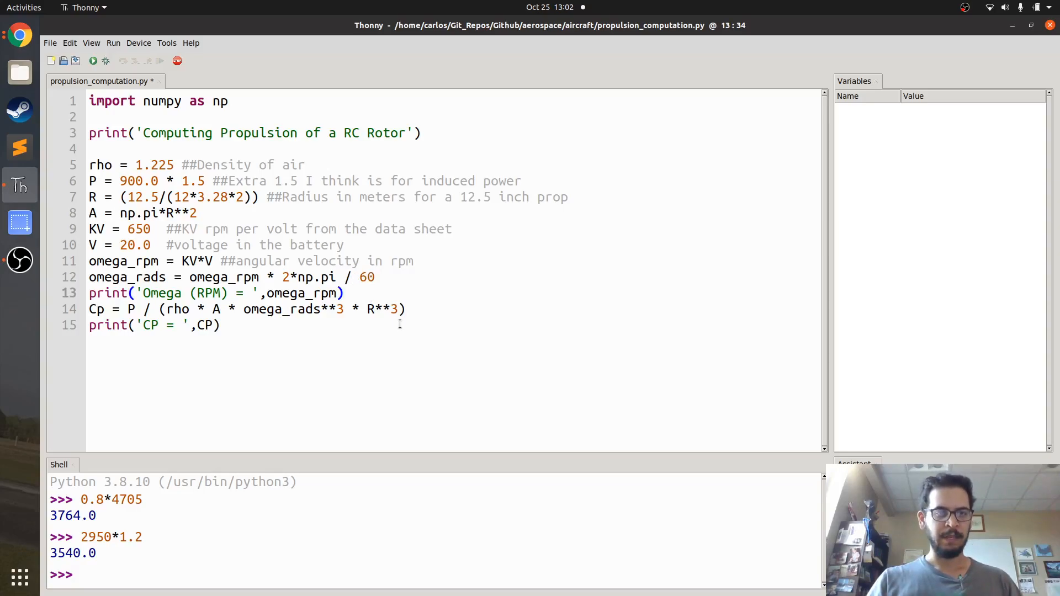
{"action": "left_click", "coordinate": [93, 61]}
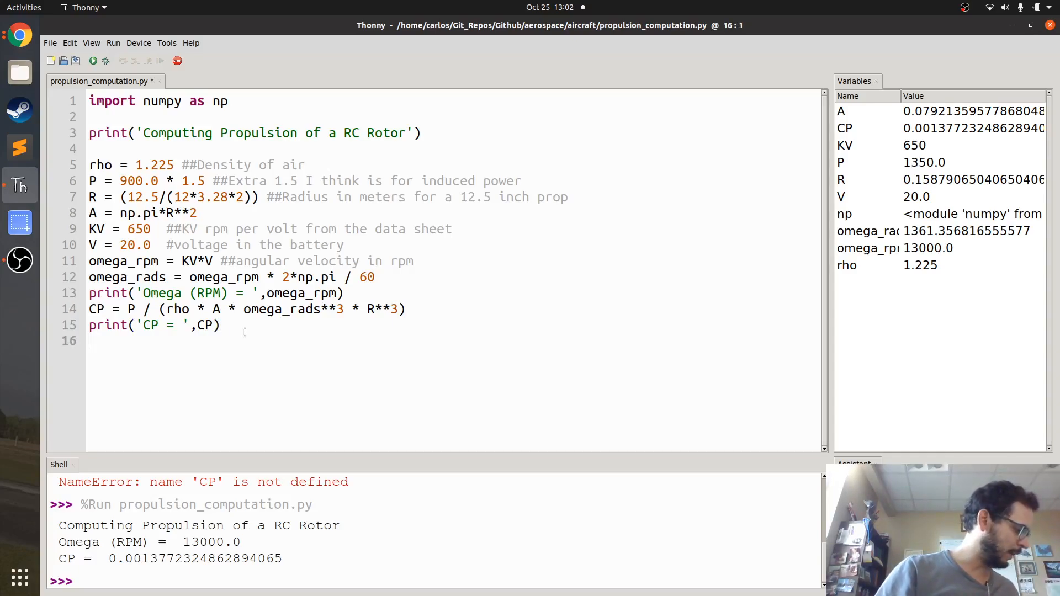
Compute CT = (CP*np.sqrt(2))**(2.0/3.0) from CP.
{"action": "type", "text": "CT ="}
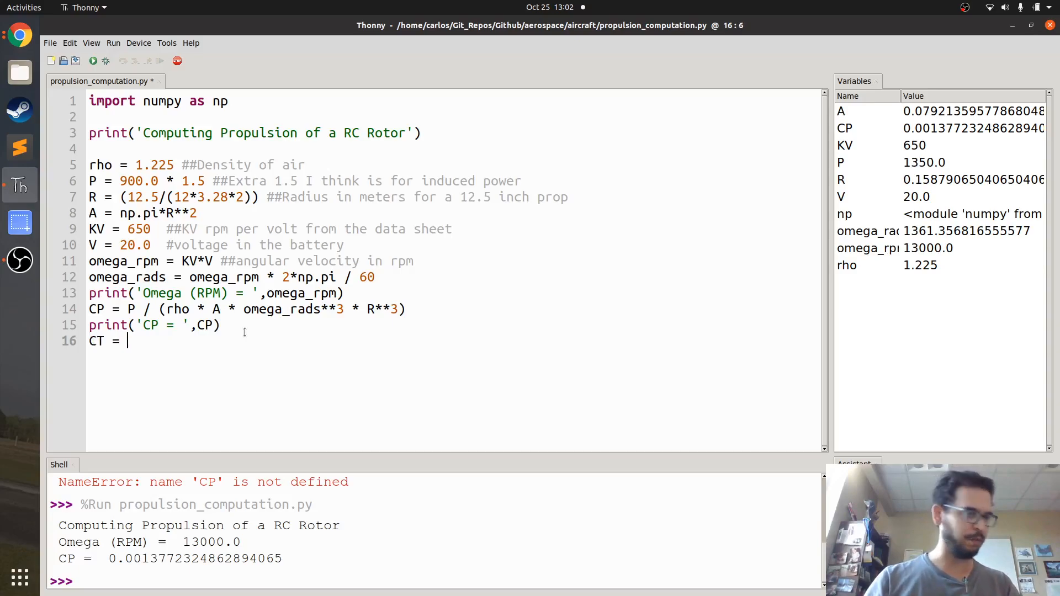
{"action": "type", "text": "CP*"}
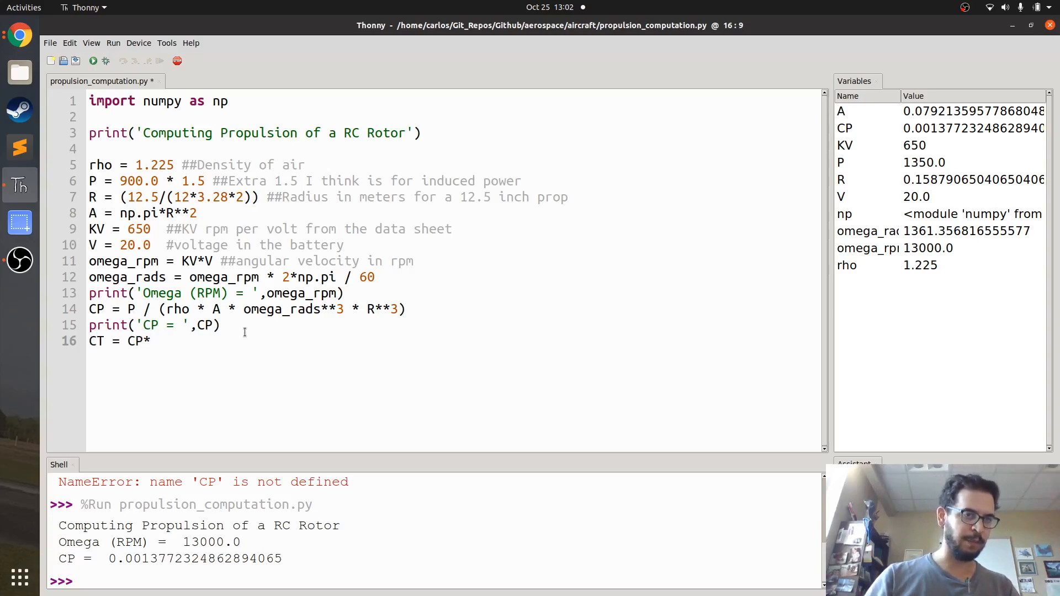
{"action": "type", "text": "np.sqrt(2)"}
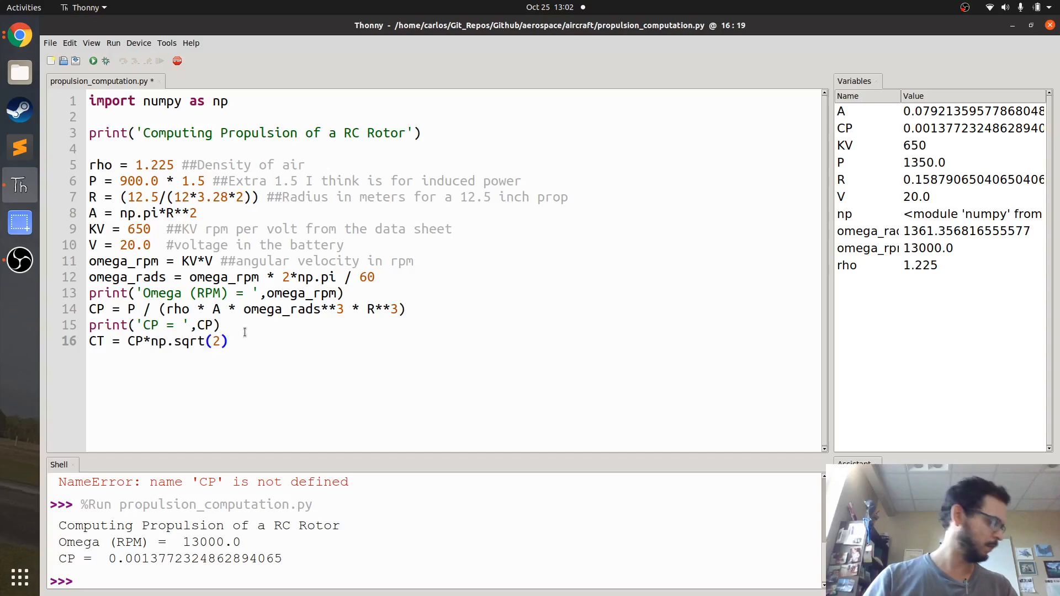
{"action": "type", "text": ")"}
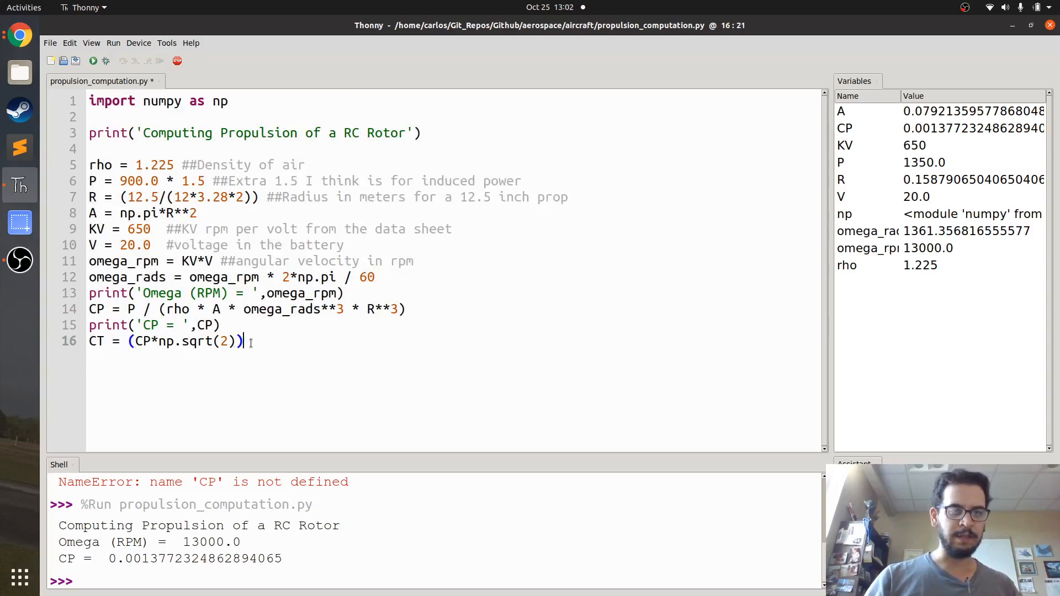
{"action": "type", "text": "**("}
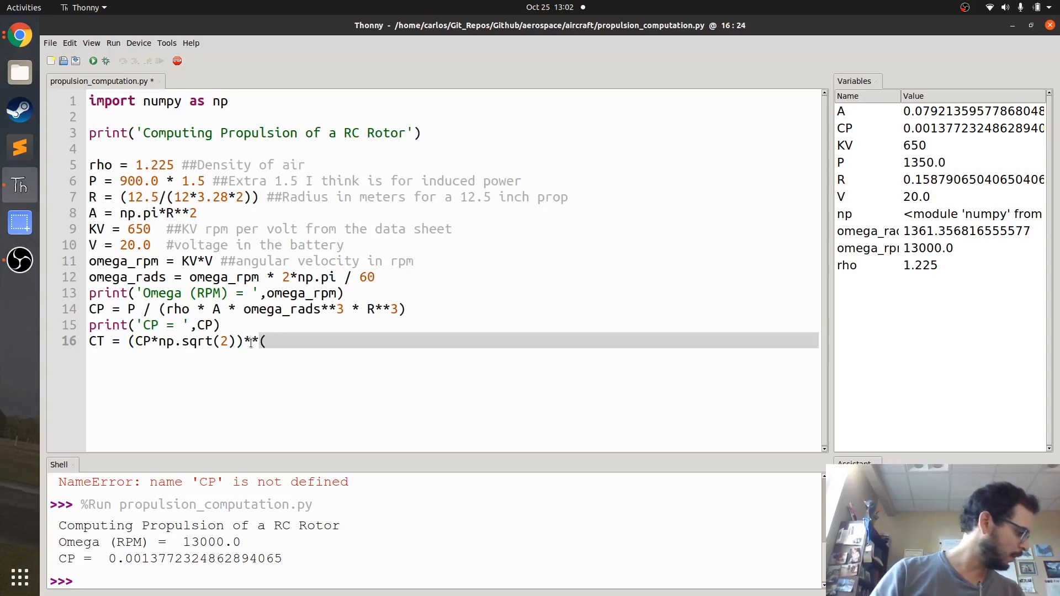
{"action": "type", "text": "2.0/3.0"}
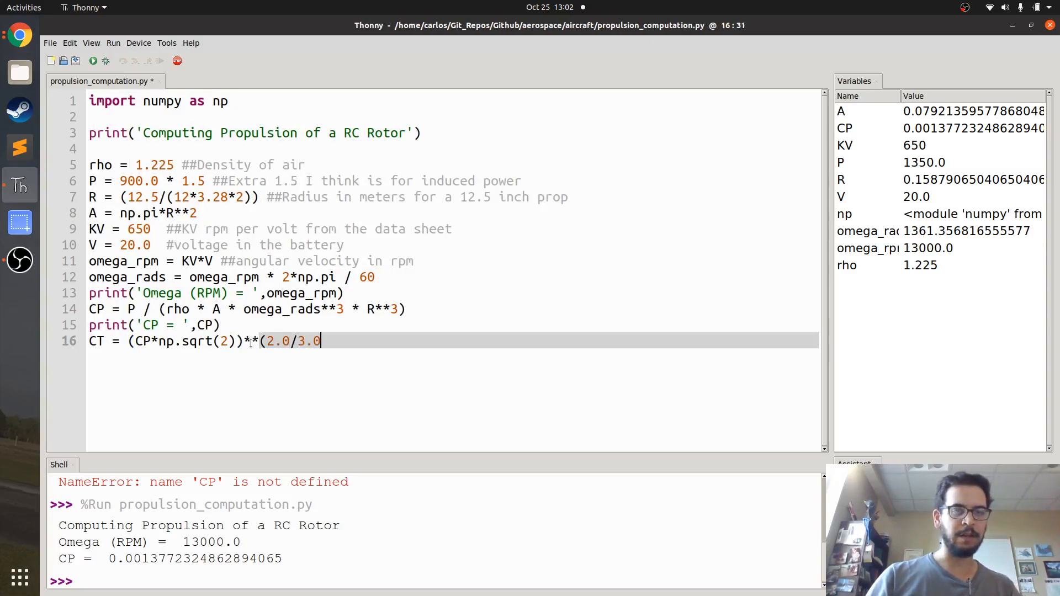
{"action": "type", "text": ")"}
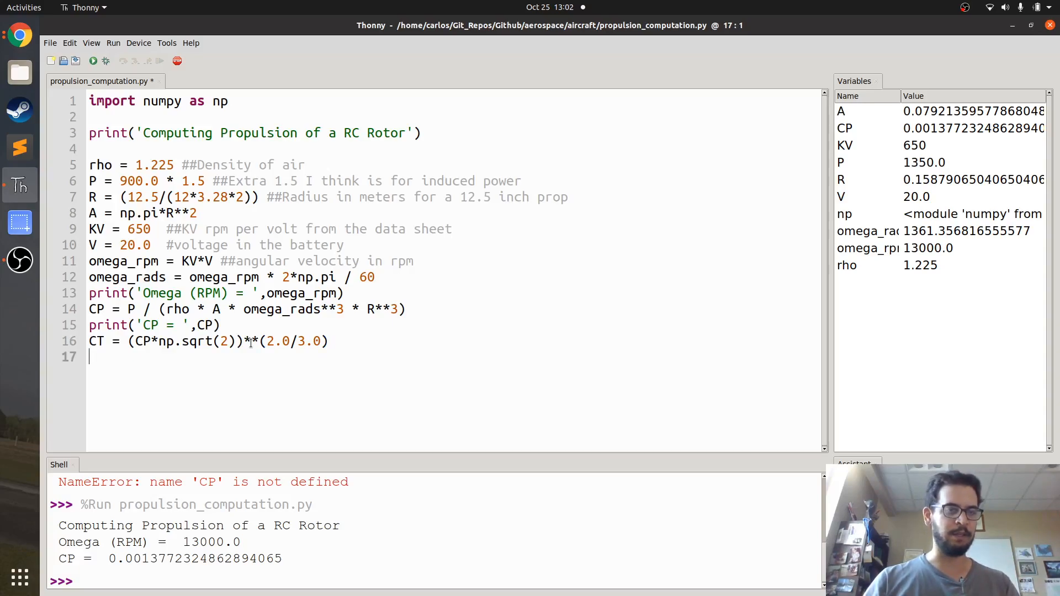
Print CT and run the script, giving CT ≈ 0.0156.
{"action": "type", "text": "print('CT"}
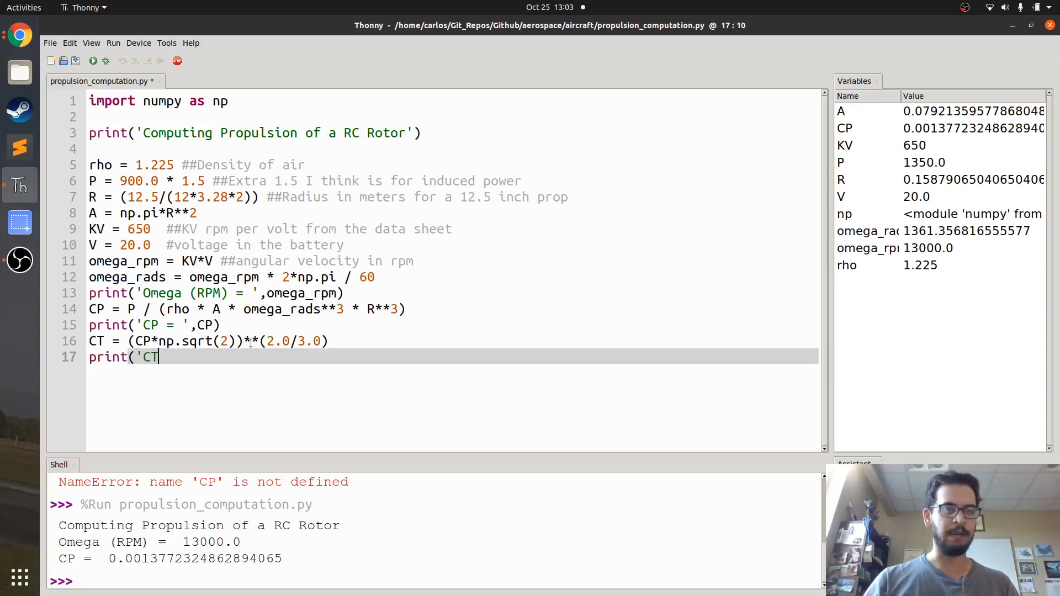
{"action": "type", "text": "= ',CT)"}
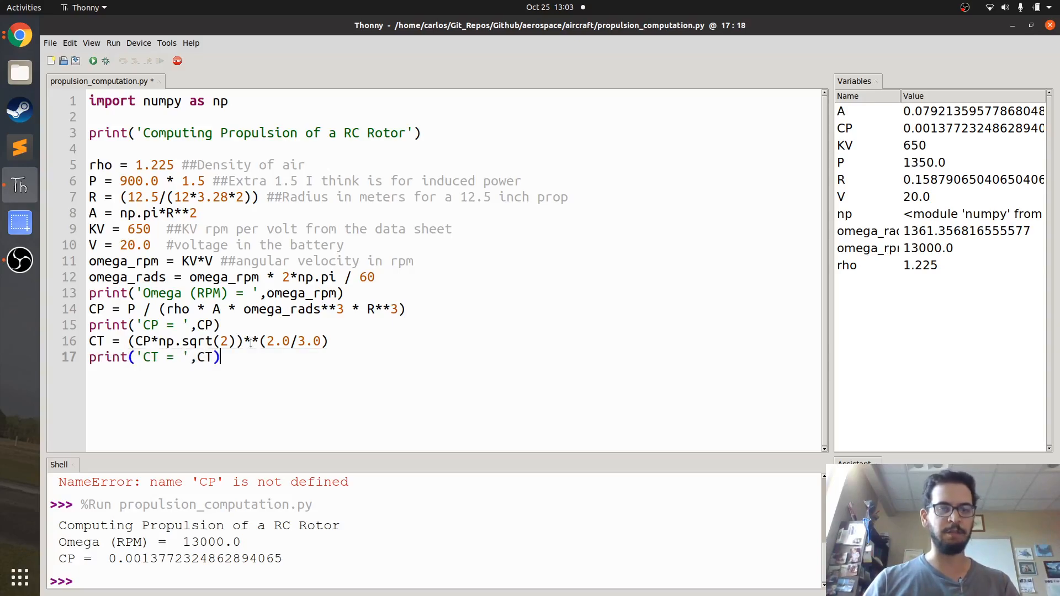
{"action": "left_click", "coordinate": [93, 60]}
{"action": "type", "text": "T ="}
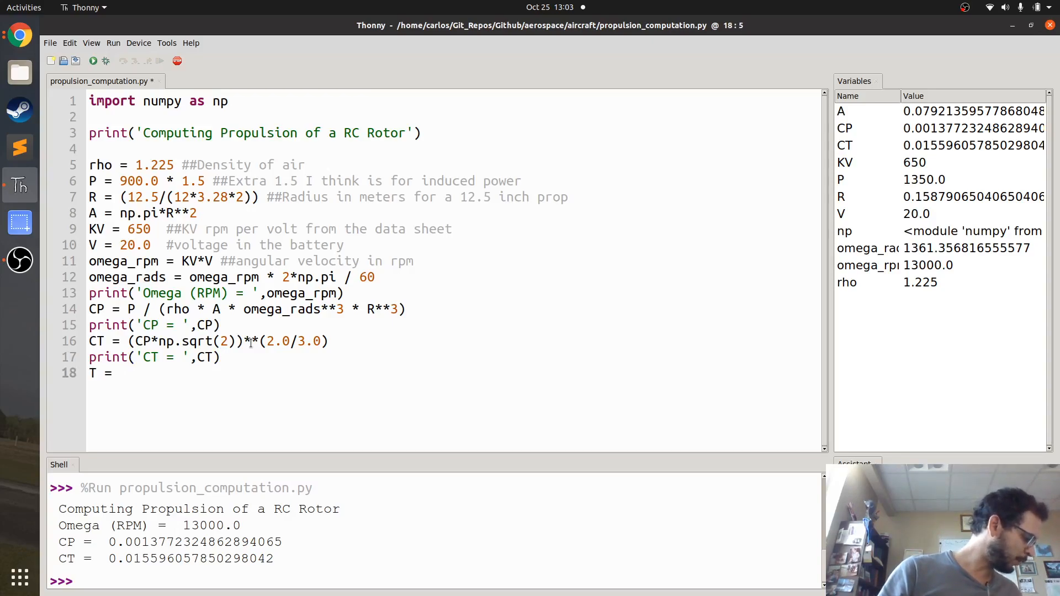
Compute thrust TN = 0.5*rho*A*omega_rads**2*R**2 in newtons.
{"action": "type", "text": "0.6*"}
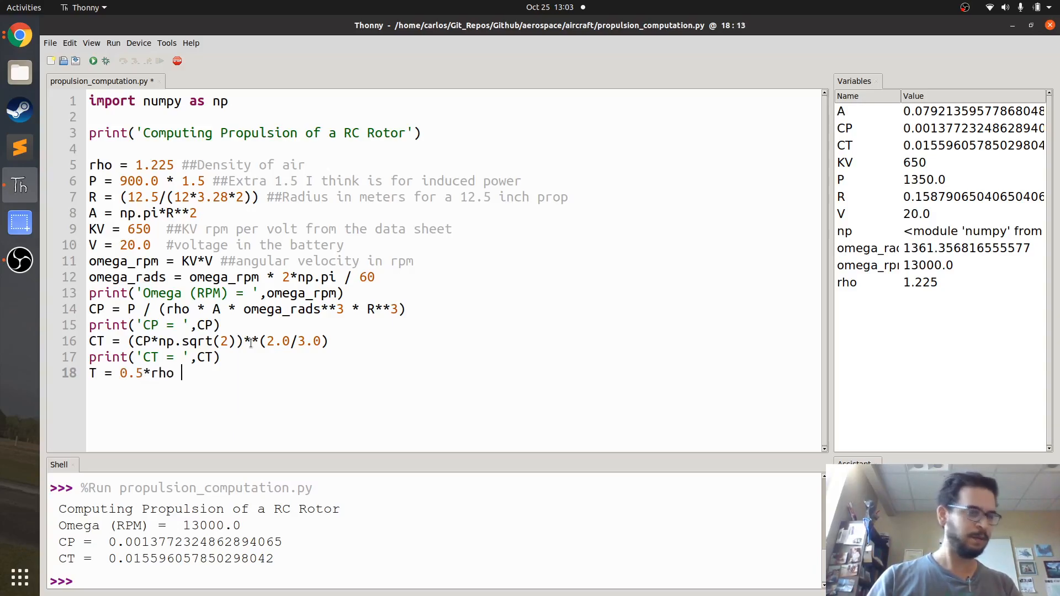
{"action": "type", "text": "A*"}
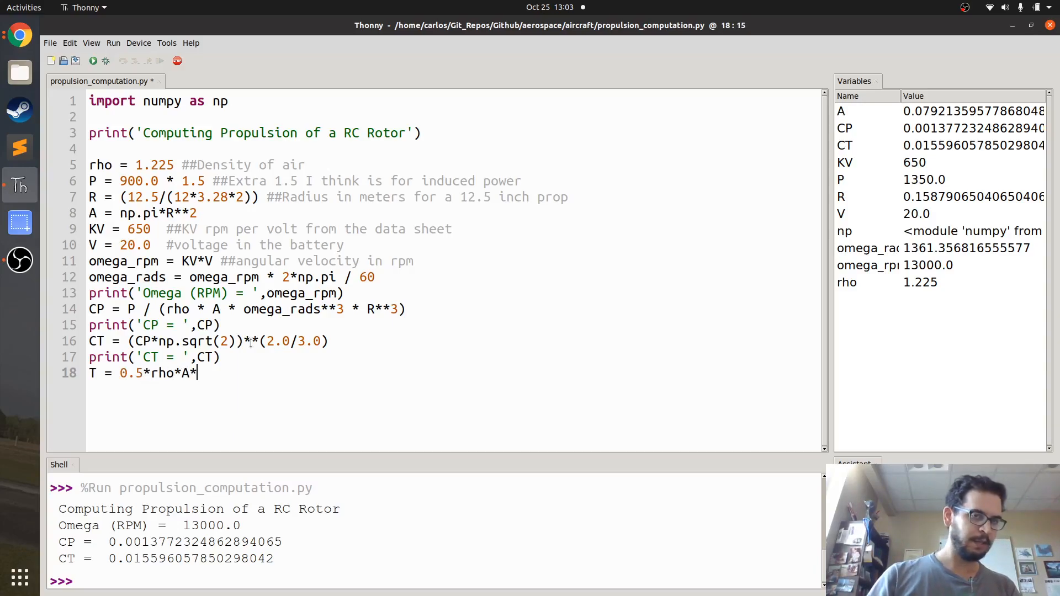
{"action": "type", "text": "omega_rads**2"}
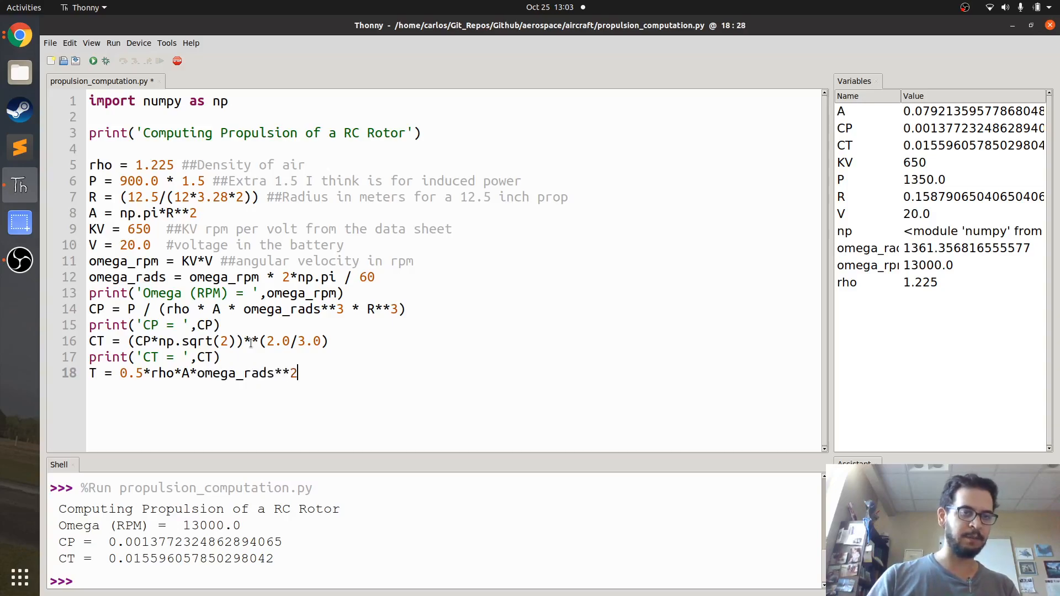
{"action": "type", "text": "*R**2"}
{"action": "type", "text": "p"}
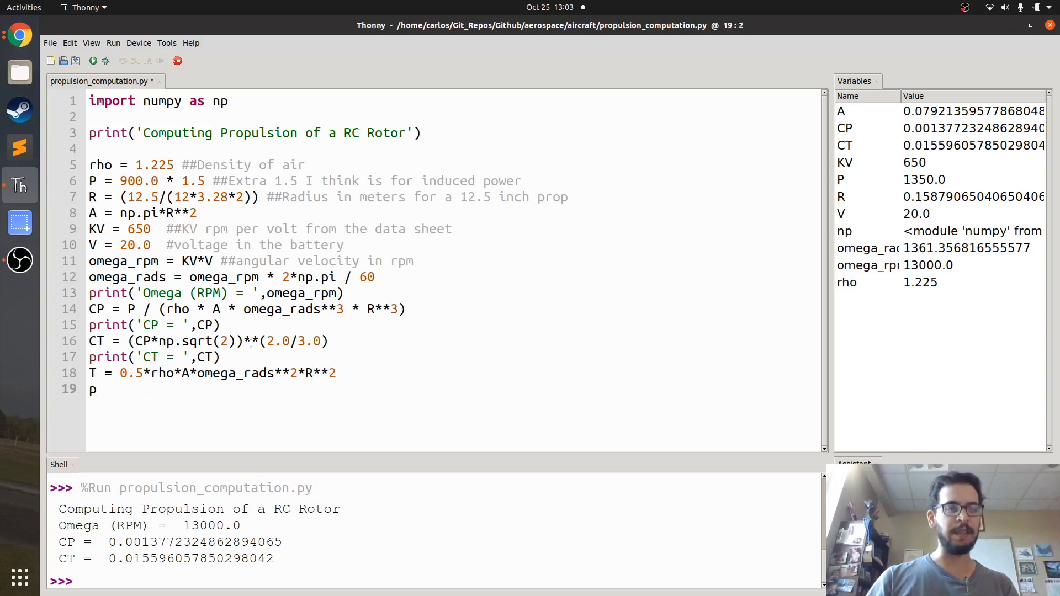
{"action": "key", "text": "BackSpace"}
{"action": "type", "text": "N"}
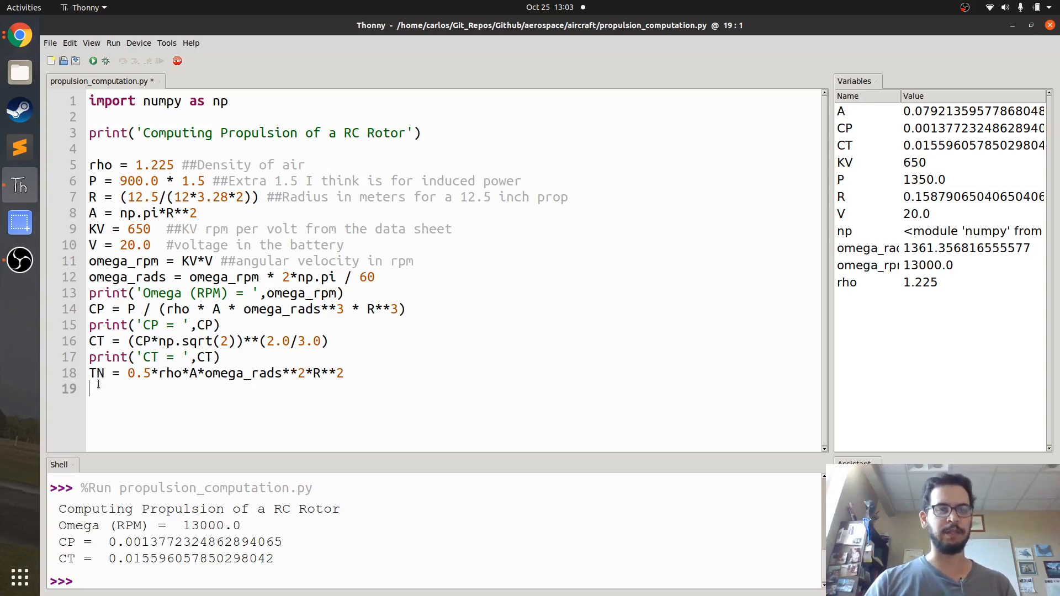
Convert thrust to Tkg = TN/9.81 and Tg = Tkg*1000 grams.
{"action": "type", "text": "T"}
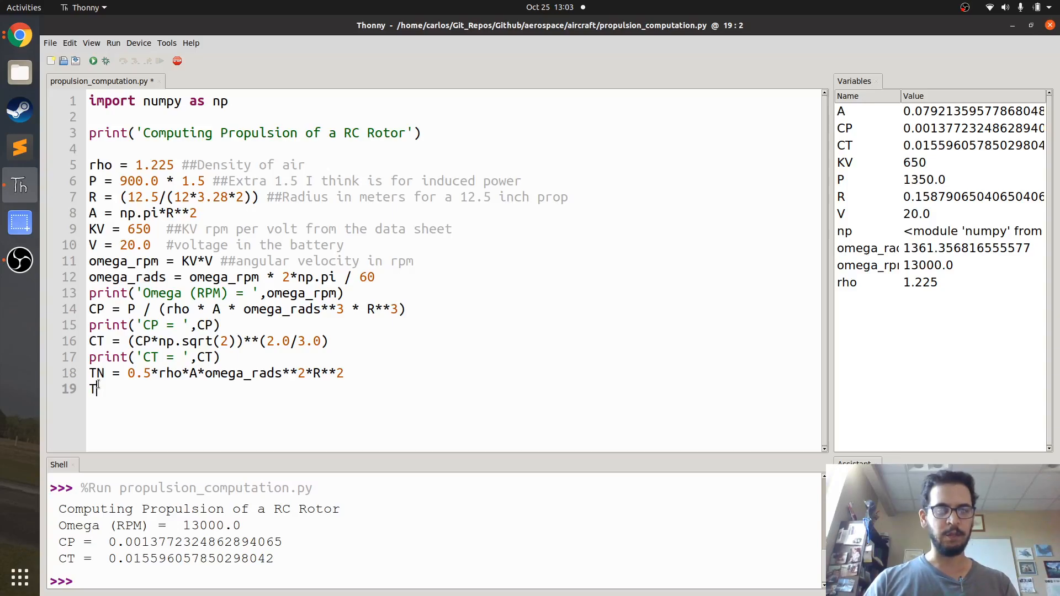
{"action": "type", "text": "k"}
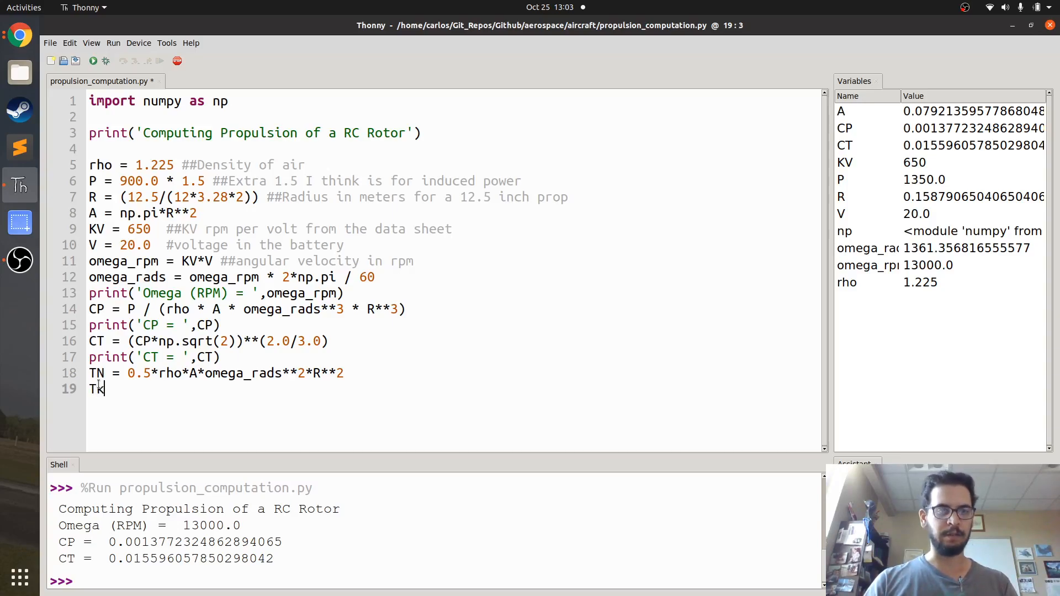
{"action": "type", "text": "g = TN/"}
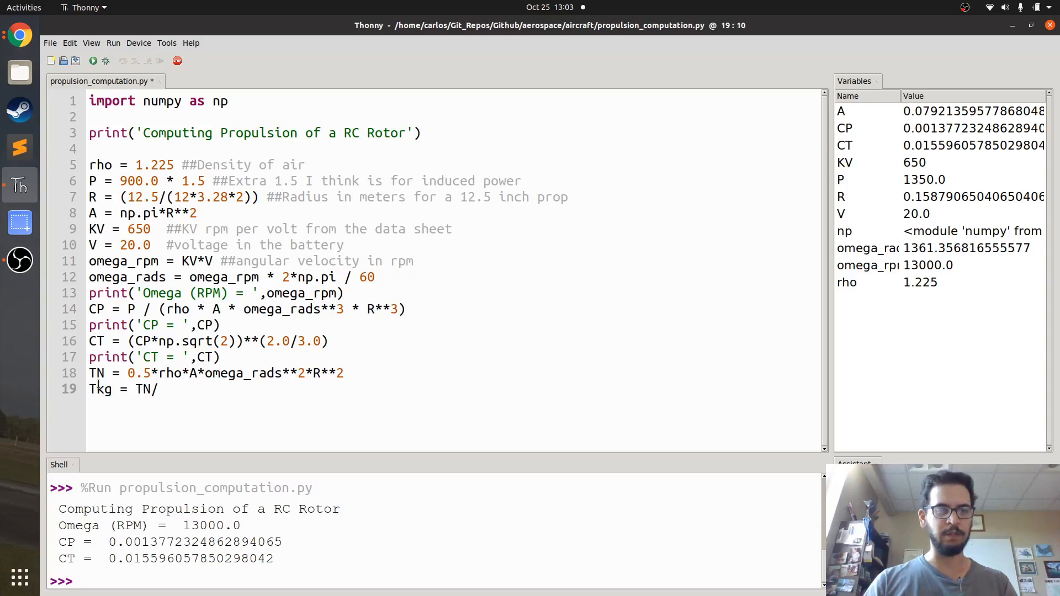
{"action": "type", "text": "9.81"}
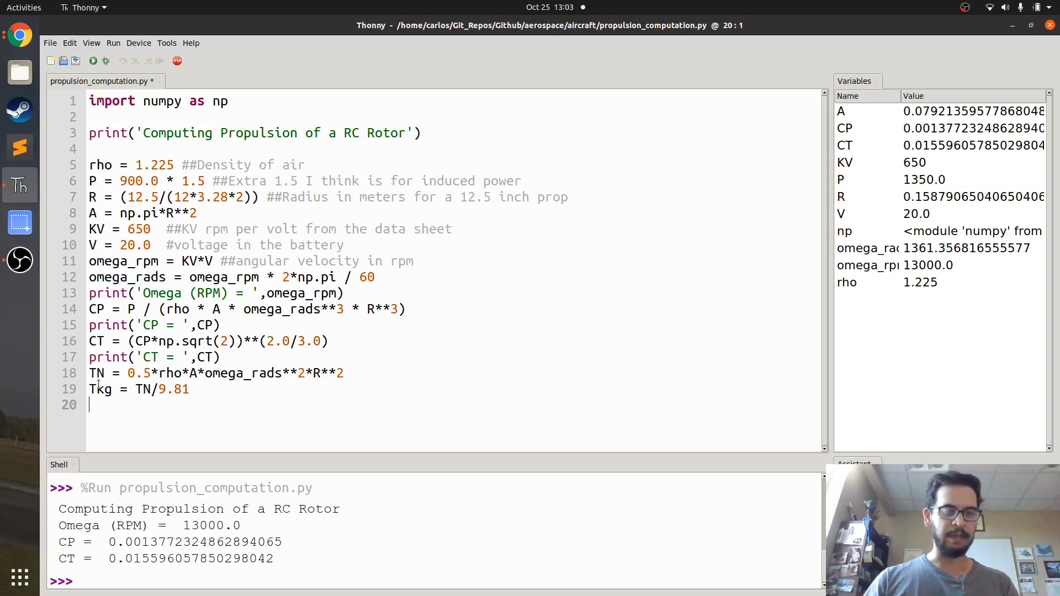
{"action": "type", "text": "Tg = Tkg*1"}
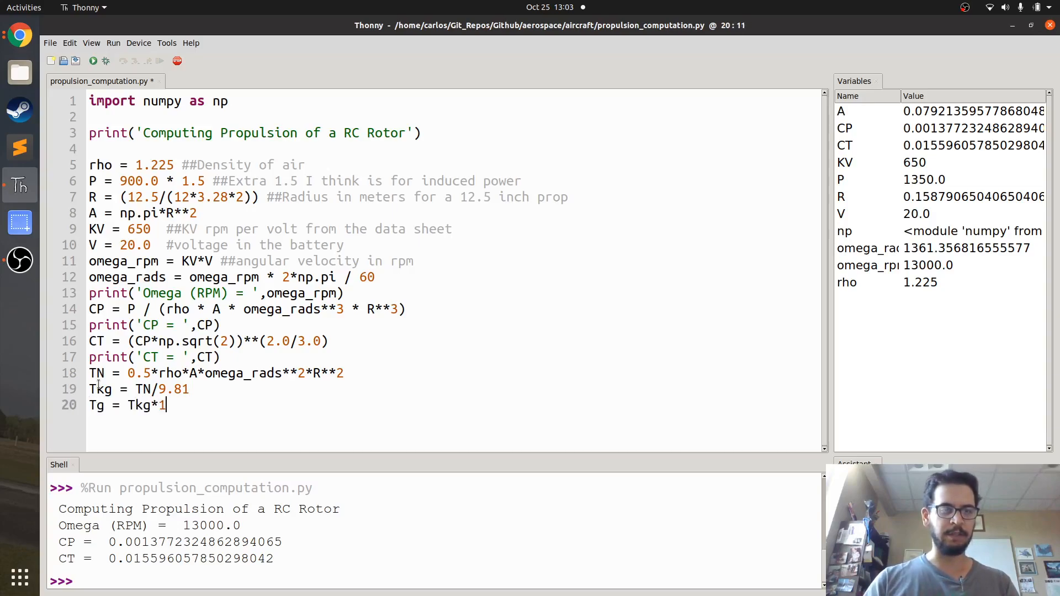
{"action": "type", "text": "000"}
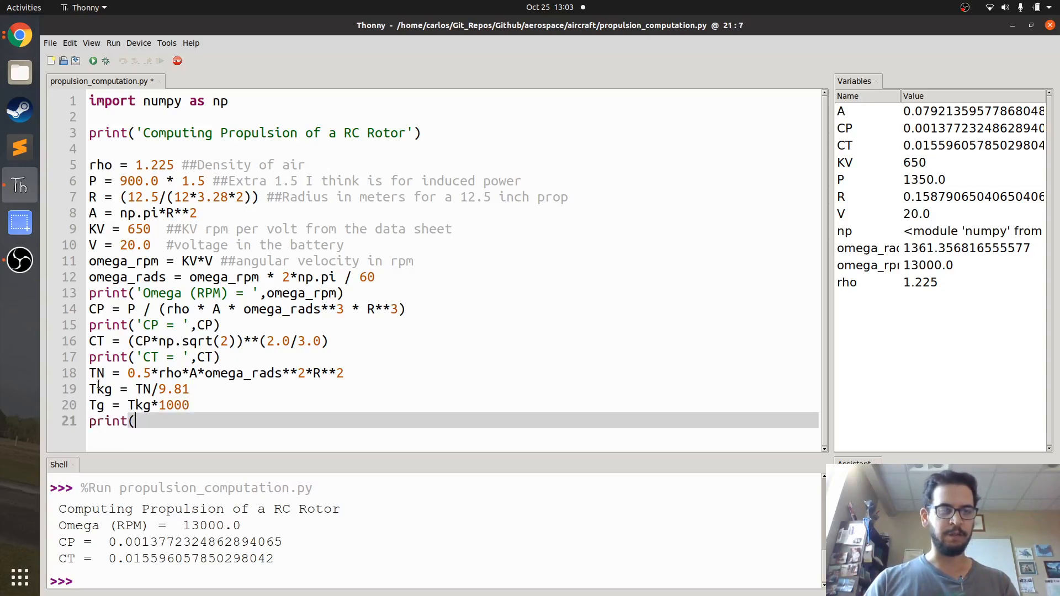
Print the thrust in grams as 'Thrust (g) = ',Tg.
{"action": "type", "text": "'T"}
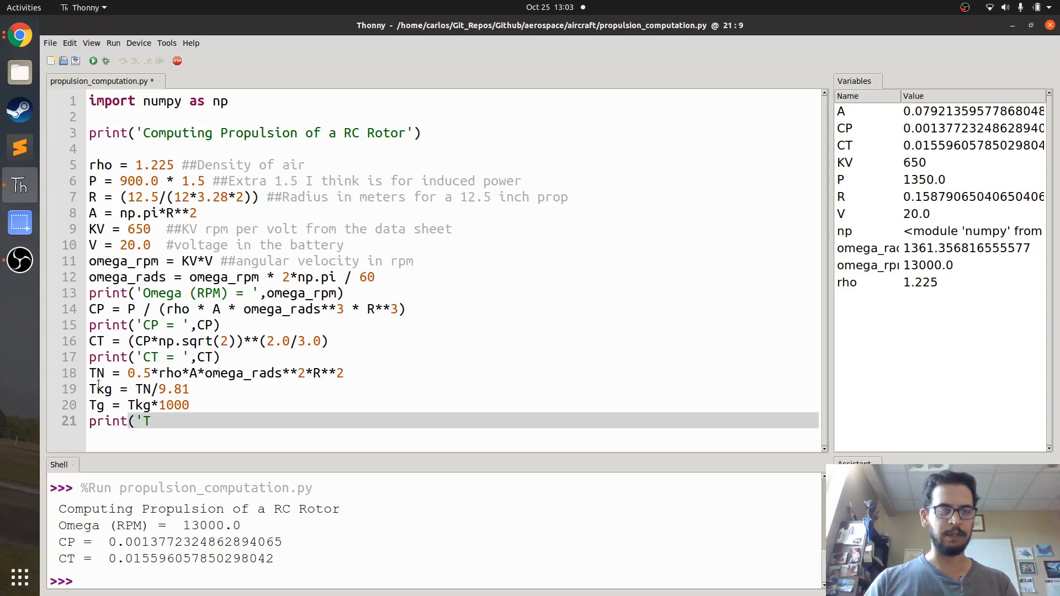
{"action": "type", "text": "hrust (g"}
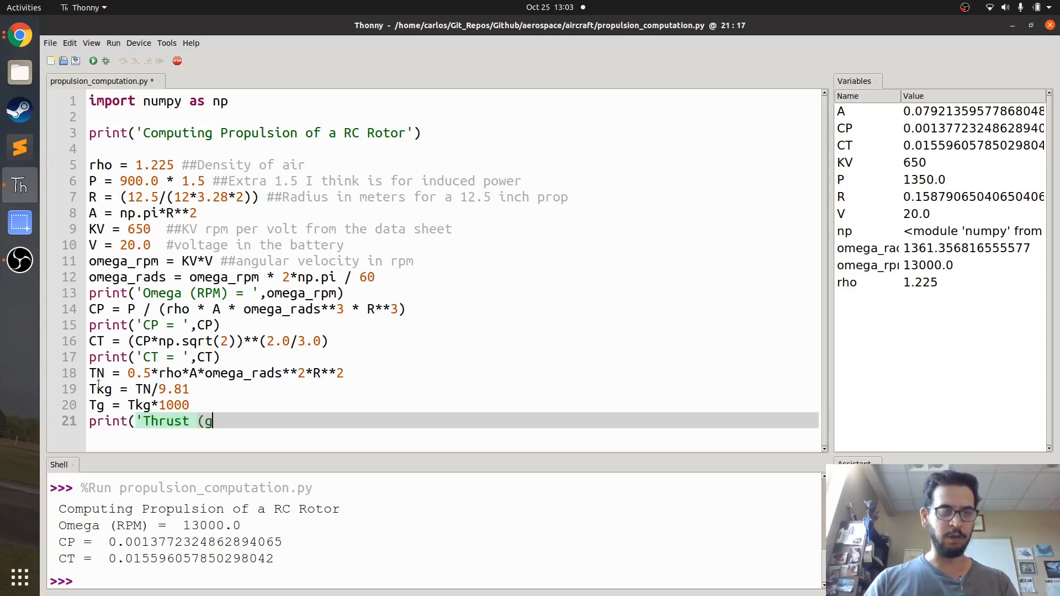
{"action": "type", "text": "g) = ',t"}
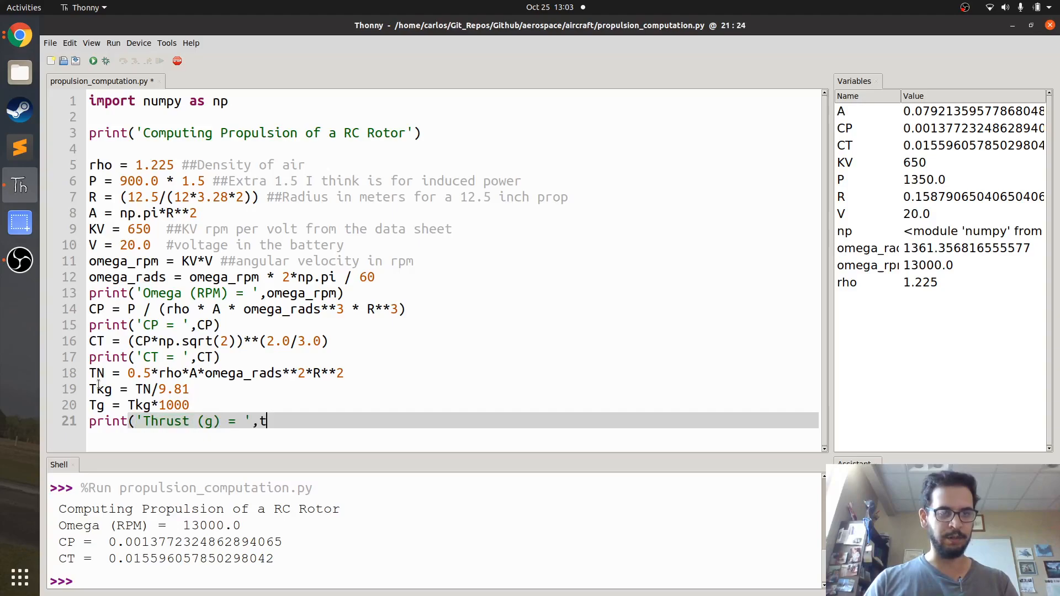
{"action": "type", "text": "g)"}
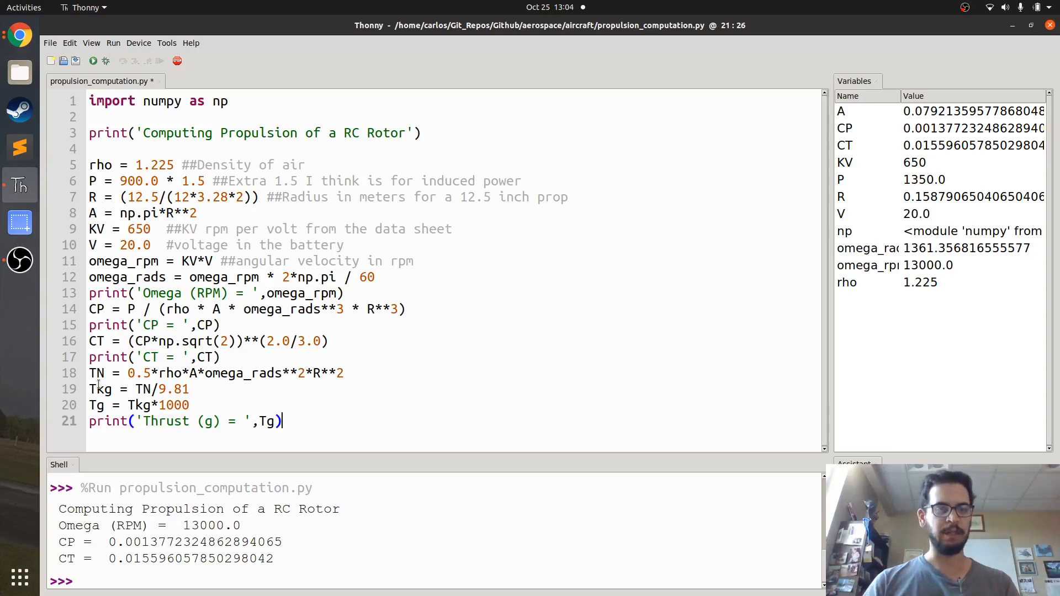
Run the script, then parenthesize the squared terms and multiply TN by CT.
{"action": "left_click", "coordinate": [93, 61]}
{"action": "type", "text": ")"}
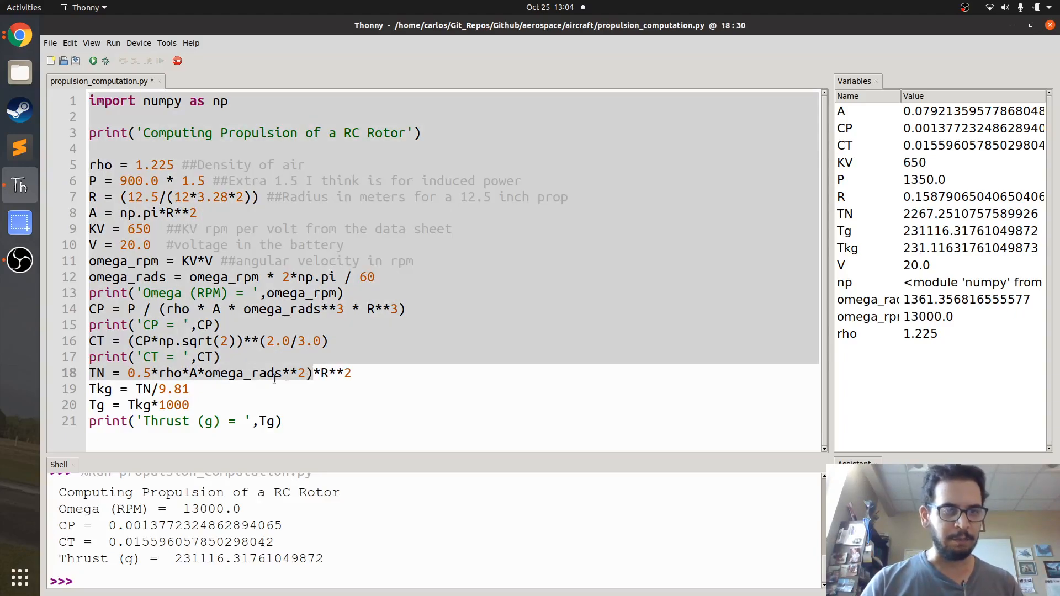
{"action": "type", "text": "("}
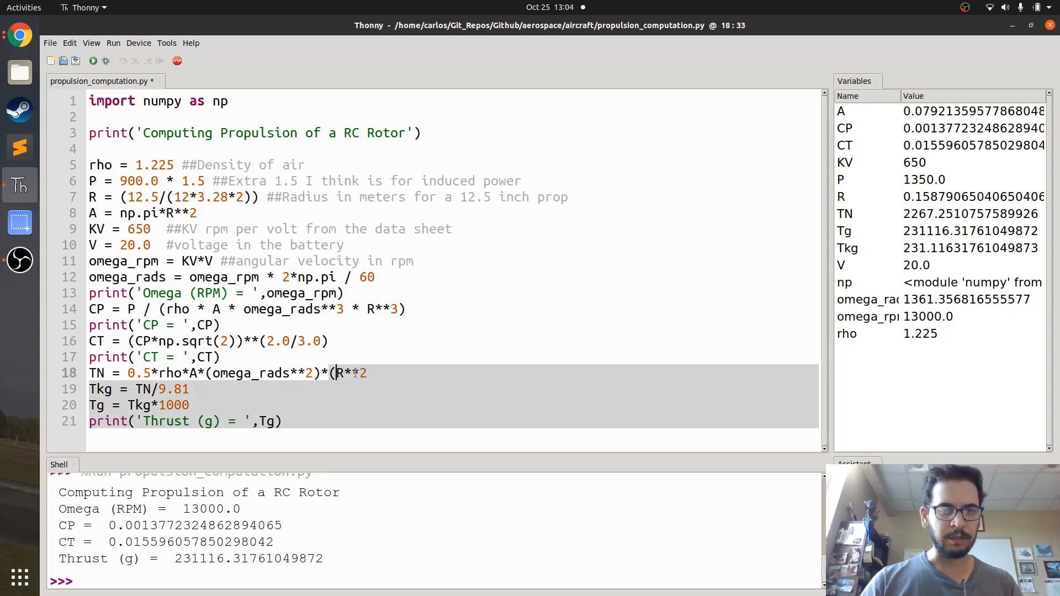
{"action": "type", "text": ")"}
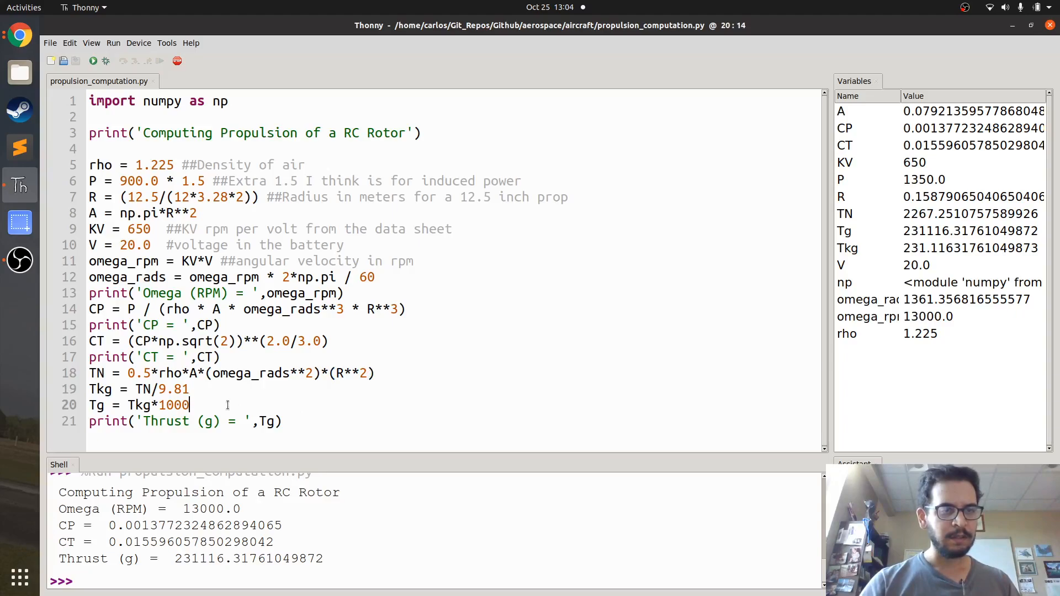
{"action": "left_click", "coordinate": [191, 389]}
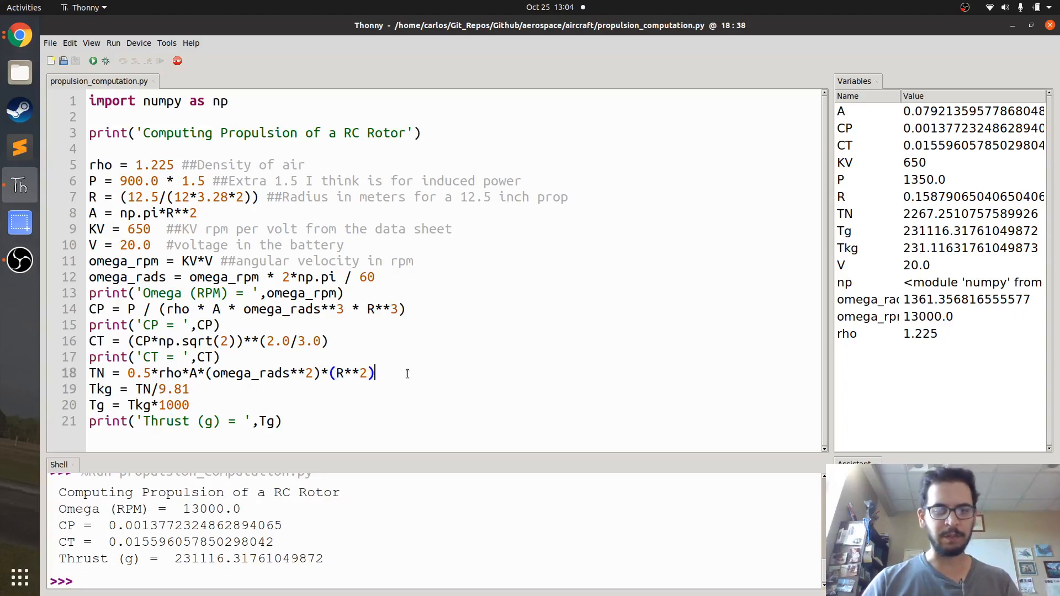
{"action": "type", "text": "*CT"}
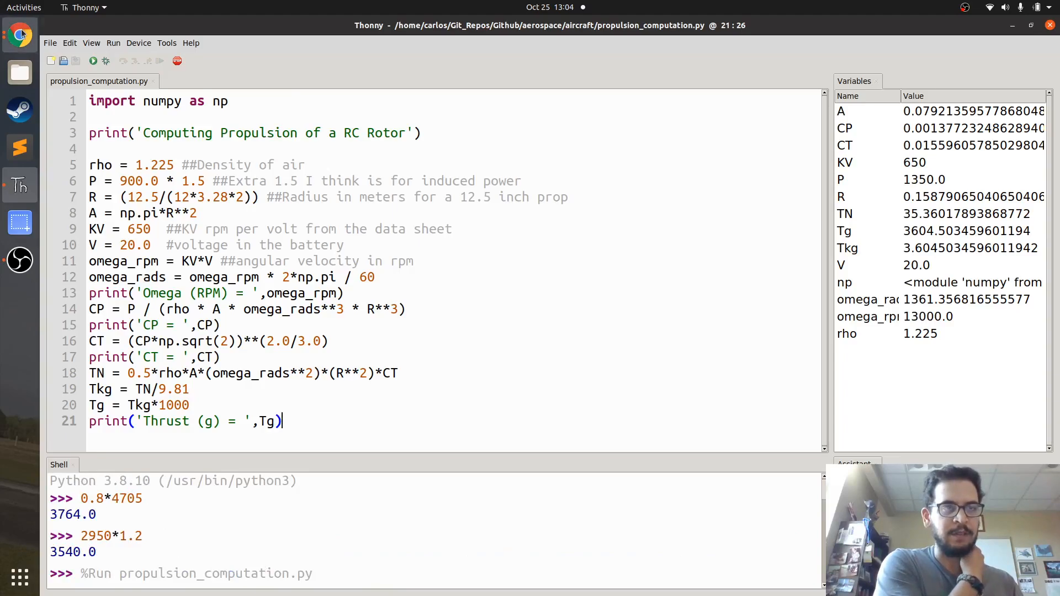
Rerun for about 3604 g thrust and compute 3604/2950 and 3604/4705 in the Shell.
{"action": "left_click", "coordinate": [19, 35]}
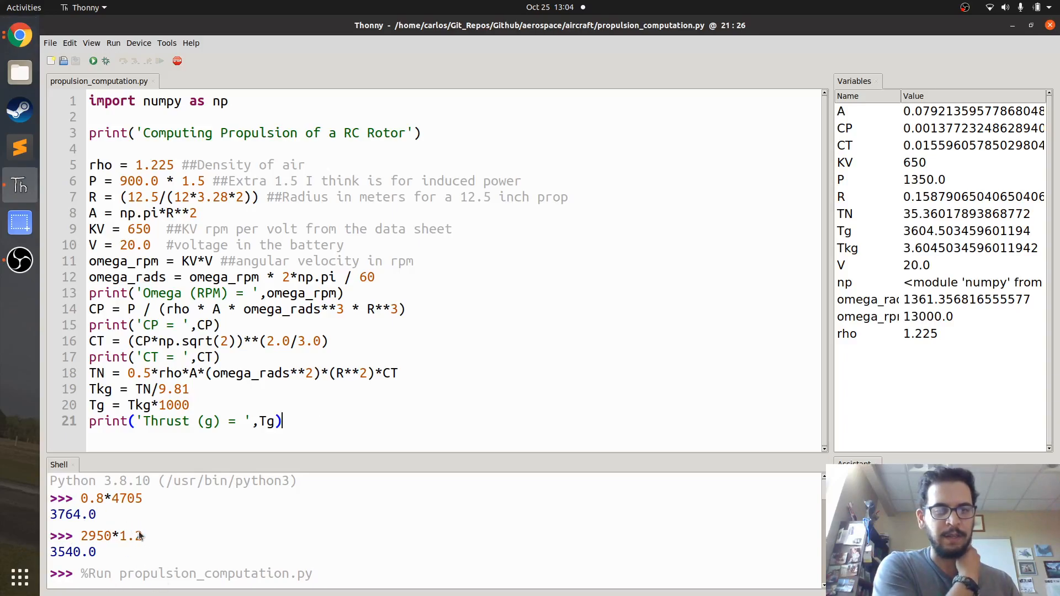
{"action": "type", "text": "2"}
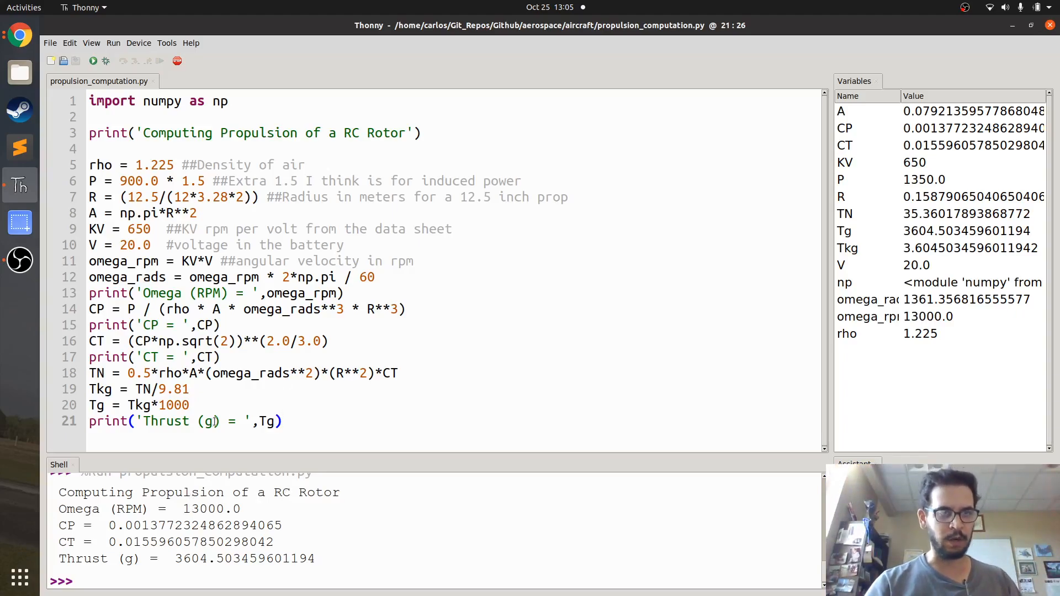
{"action": "double_click", "coordinate": [243, 558]}
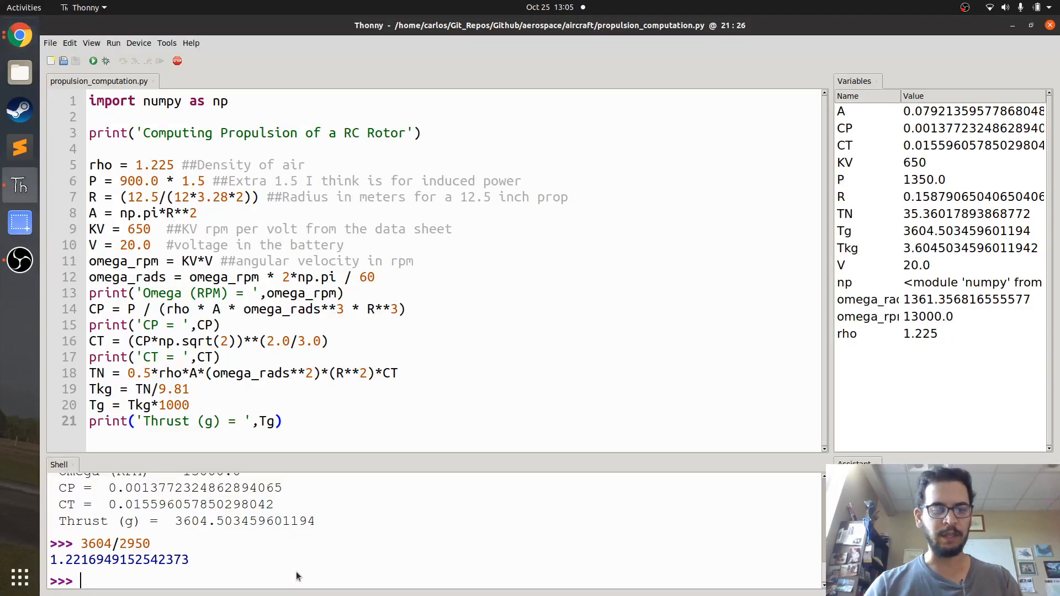
{"action": "type", "text": "3605/"}
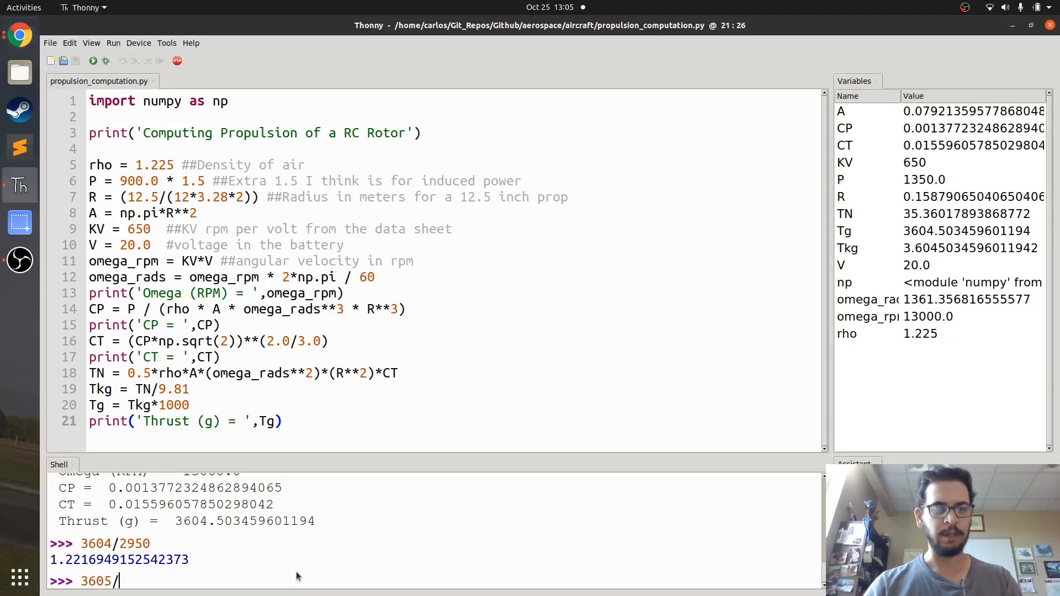
{"action": "key", "text": "BackSpace"}
{"action": "type", "text": "4/470"}
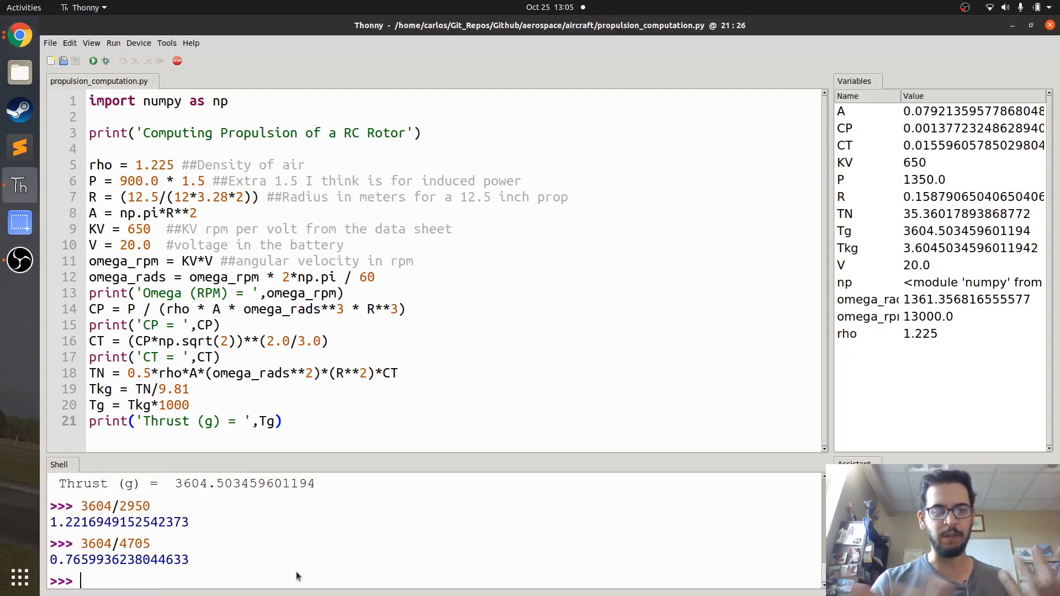
{"action": "mouse_move", "coordinate": [306, 541]}
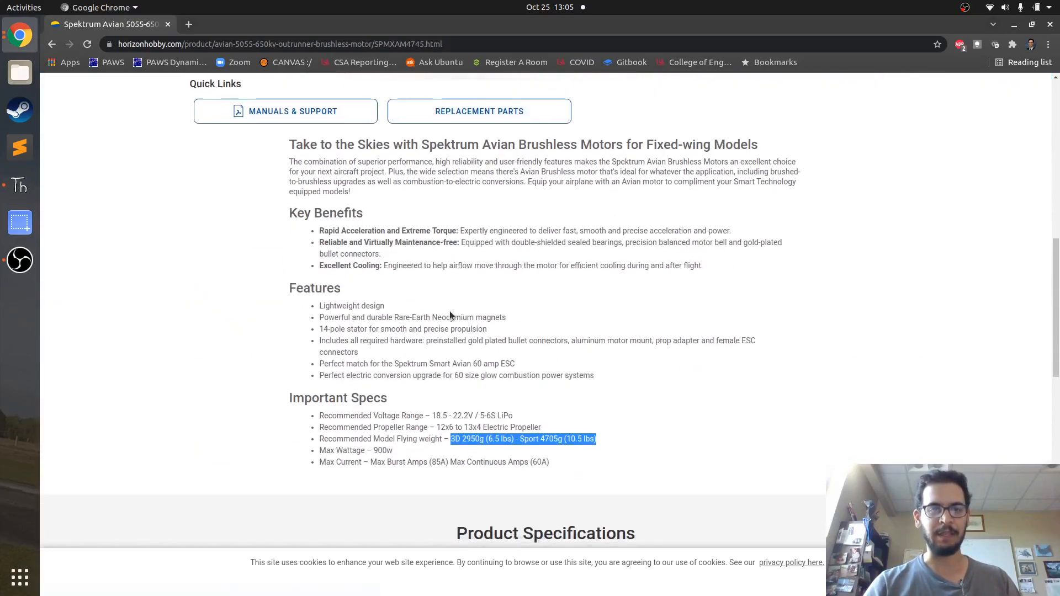
Scroll the motor page to the 2950 g and 4705 g recommended flying weights.
{"action": "scroll", "scroll_direction": "down", "scroll_amount": 3}
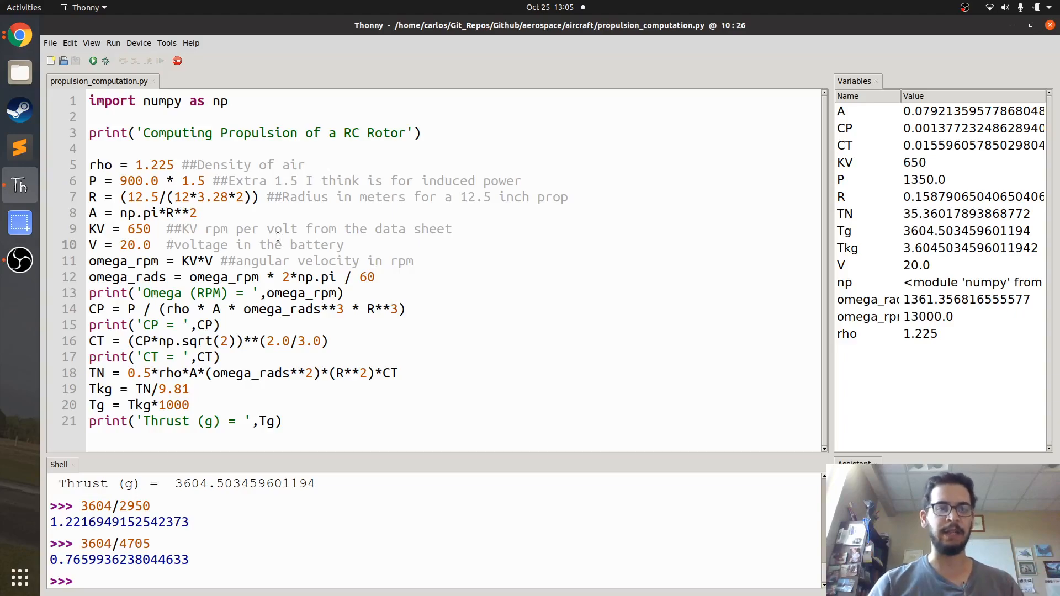
Point at the 1.5 power factor on line 6, leaving the script unchanged.
{"action": "double_click", "coordinate": [192, 180]}
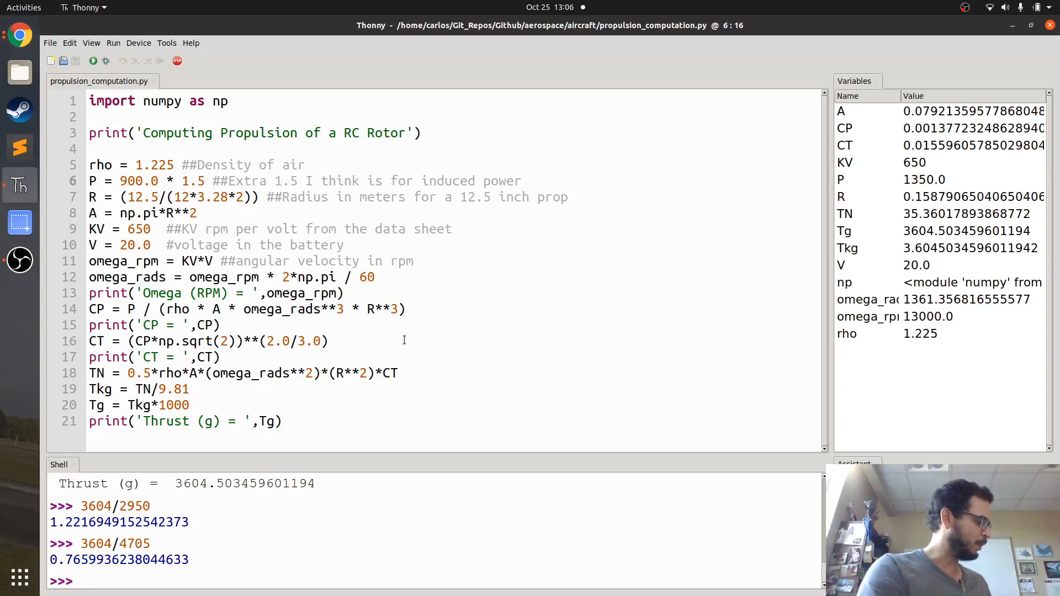
{"action": "left_click", "coordinate": [207, 180]}
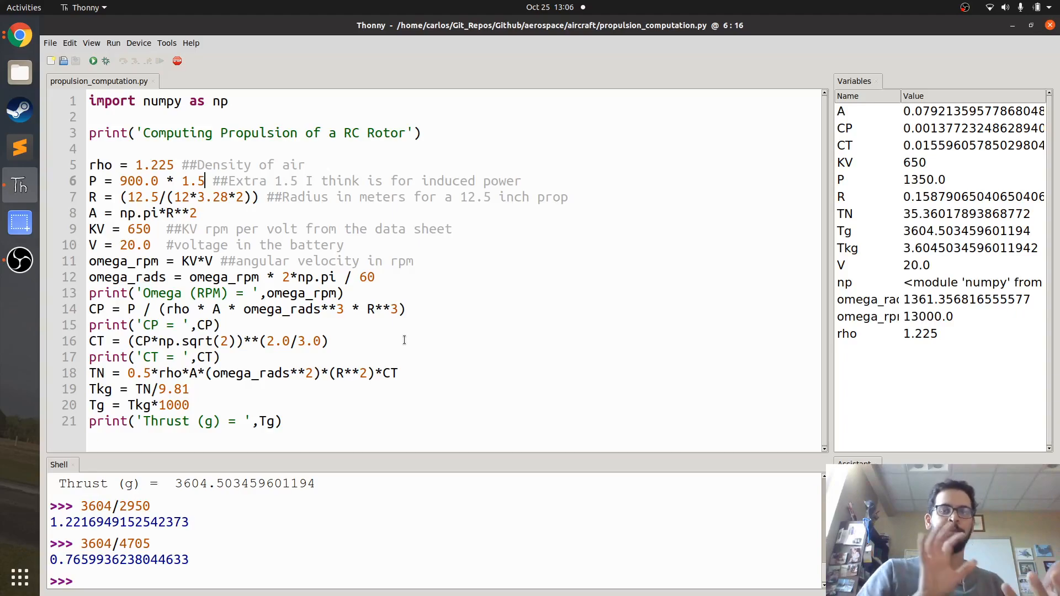